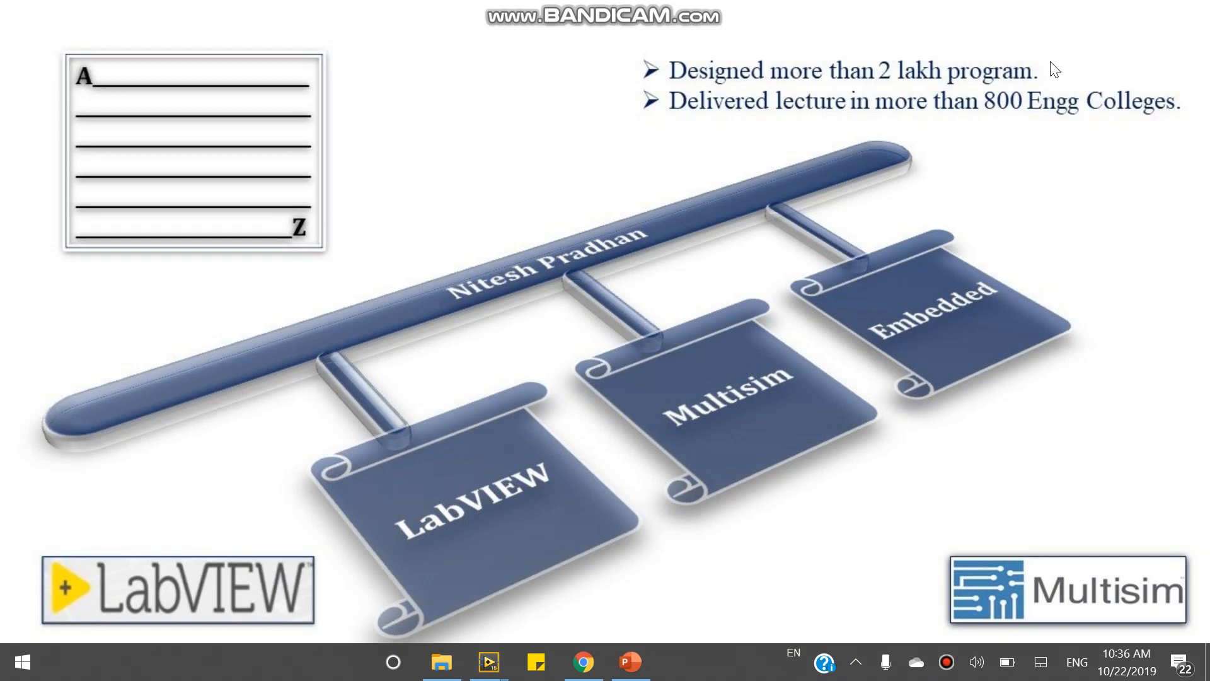
pyautogui.moveTo(1204, 90)
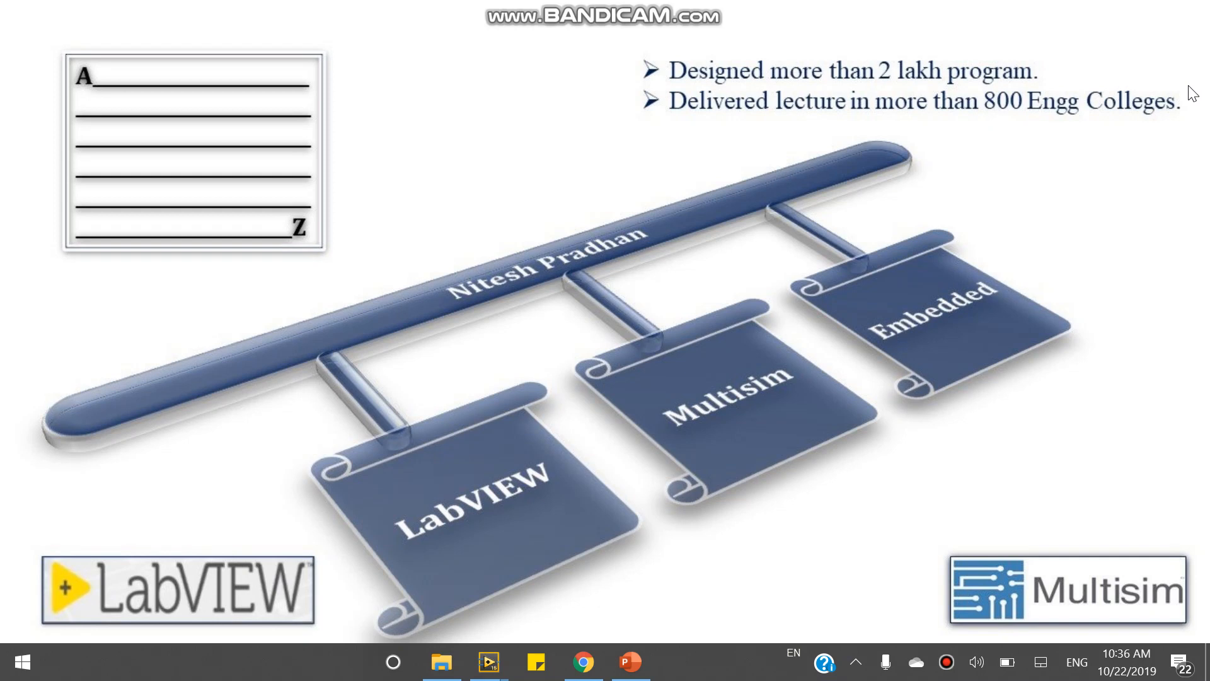
pyautogui.moveTo(1159, 187)
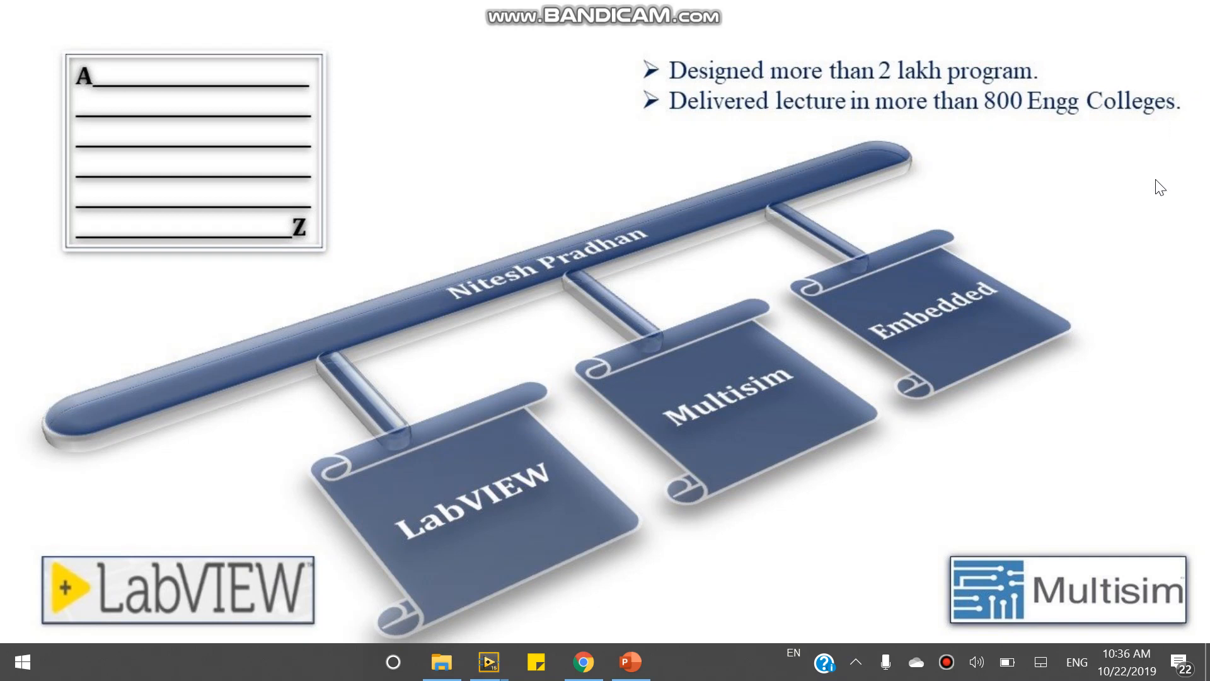
pyautogui.moveTo(647, 591)
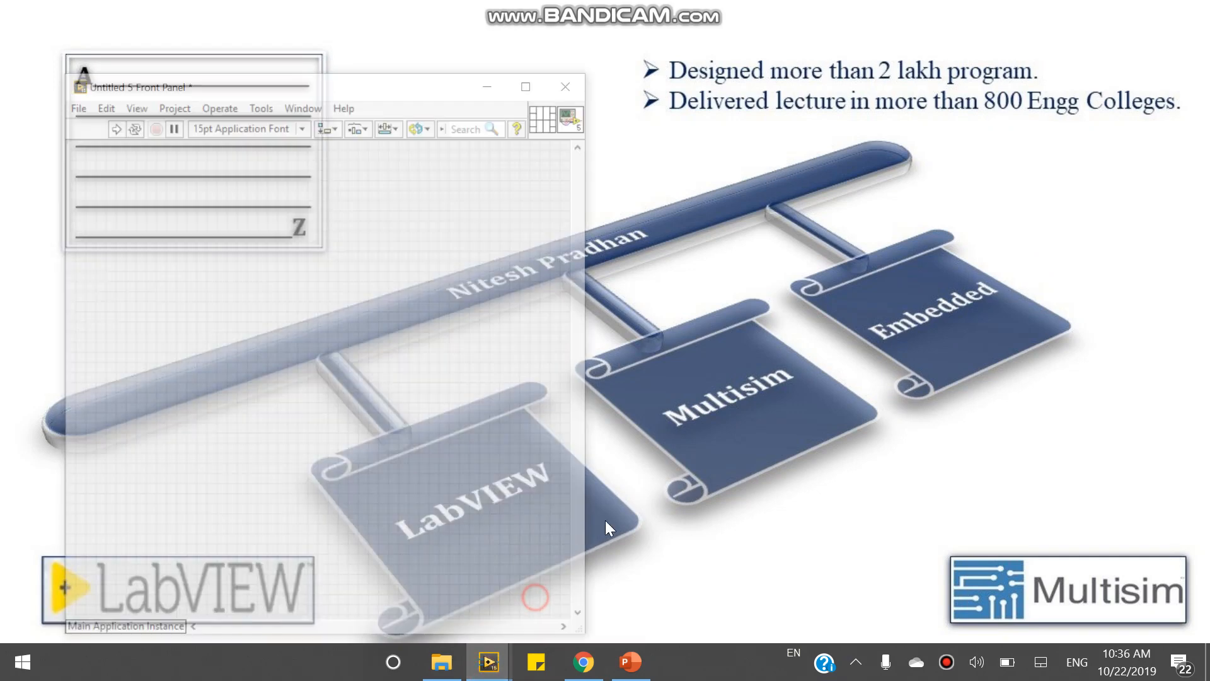
# Close the block diagram so only the empty front panel shows, and view the Edit menu
pyautogui.click(527, 86)
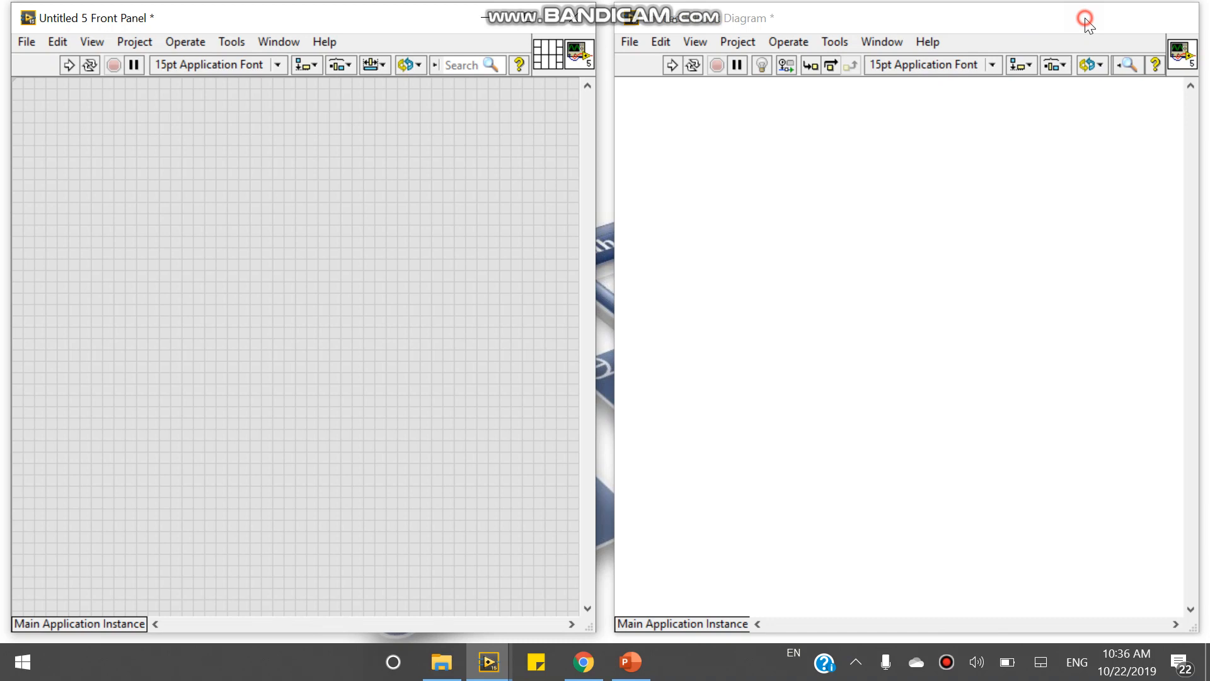
pyautogui.click(1085, 18)
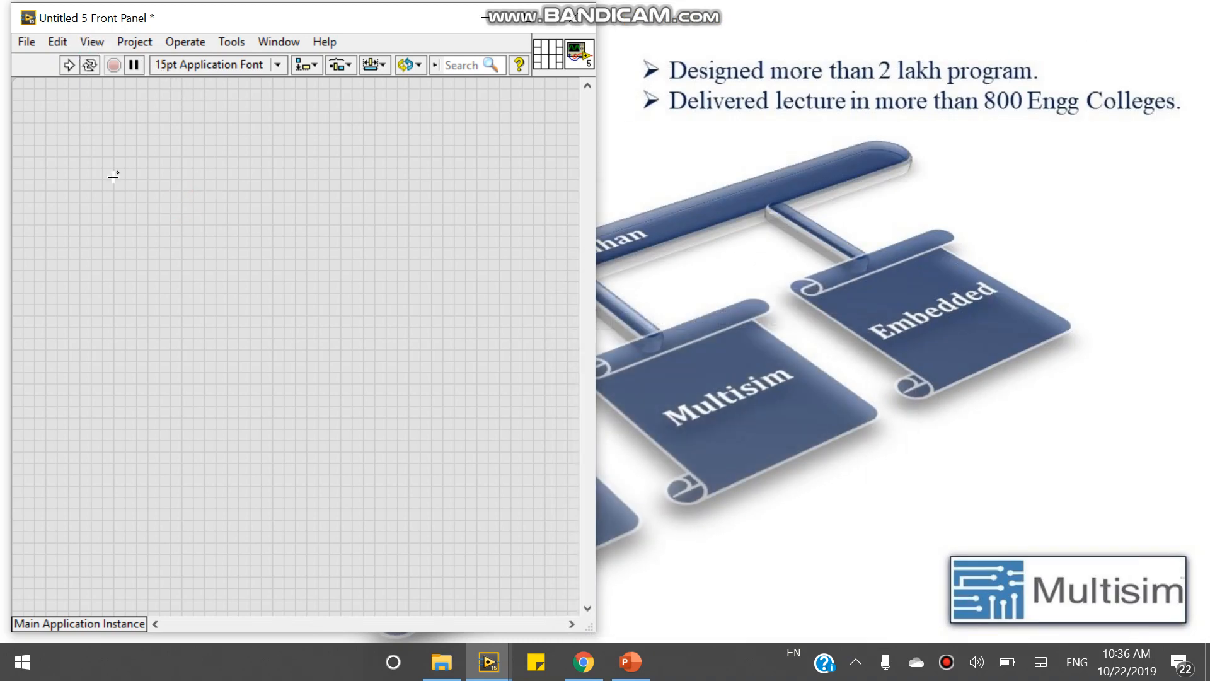
pyautogui.moveTo(57, 42)
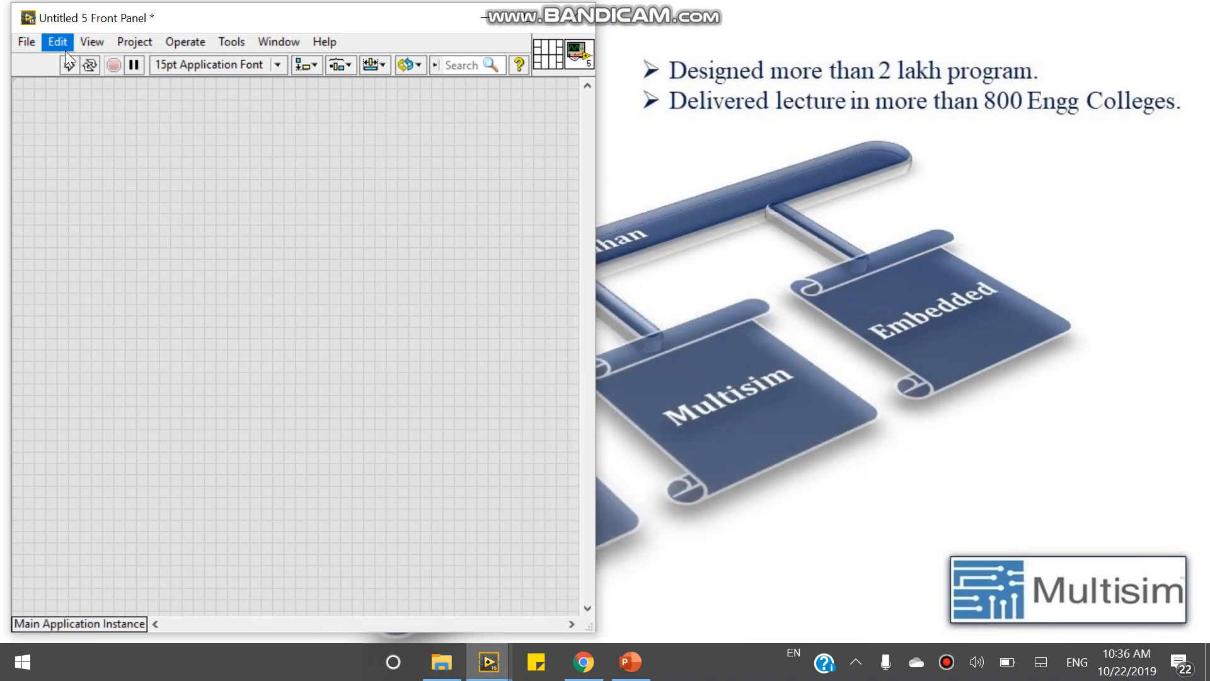
pyautogui.click(56, 42)
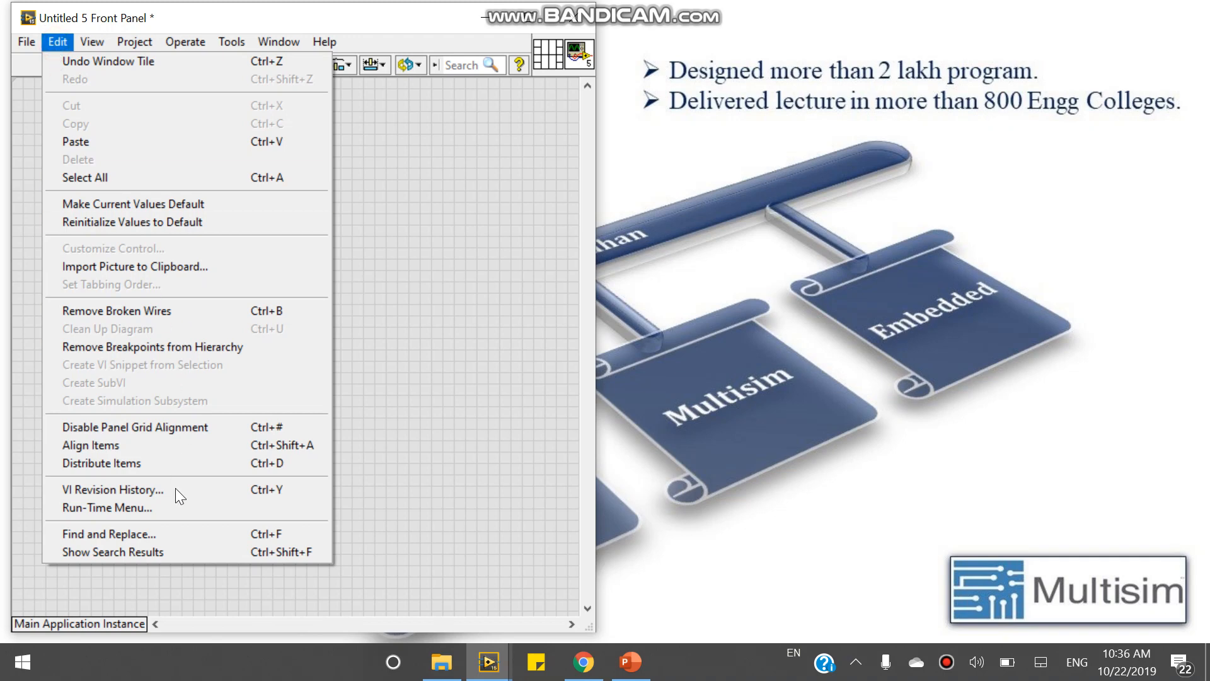
# Open the Run-Time Menu editor and review the Default, Minimal and Custom types, keeping Default
pyautogui.click(107, 507)
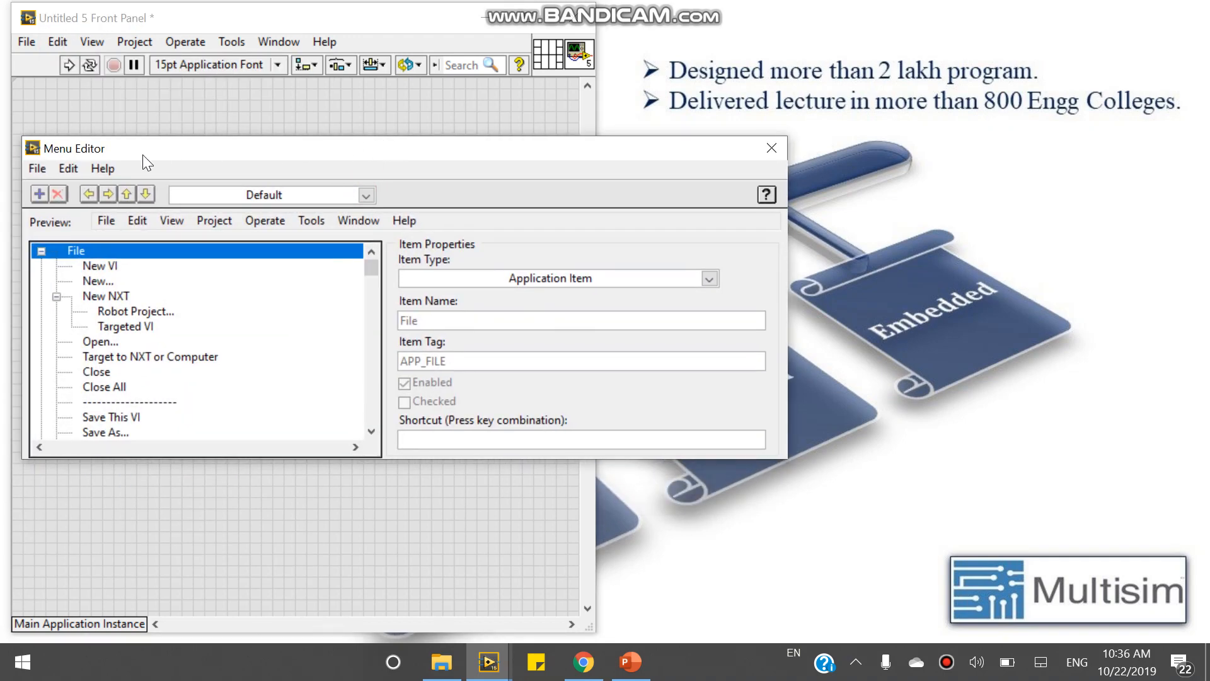
pyautogui.moveTo(245, 209)
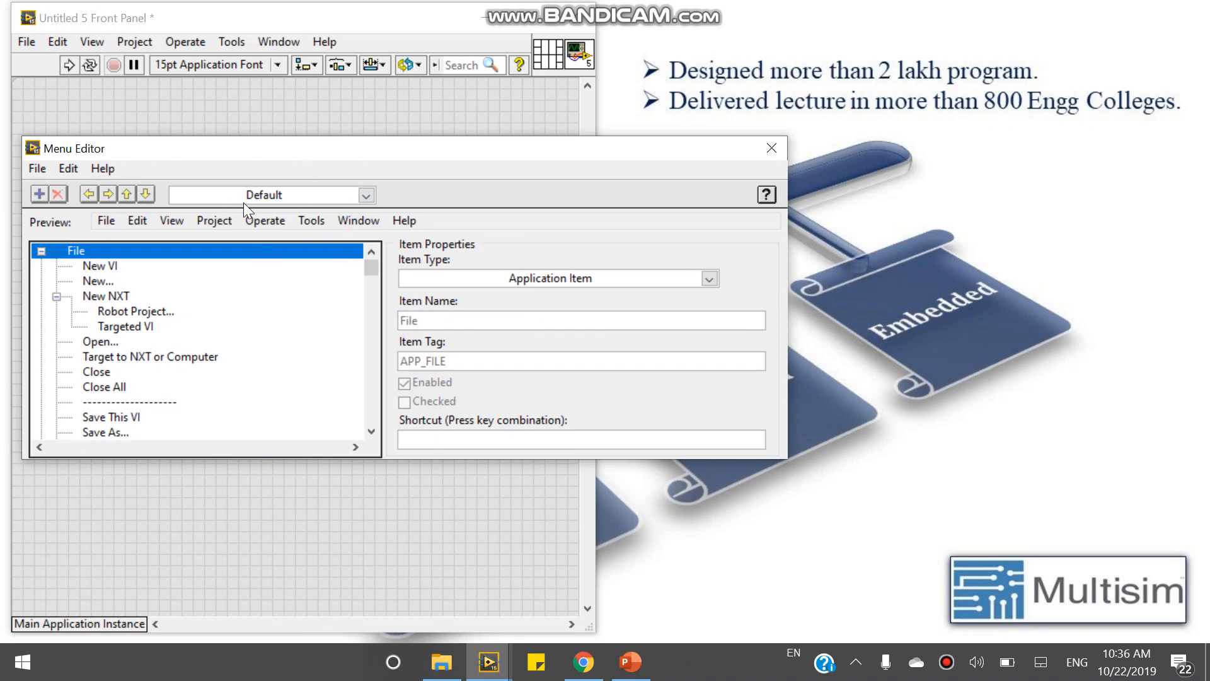
pyautogui.moveTo(367, 187)
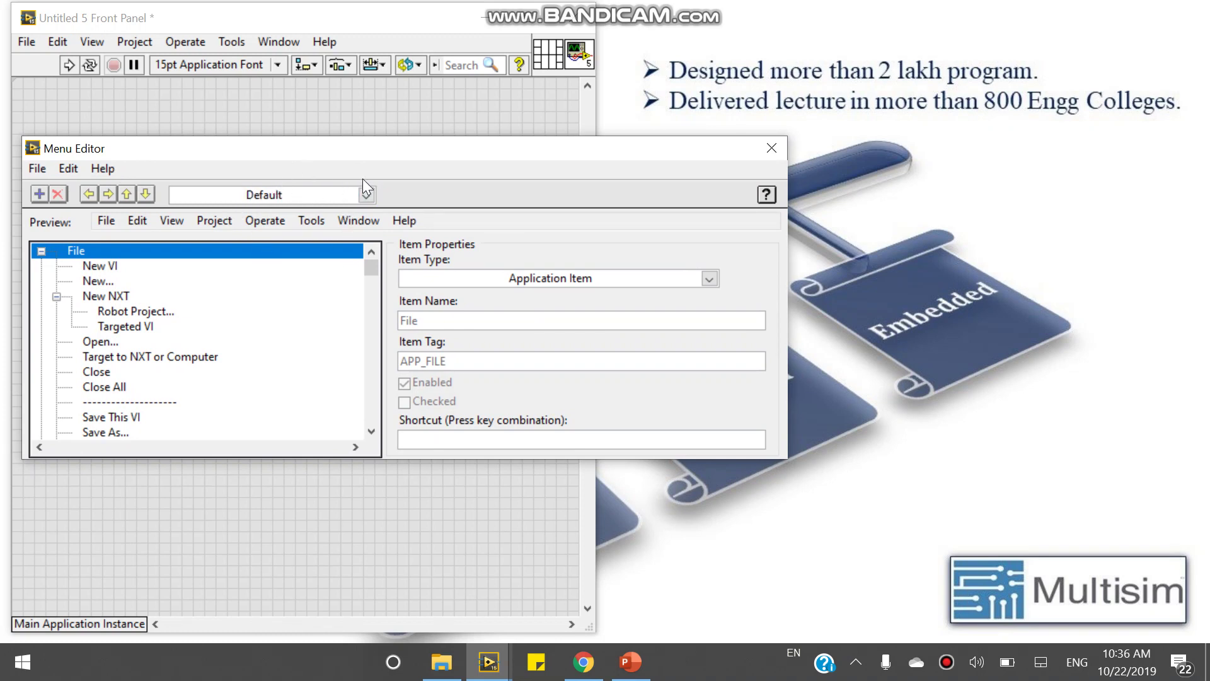
pyautogui.click(367, 194)
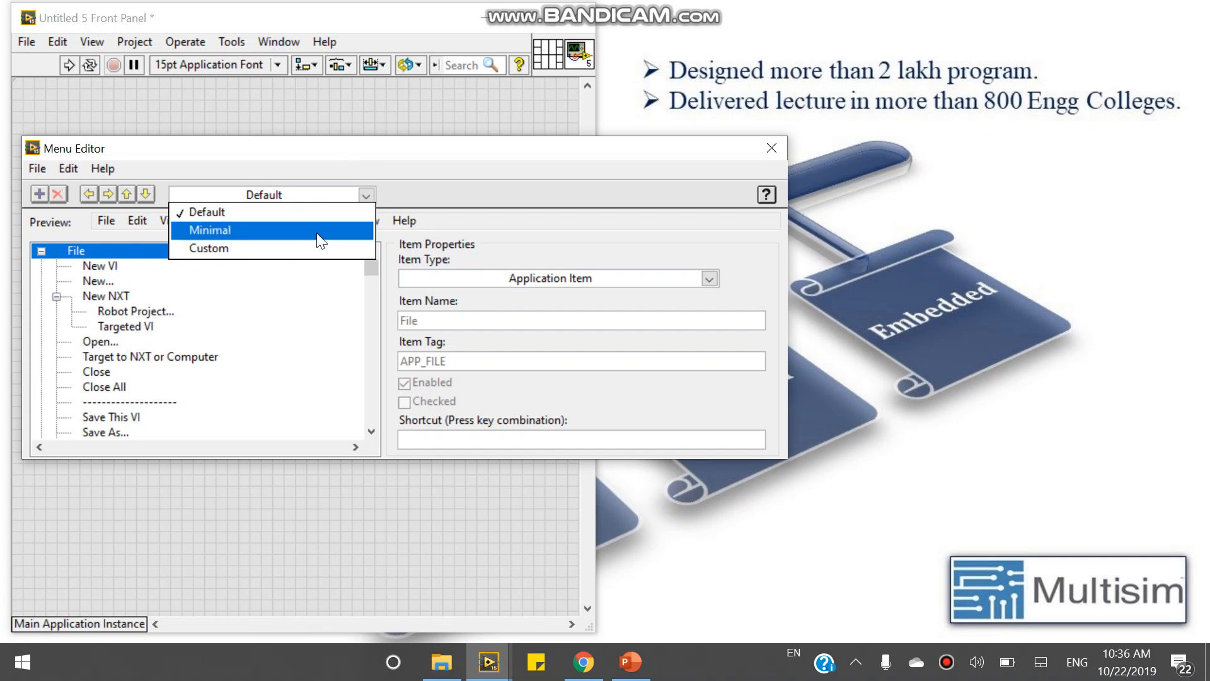
pyautogui.moveTo(319, 226)
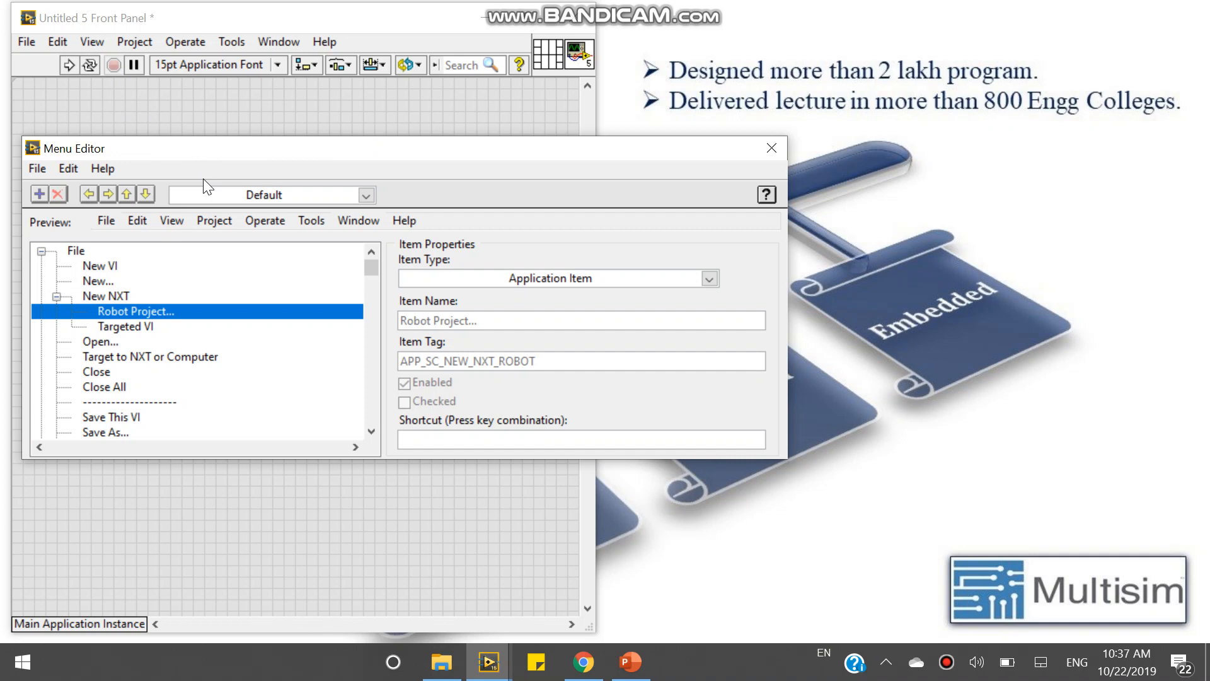
pyautogui.moveTo(209, 252)
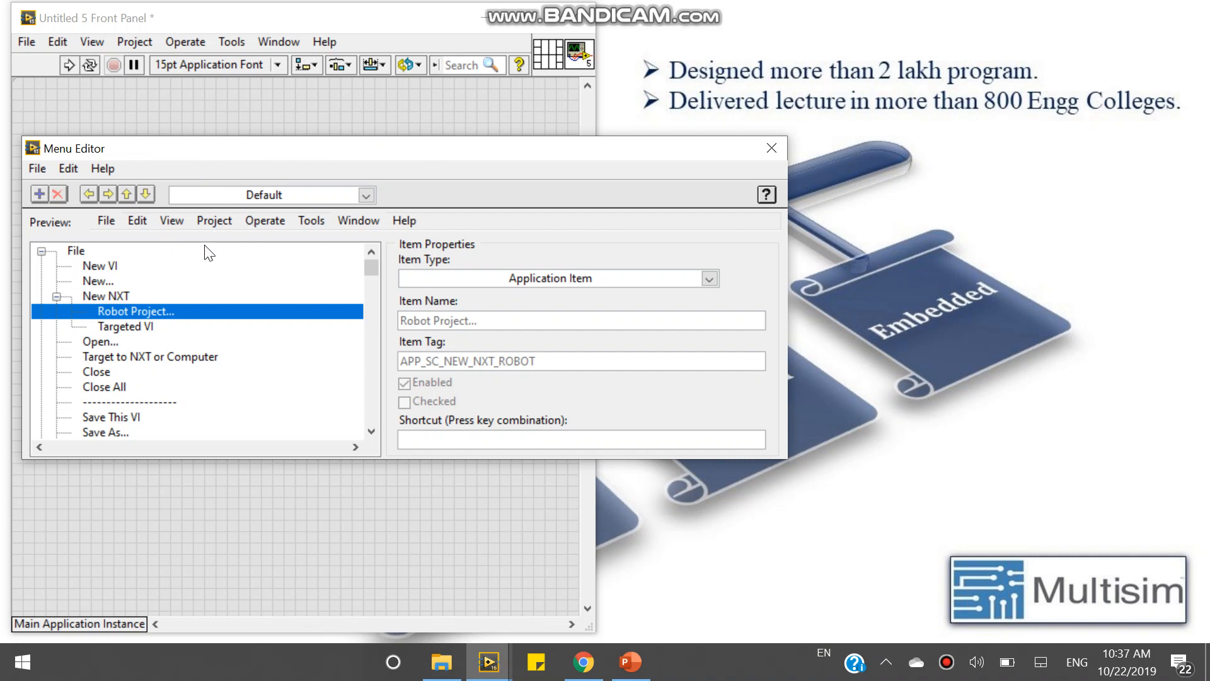
pyautogui.moveTo(135, 238)
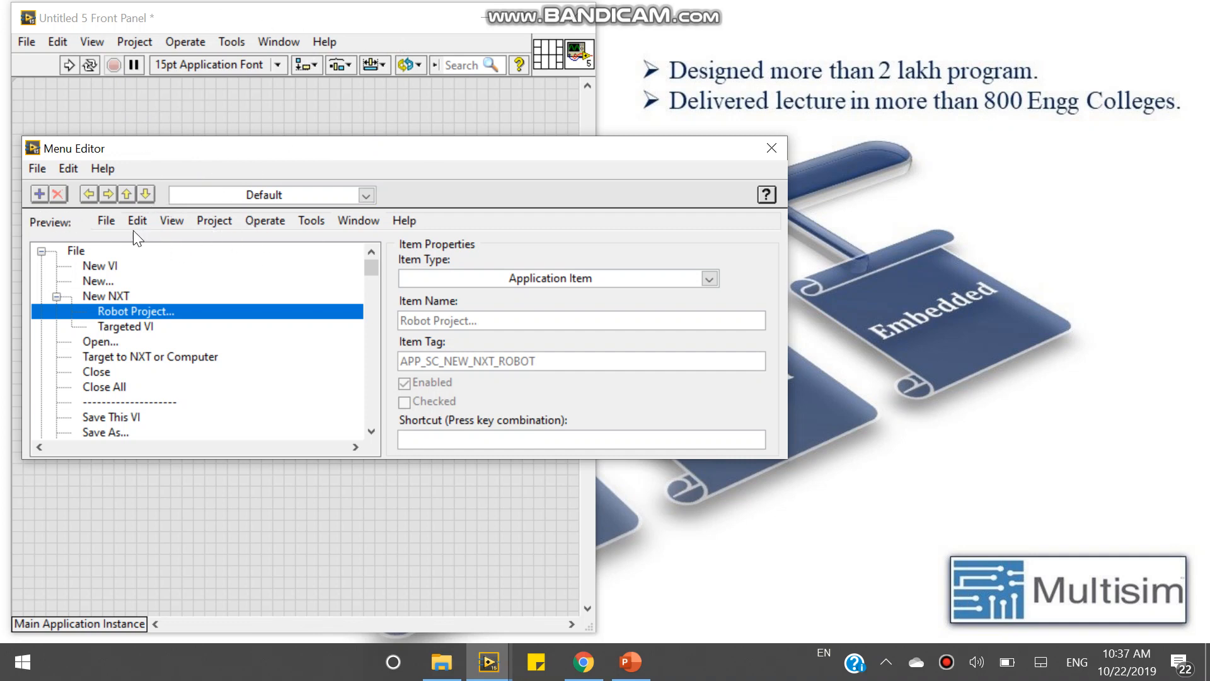
pyautogui.moveTo(341, 288)
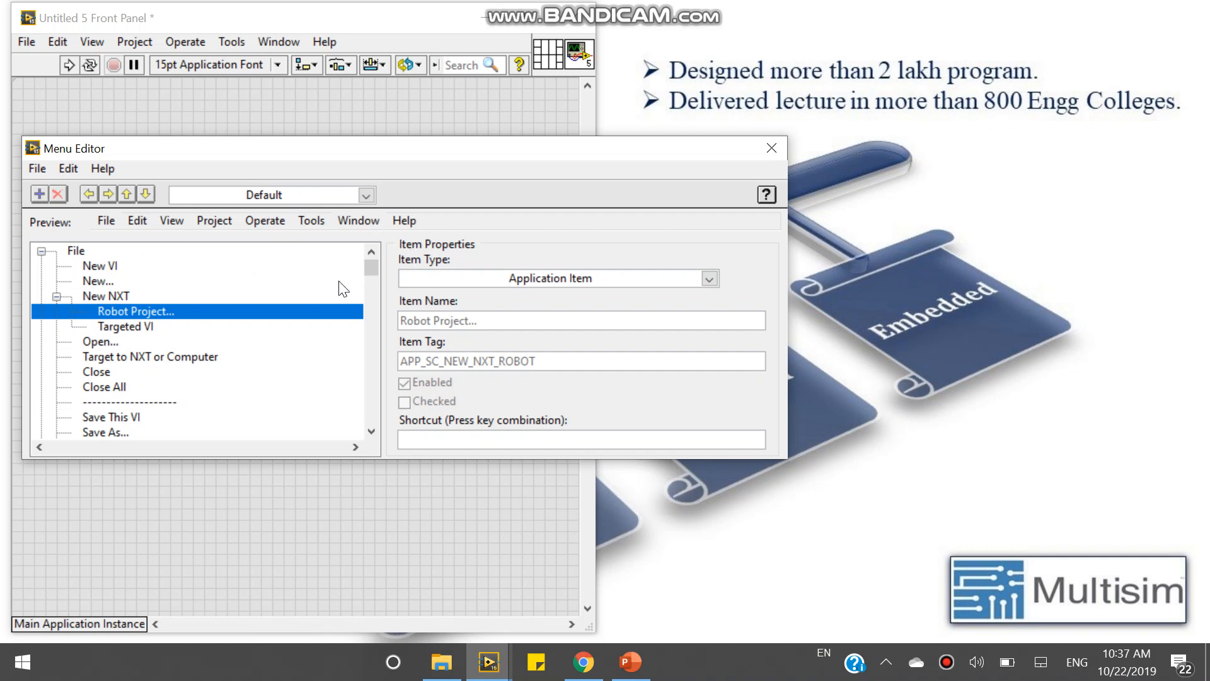
pyautogui.moveTo(642, 283)
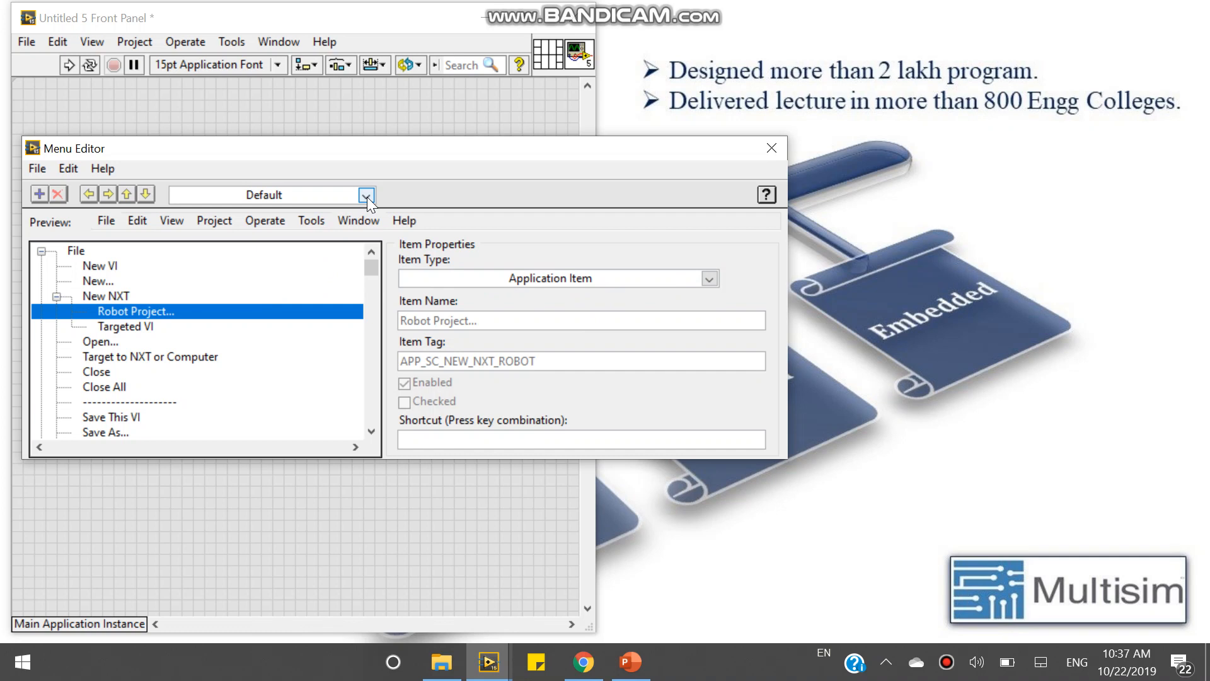
pyautogui.moveTo(203, 265)
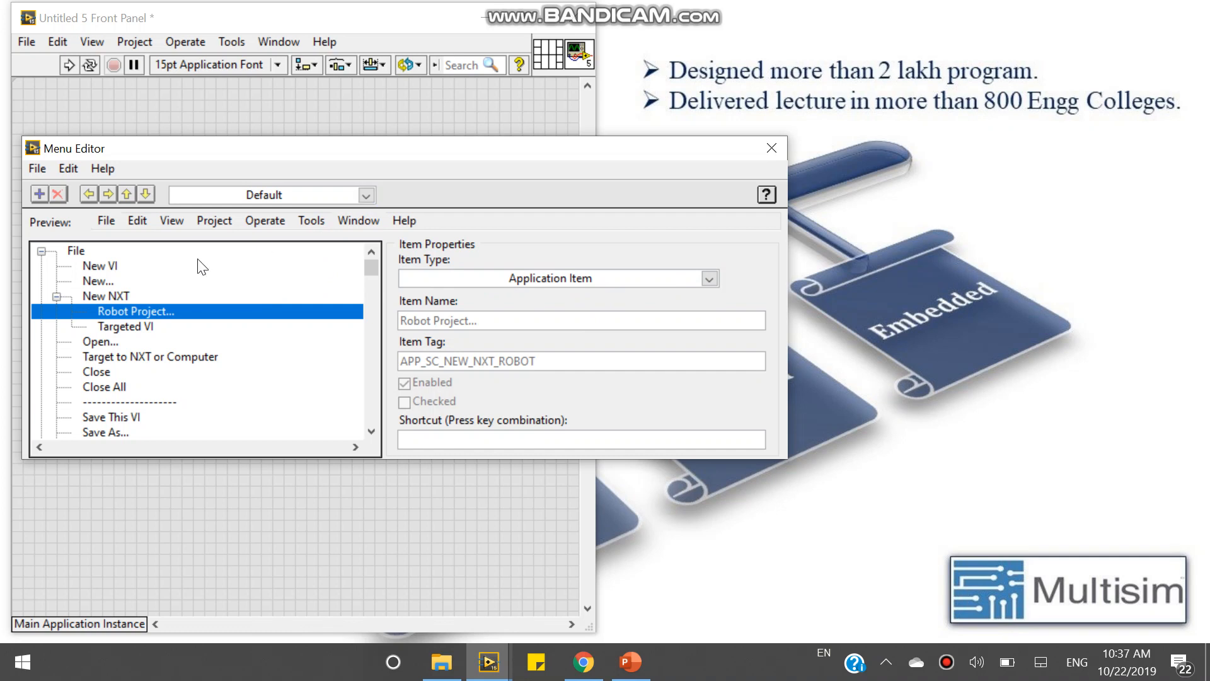
# Browse the Default menu tree, then collapse New NXT and File back to top-level menus
pyautogui.click(41, 251)
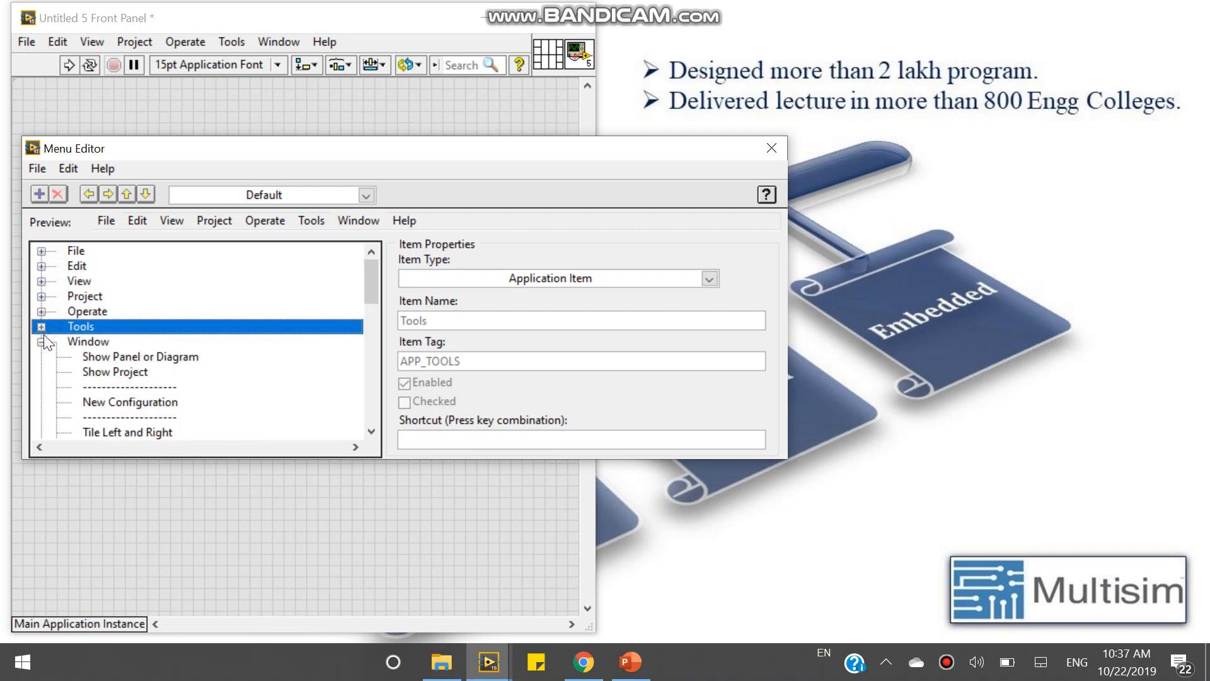
pyautogui.click(78, 355)
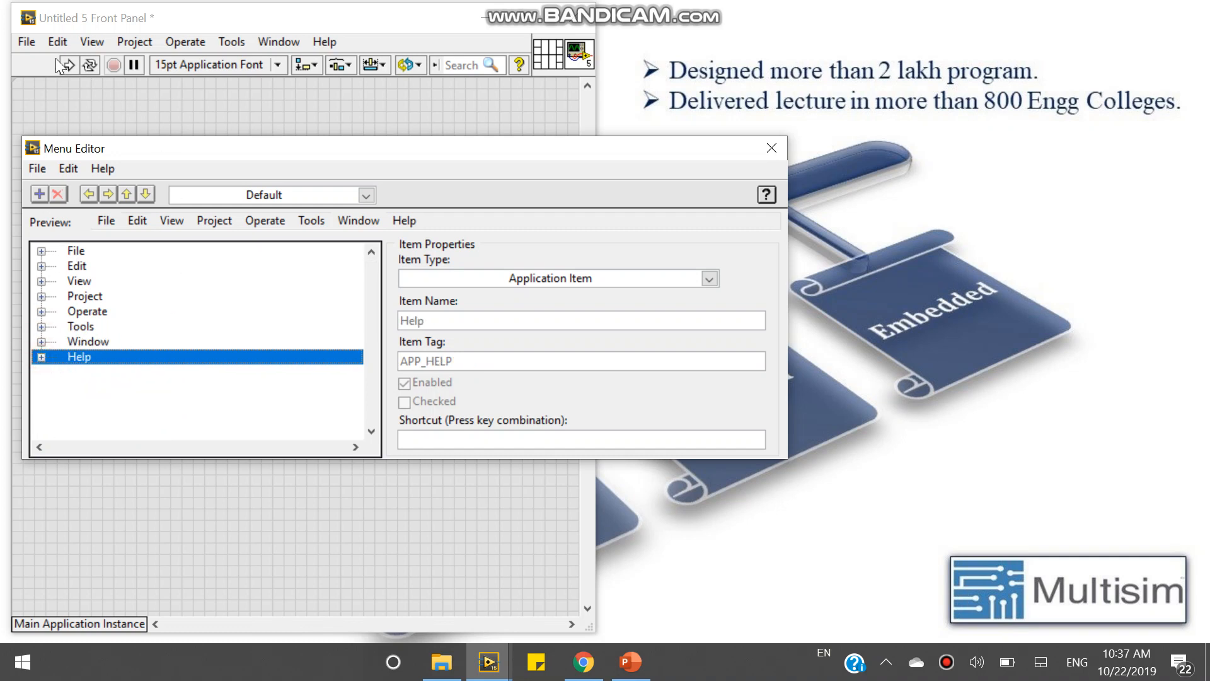
pyautogui.moveTo(42, 262)
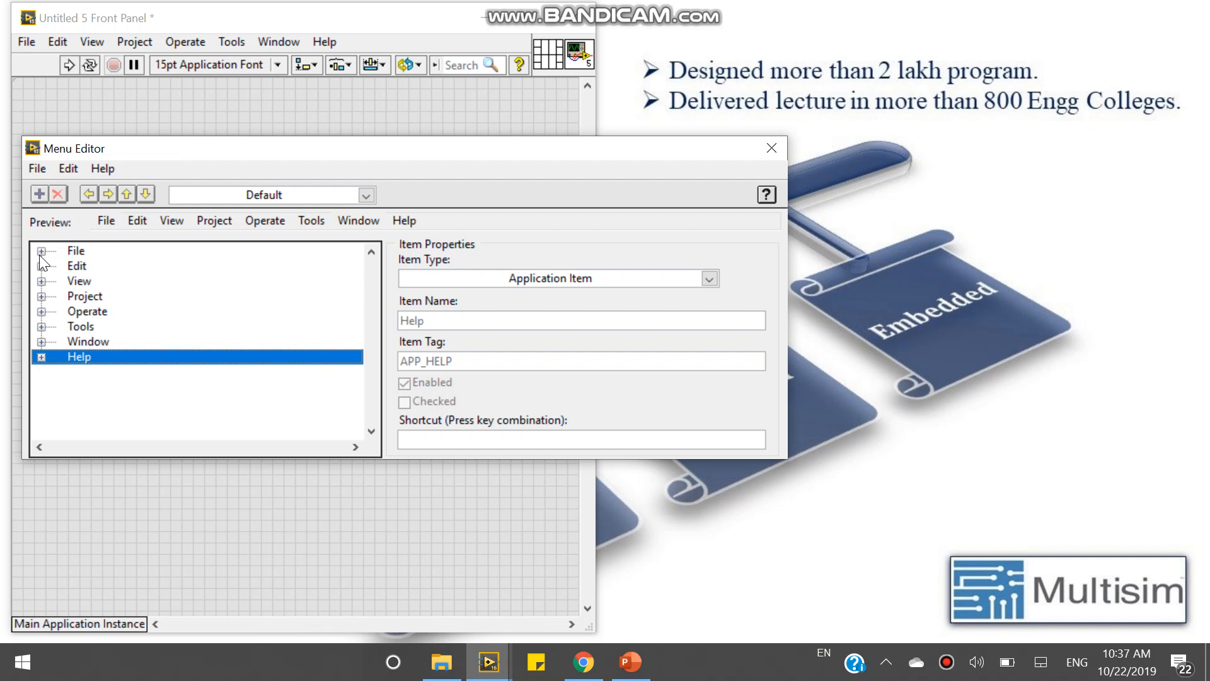
pyautogui.click(44, 251)
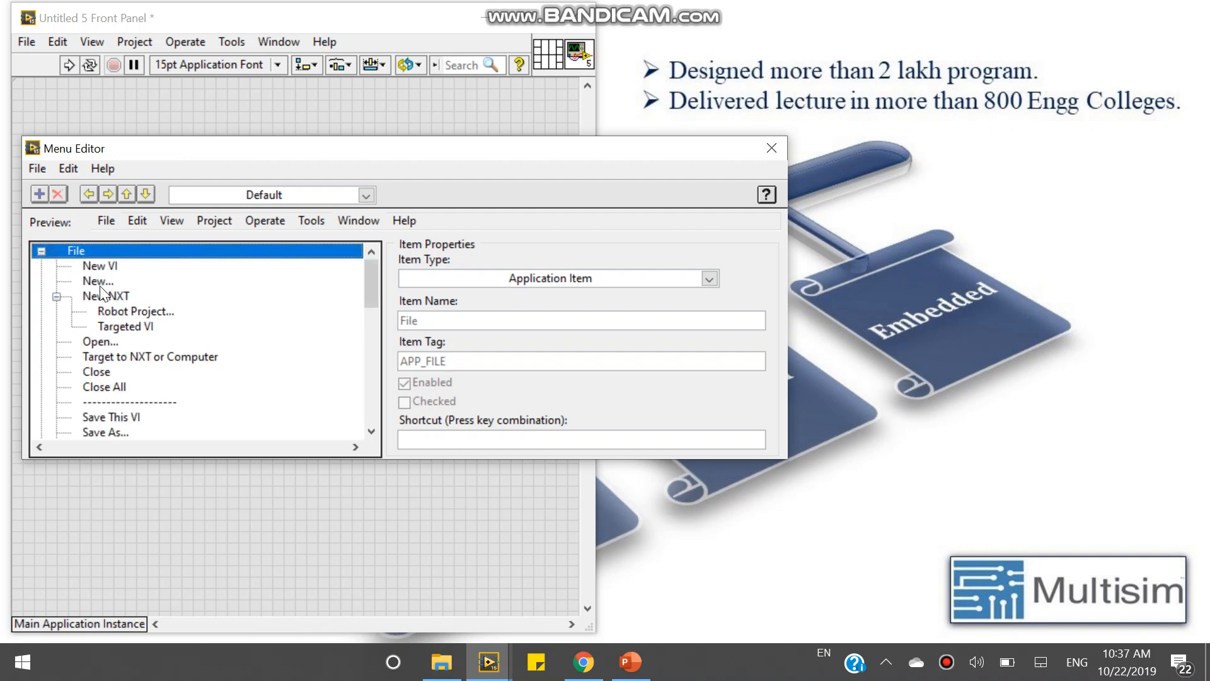
pyautogui.moveTo(107, 270)
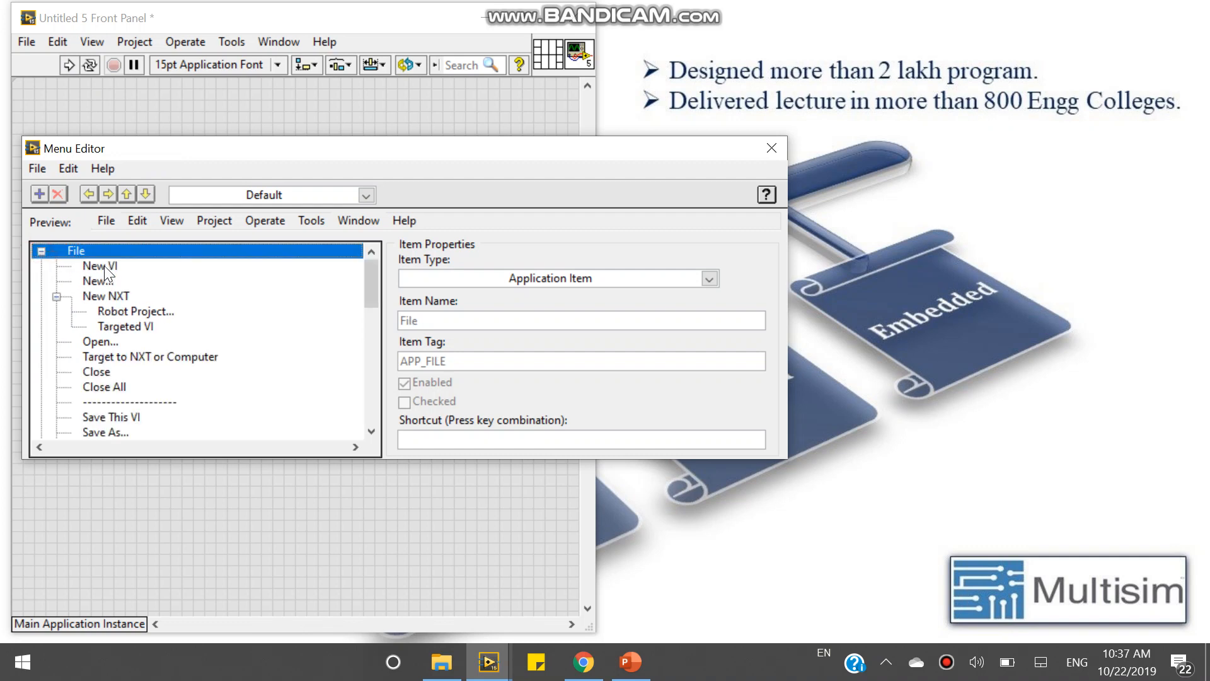
pyautogui.moveTo(129, 310)
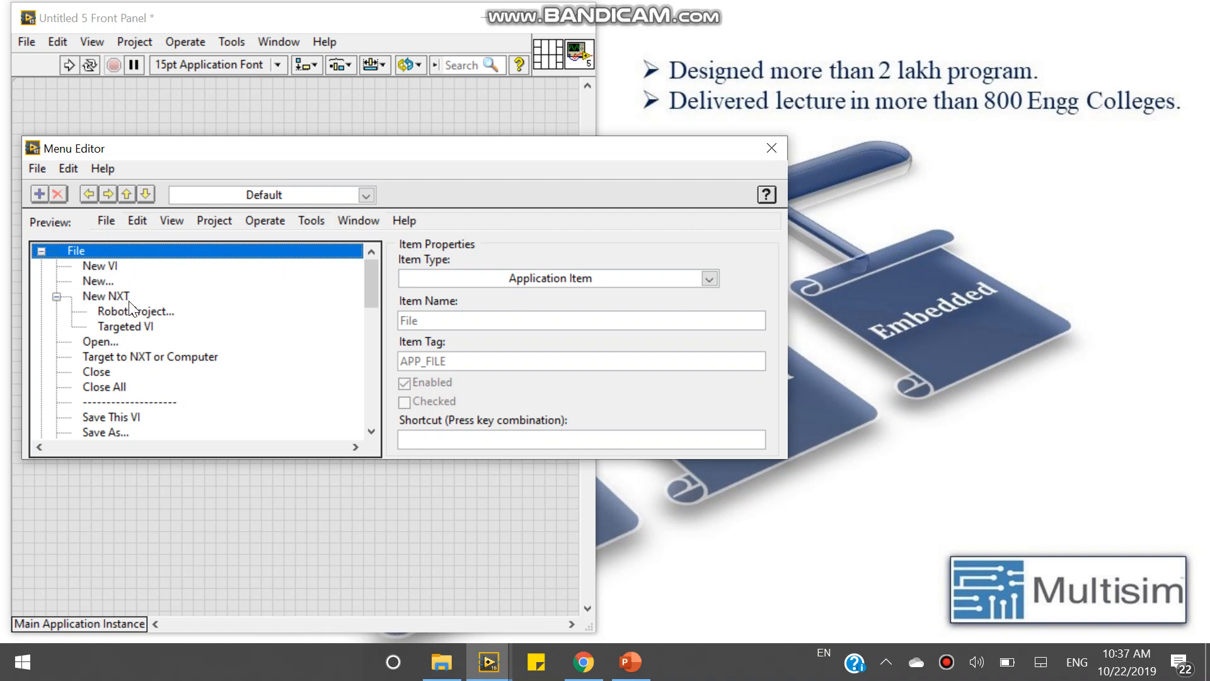
pyautogui.moveTo(138, 357)
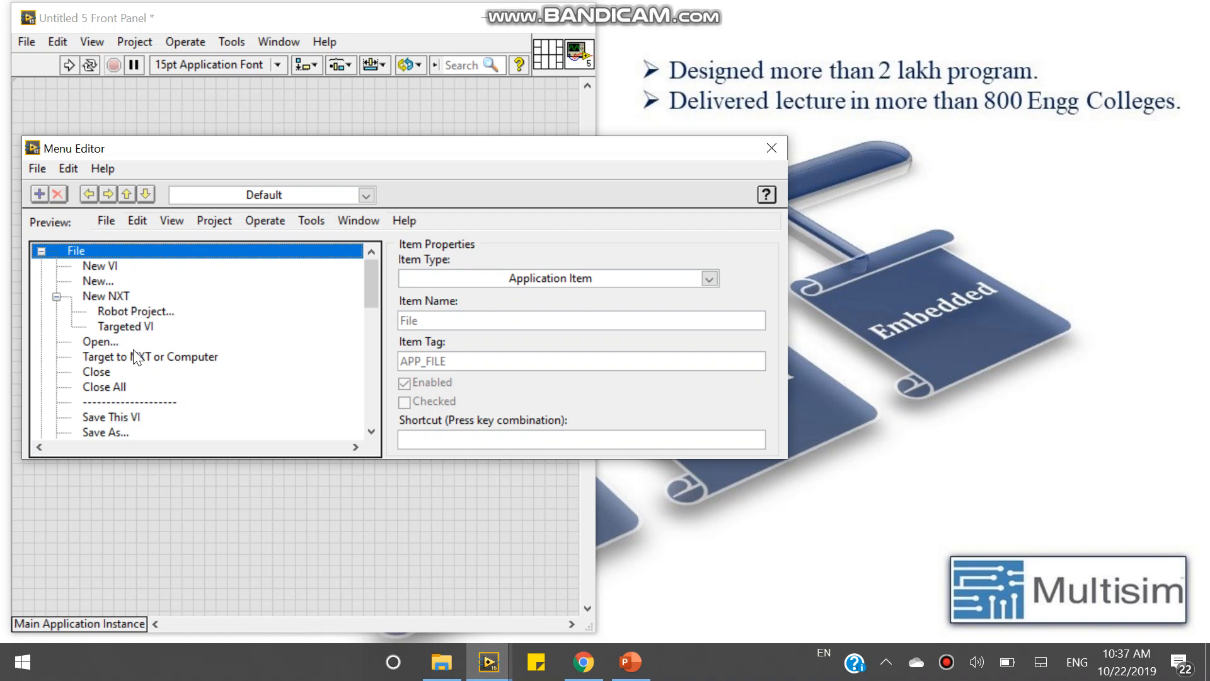
pyautogui.scroll(-3)
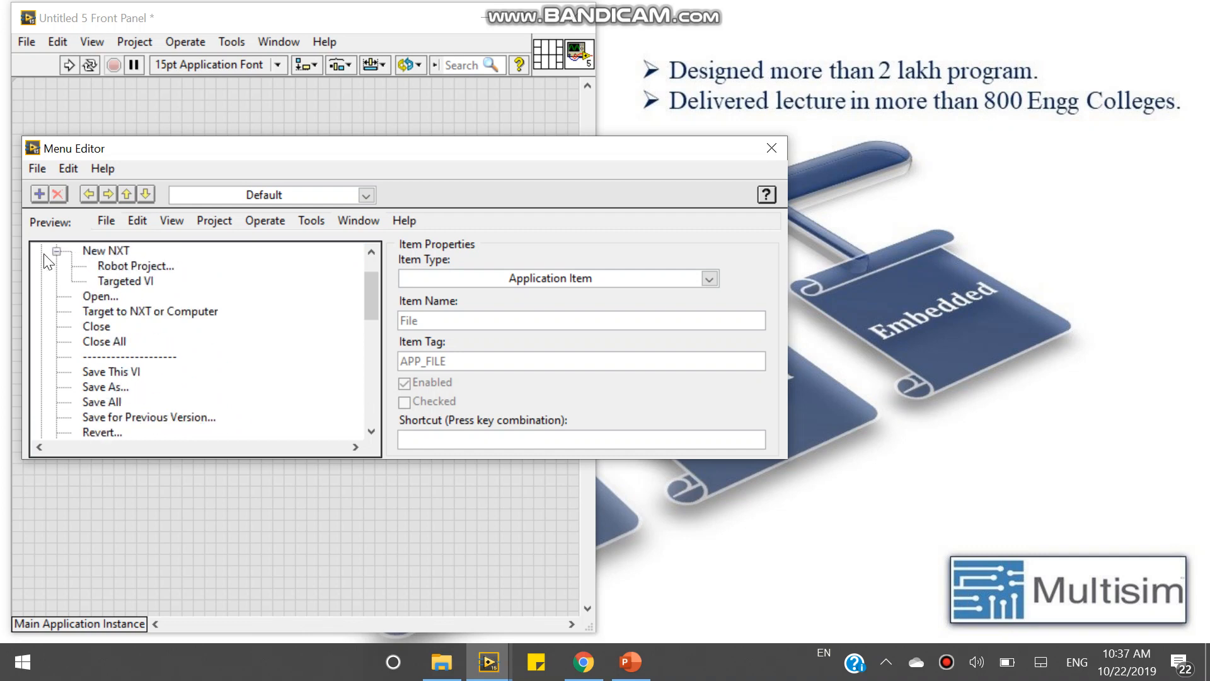
pyautogui.click(55, 251)
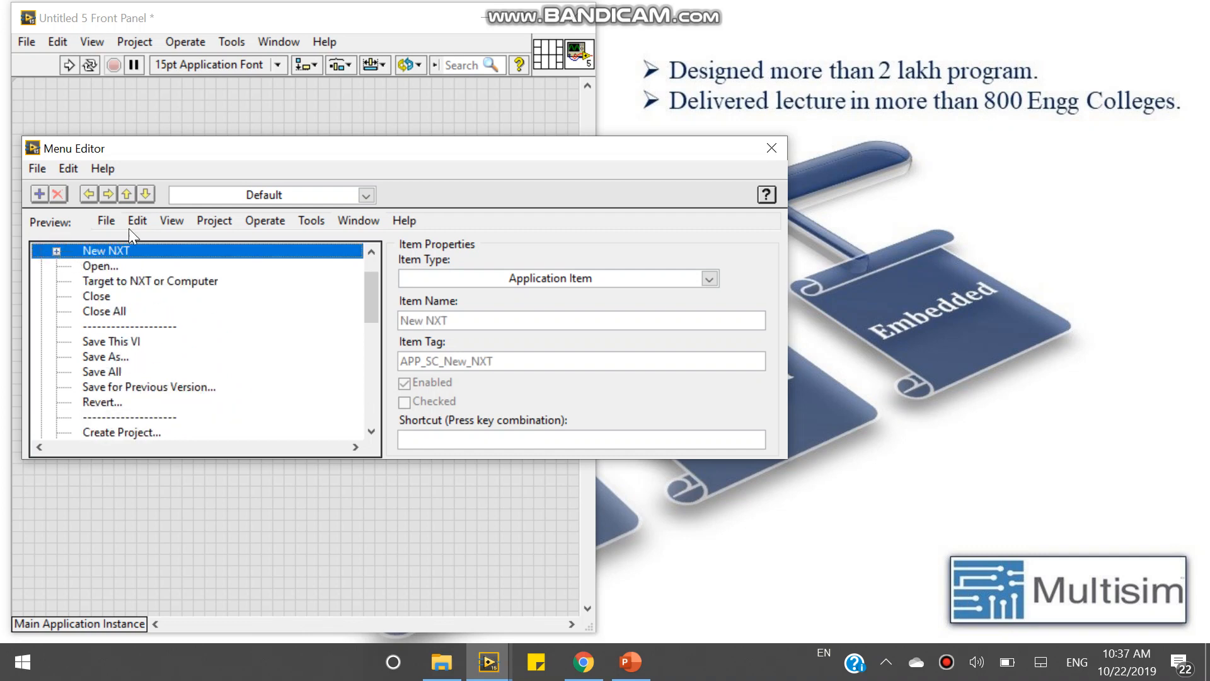
pyautogui.click(55, 250)
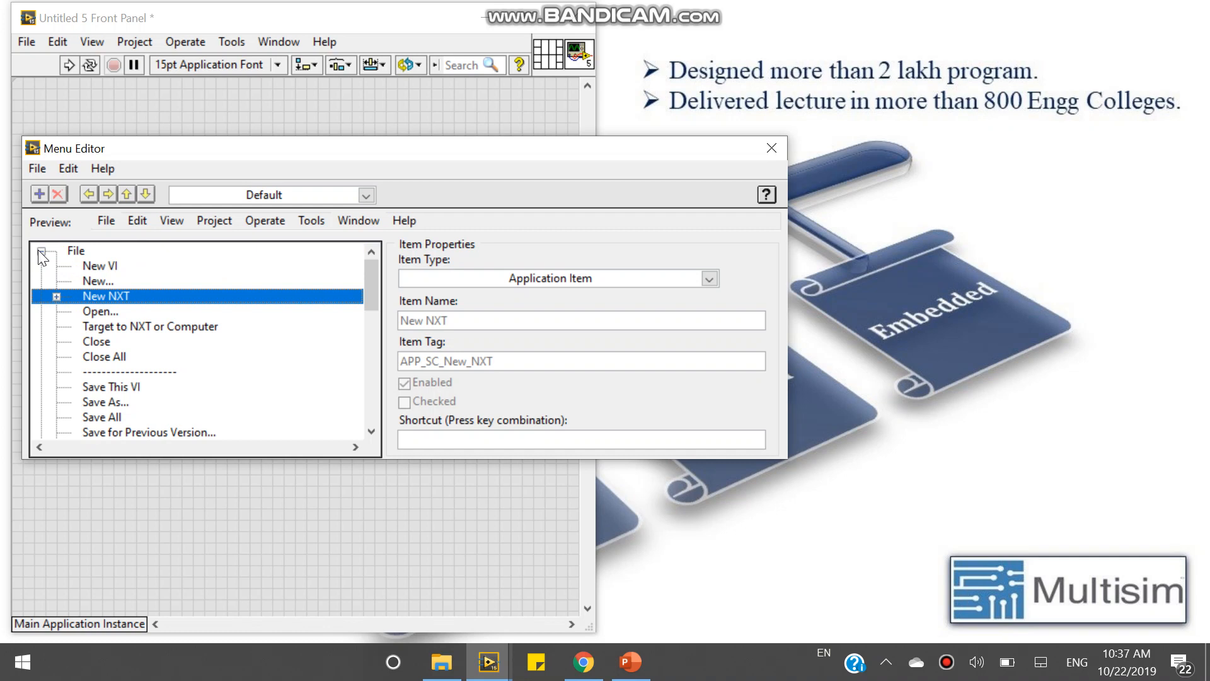
pyautogui.moveTo(106, 128)
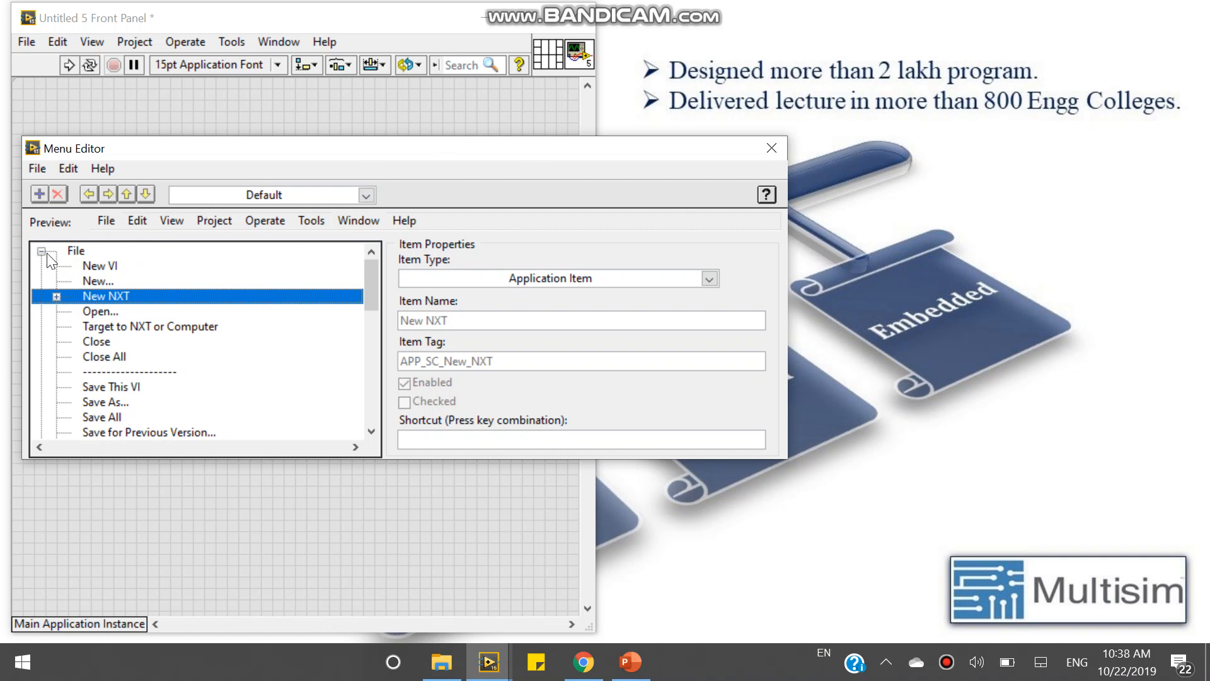
pyautogui.click(41, 250)
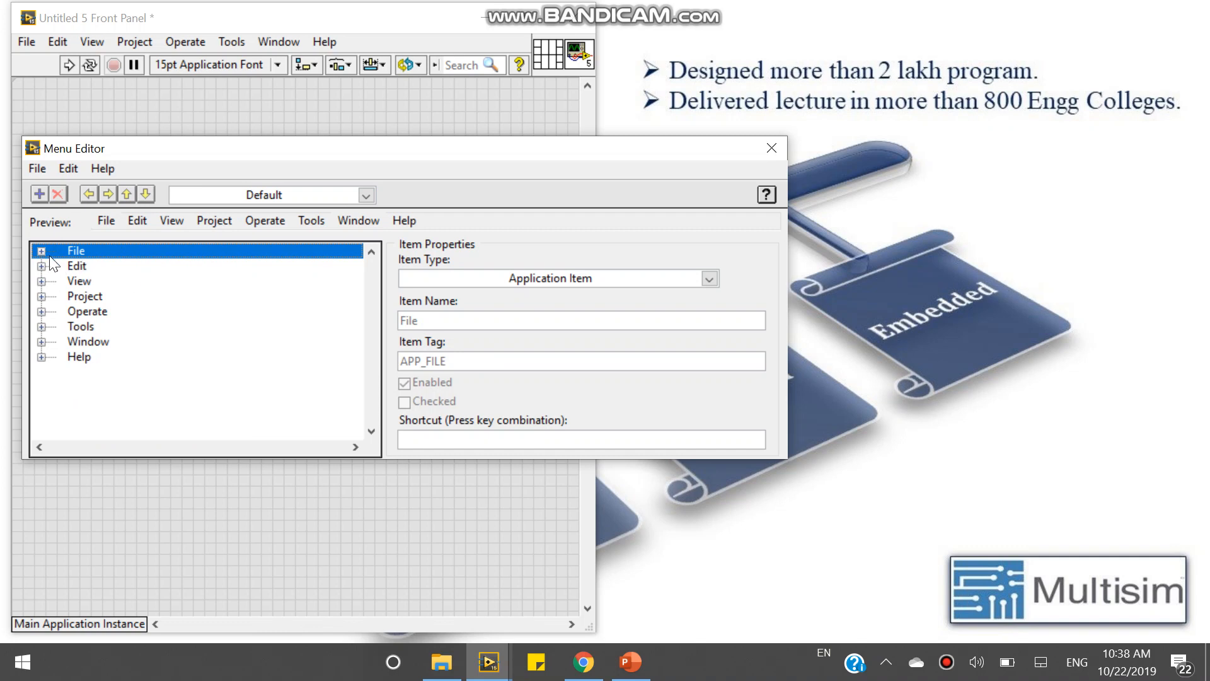
pyautogui.moveTo(219, 334)
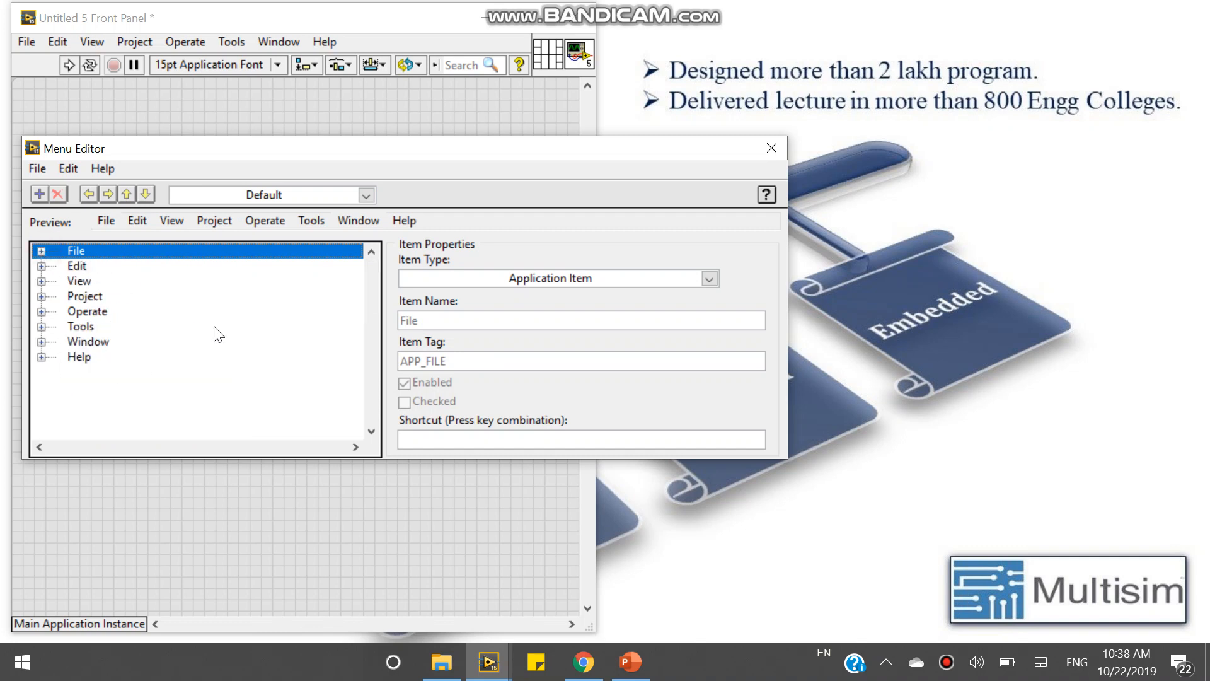
# Switch the run-time menu type to Minimal and expand its File menu entries
pyautogui.click(365, 193)
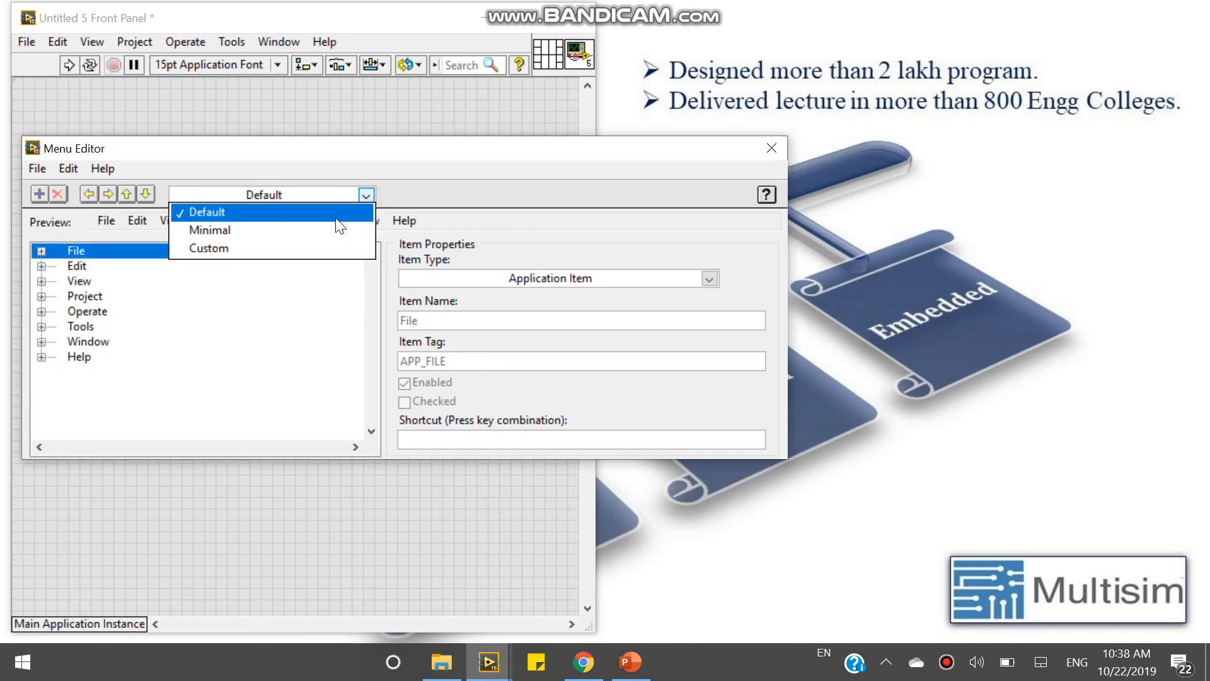
pyautogui.click(209, 230)
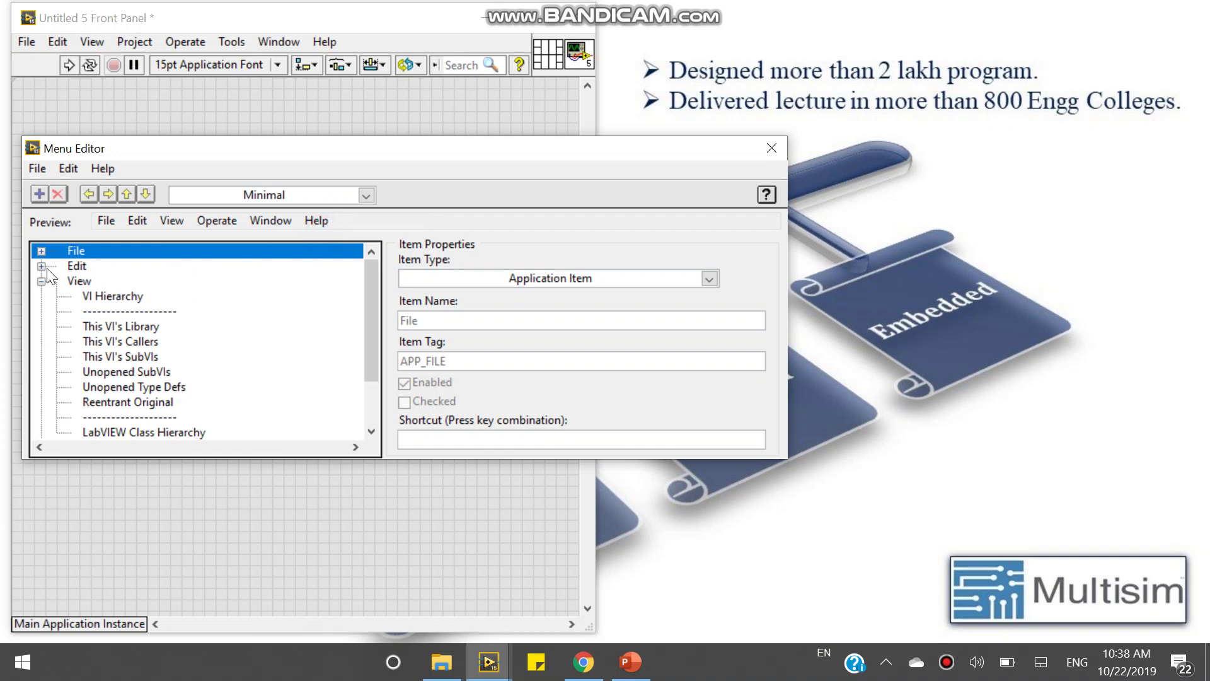
pyautogui.click(43, 250)
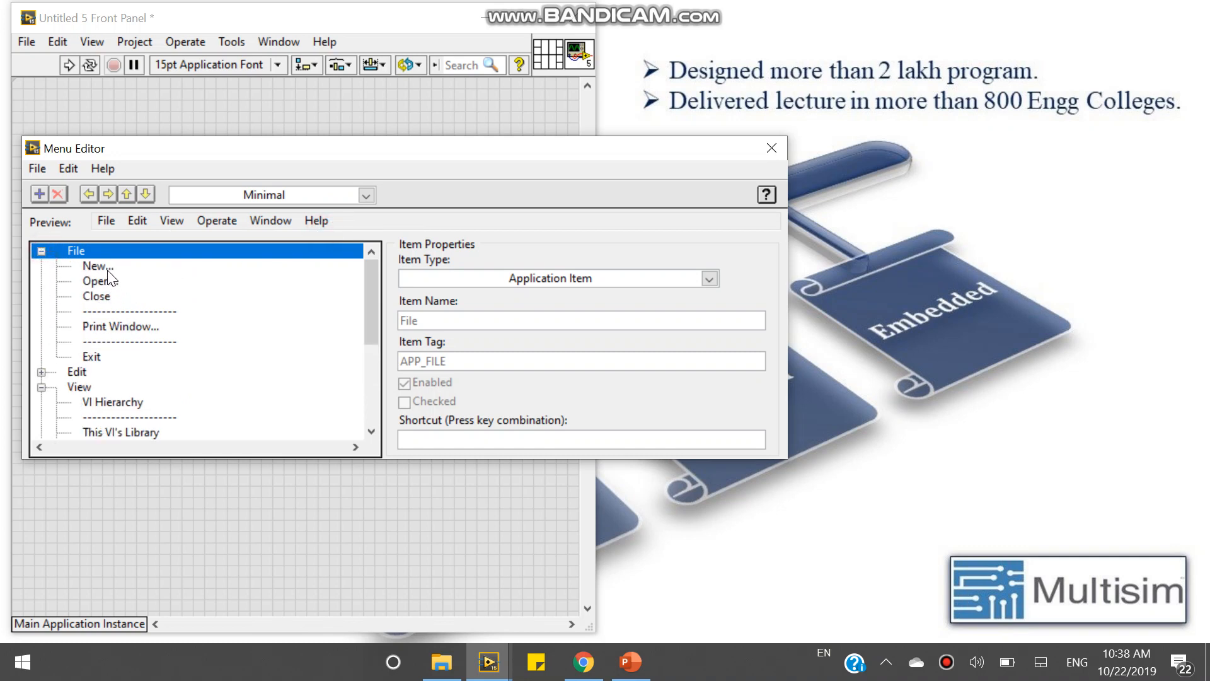
pyautogui.moveTo(108, 301)
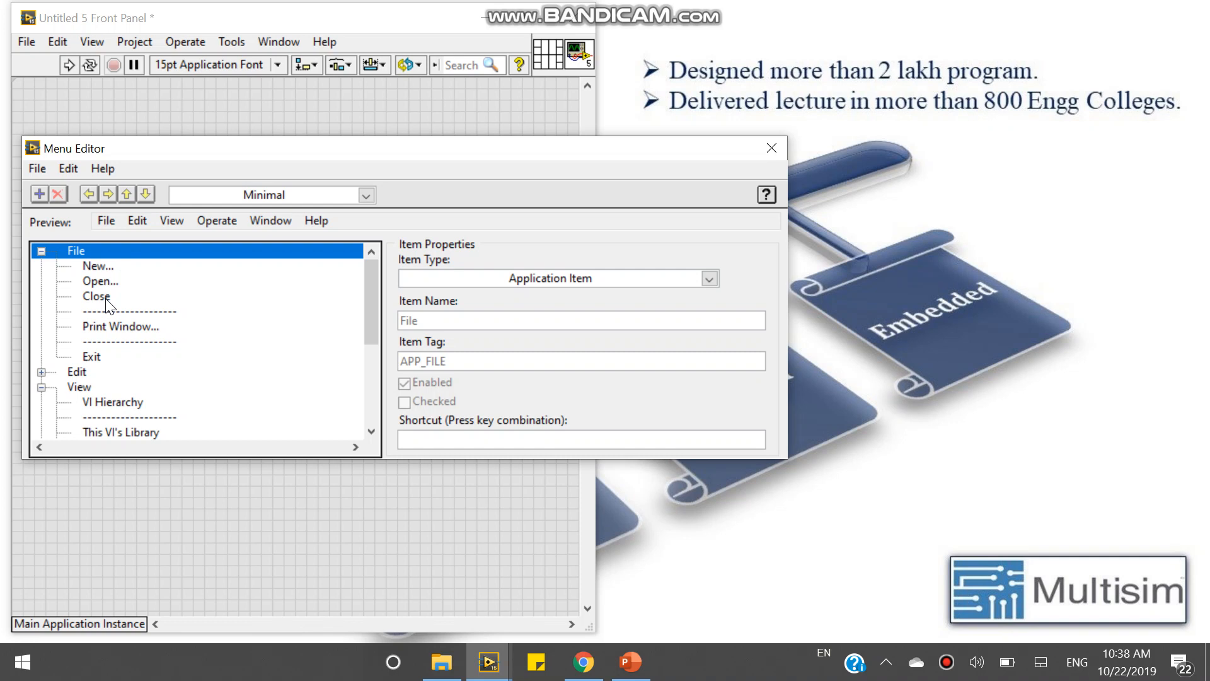
pyautogui.moveTo(94, 368)
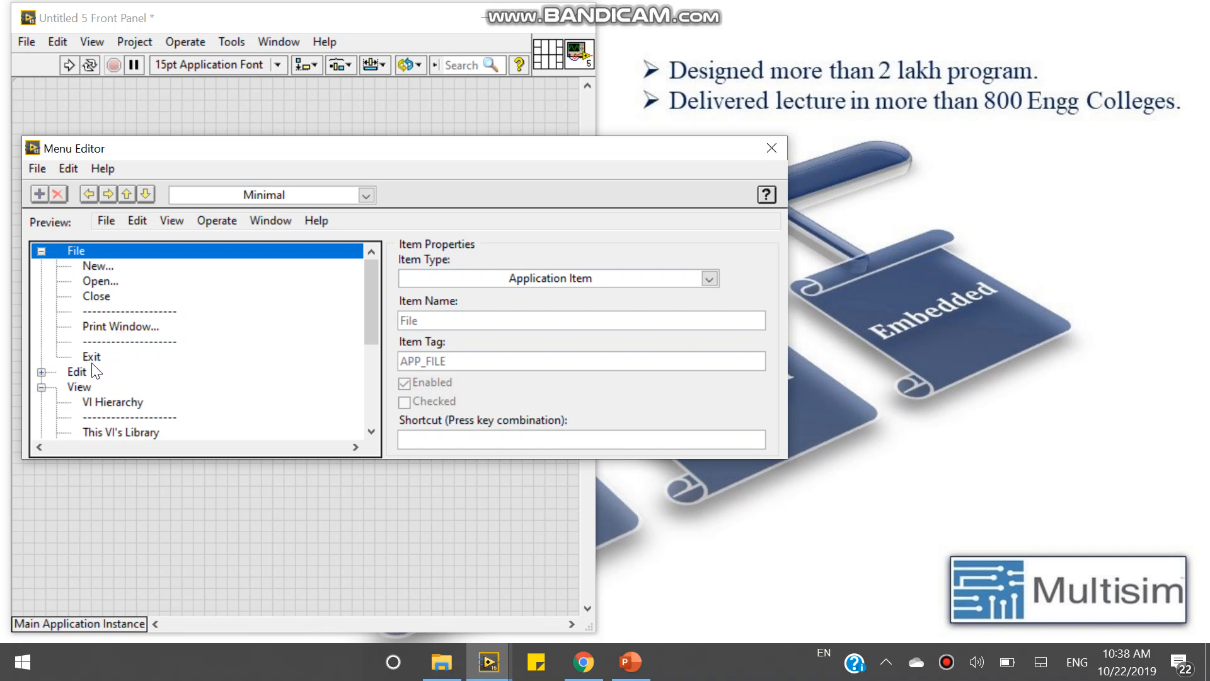
pyautogui.moveTo(124, 326)
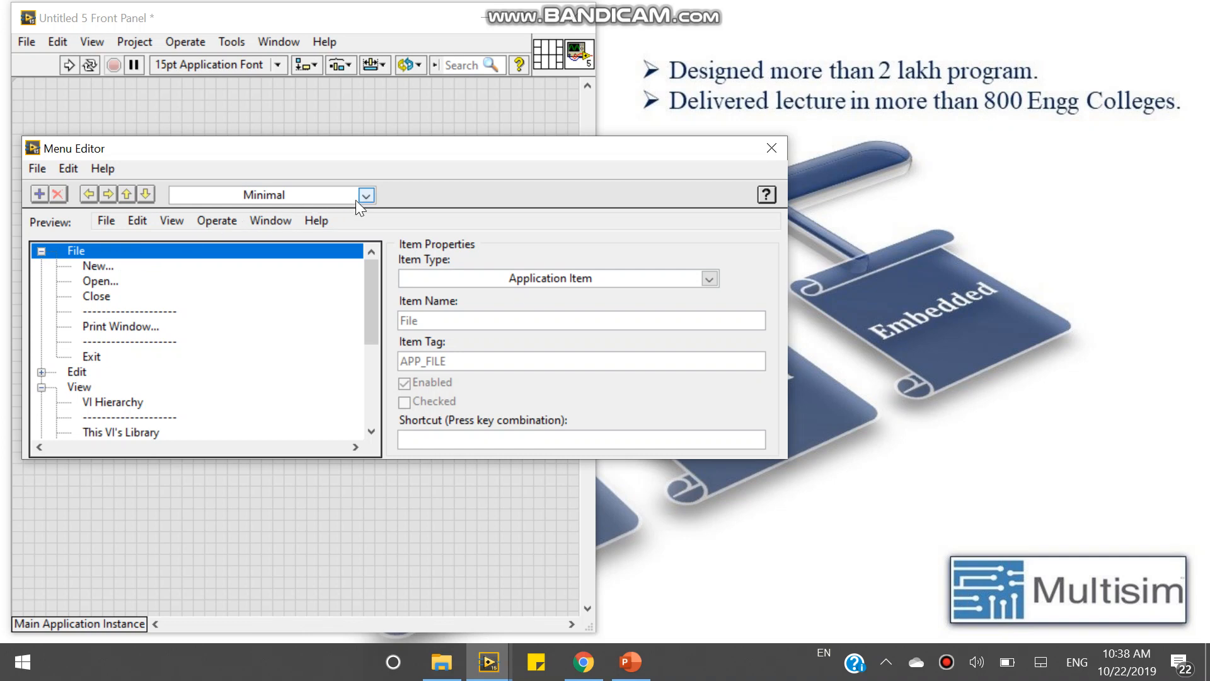
# Recheck the Default set's File entries, then return to the Minimal menu type
pyautogui.click(365, 194)
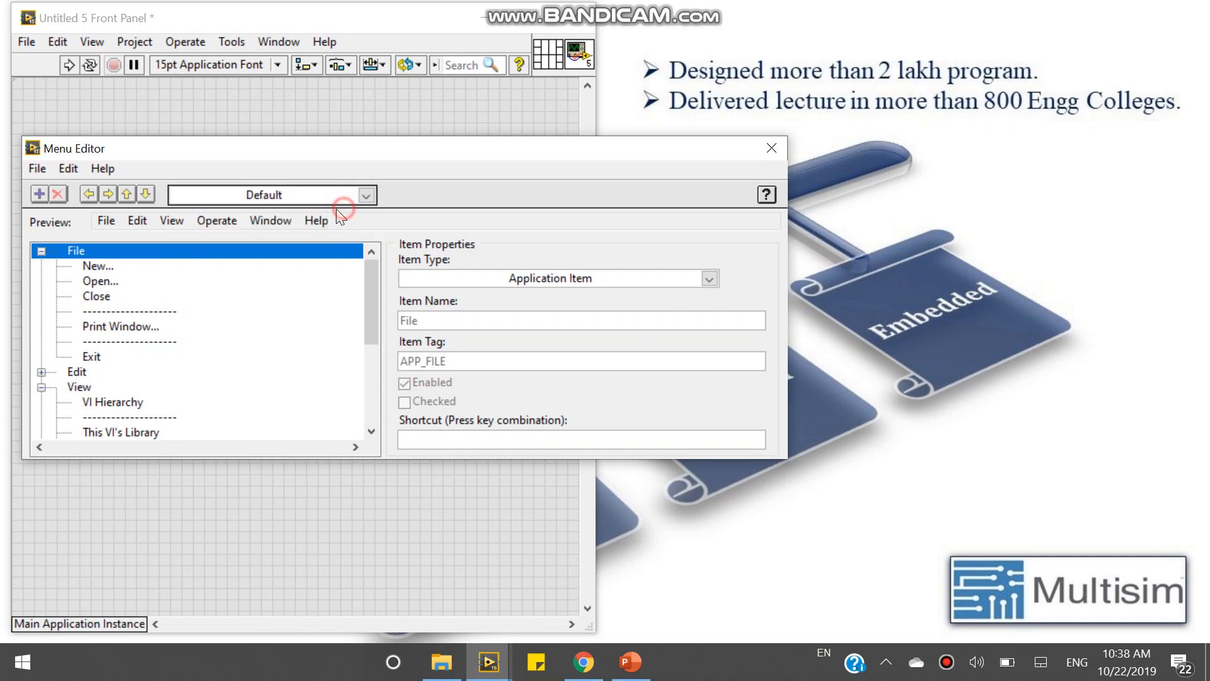
pyautogui.click(366, 195)
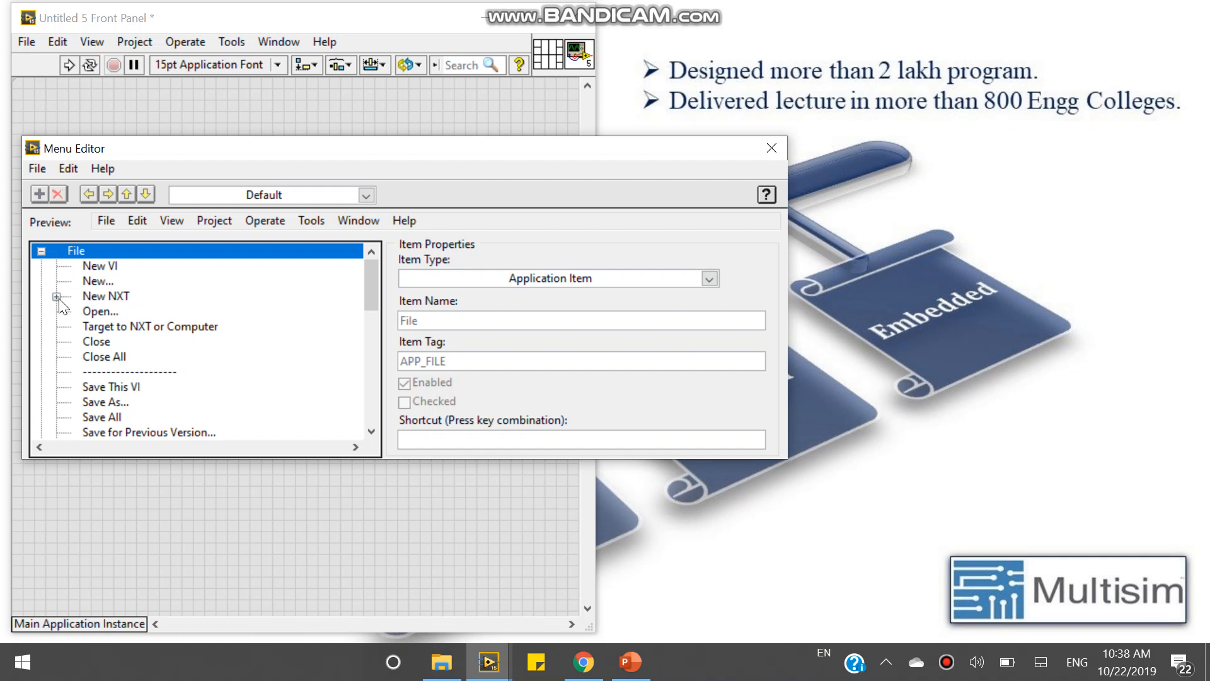
pyautogui.click(106, 296)
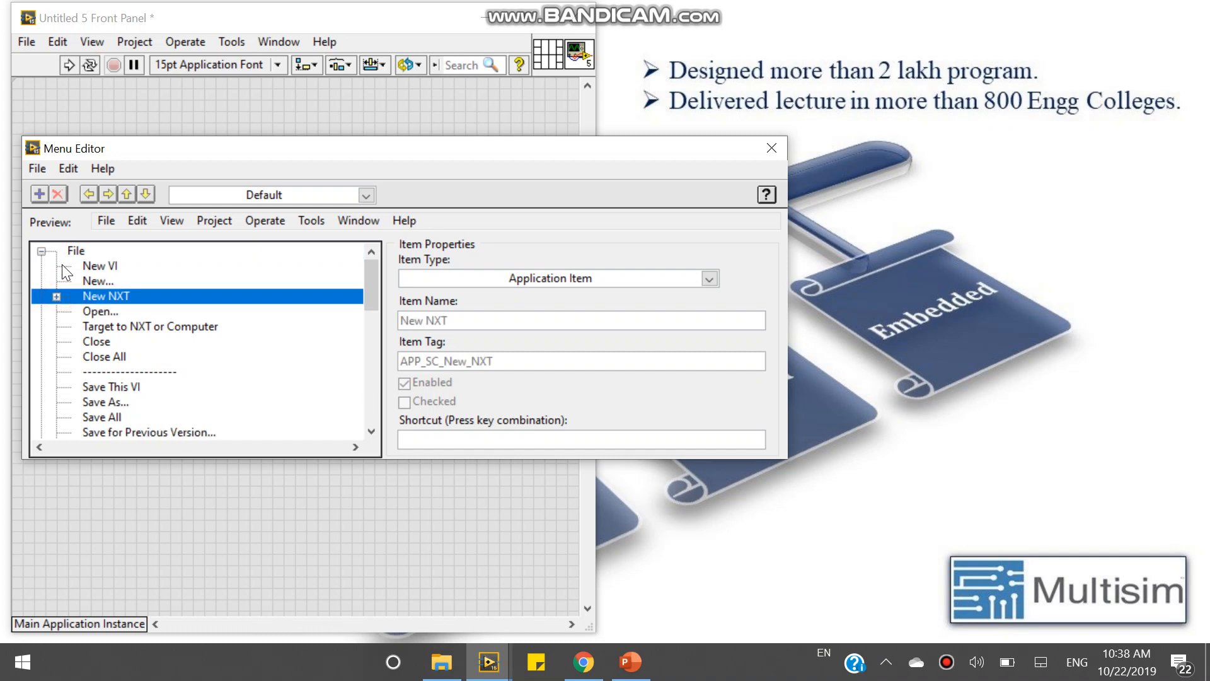
pyautogui.moveTo(89, 317)
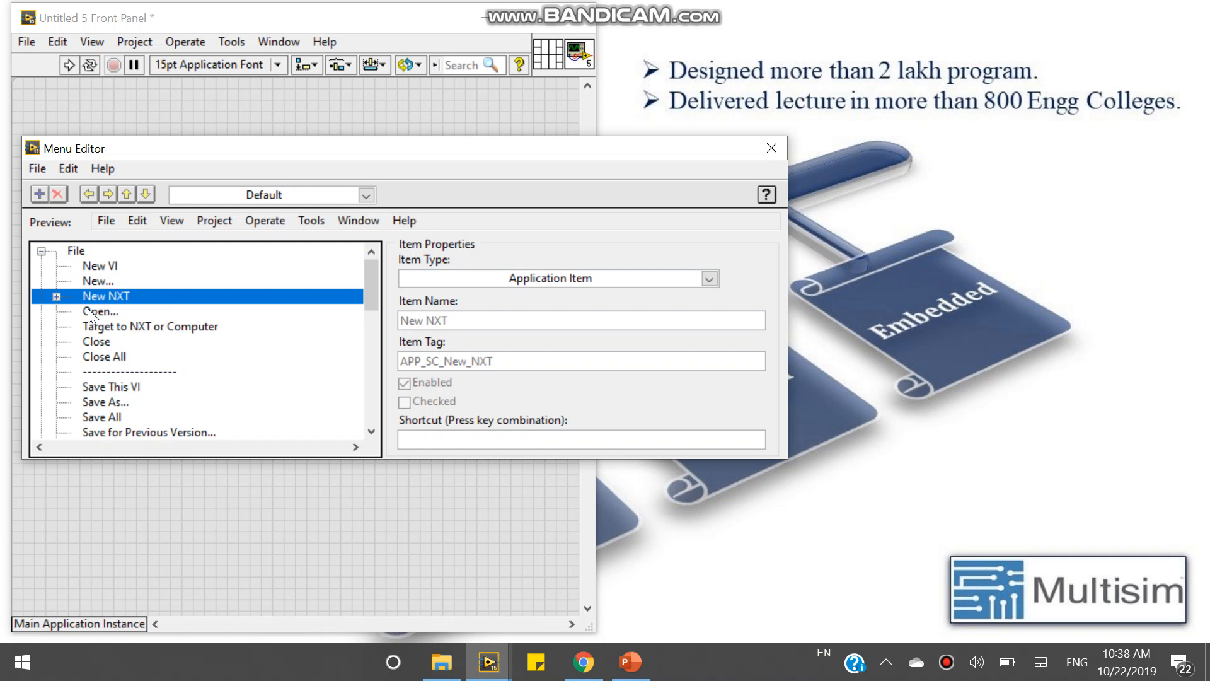
pyautogui.moveTo(114, 430)
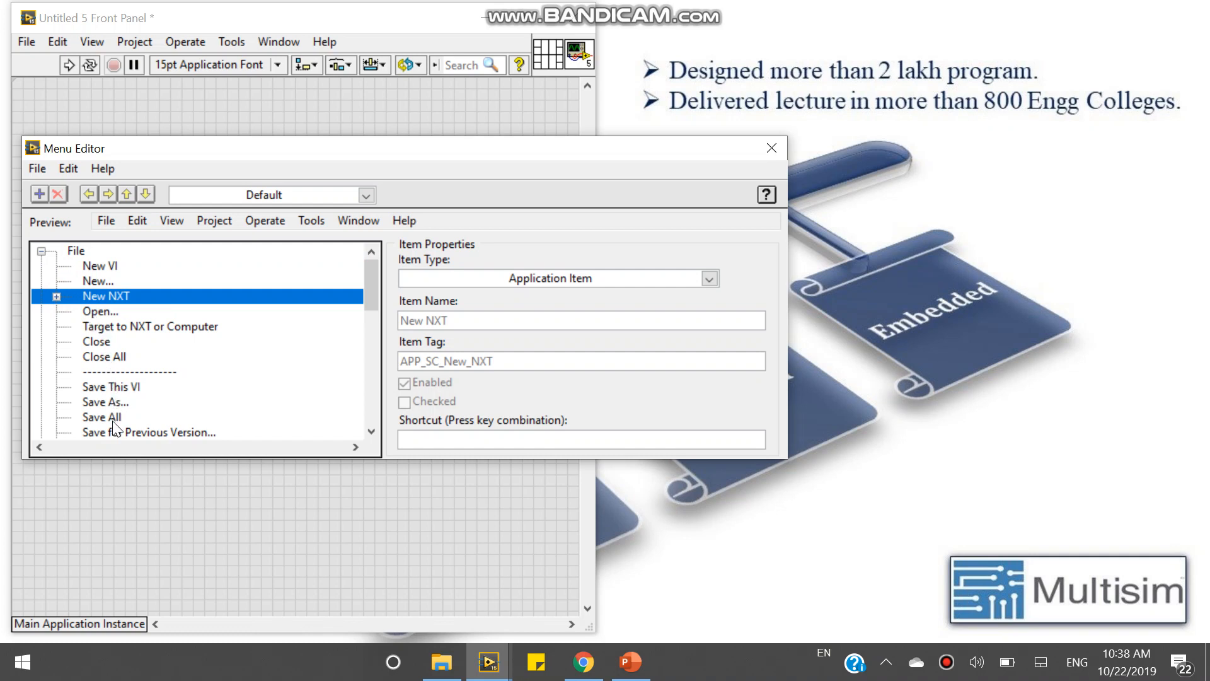
pyautogui.scroll(-3)
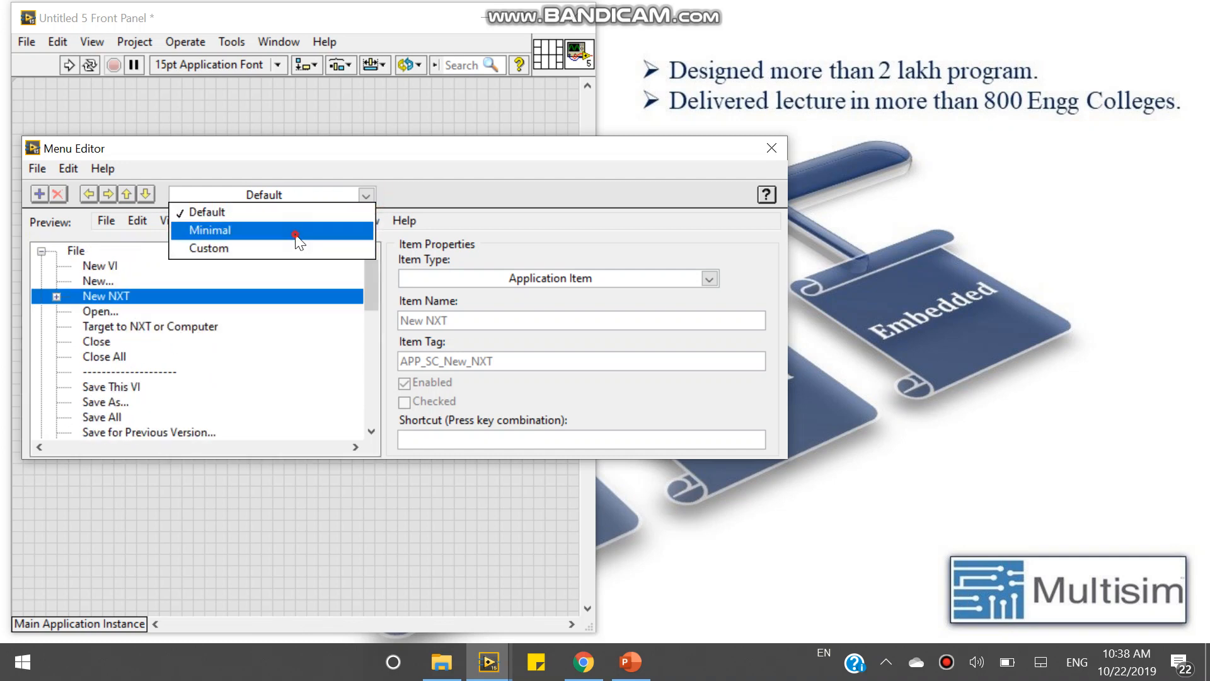
pyautogui.click(209, 230)
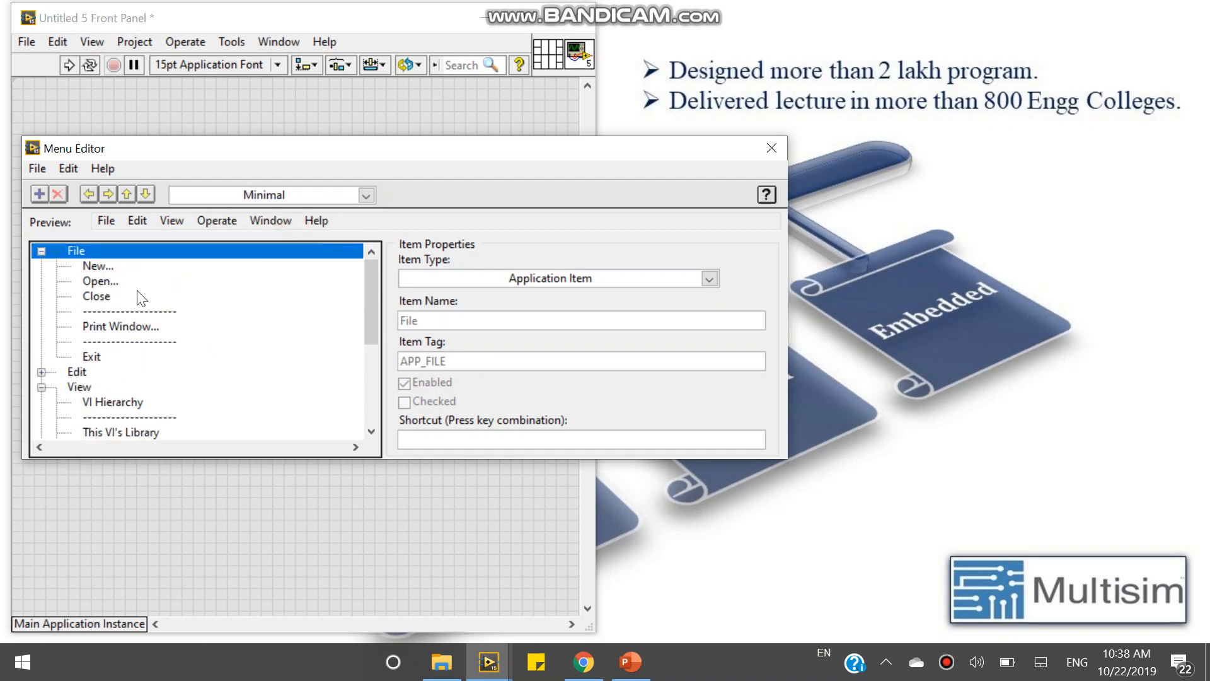
pyautogui.click(96, 296)
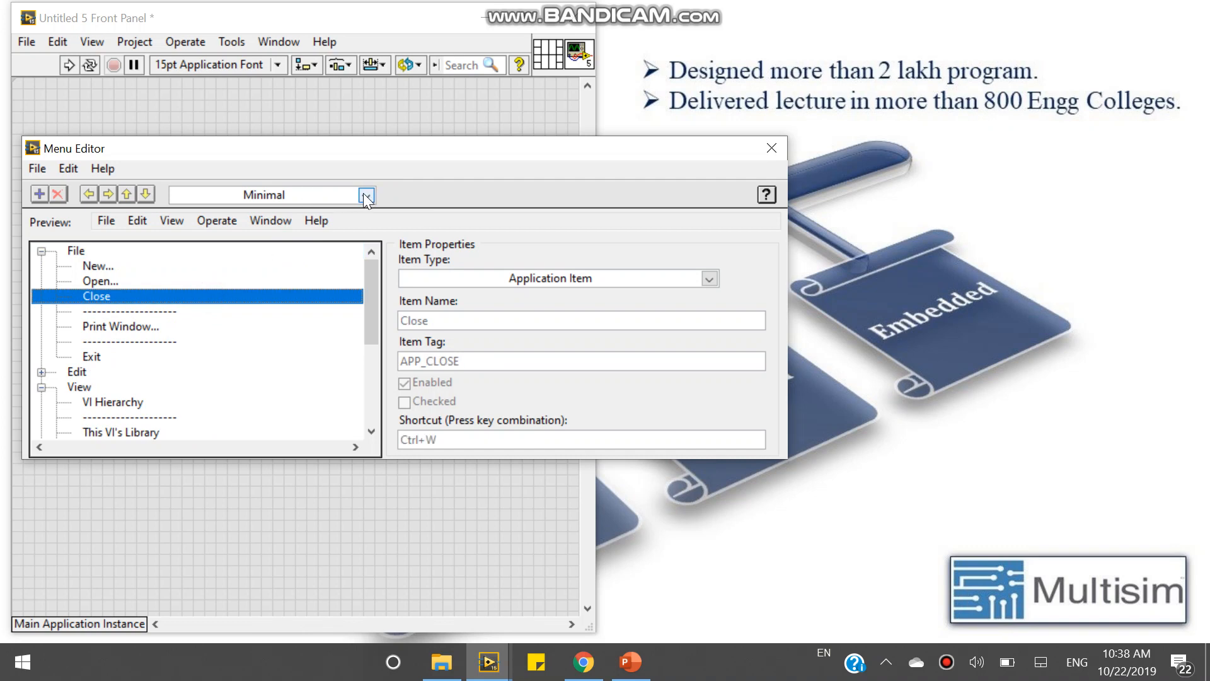
pyautogui.click(365, 195)
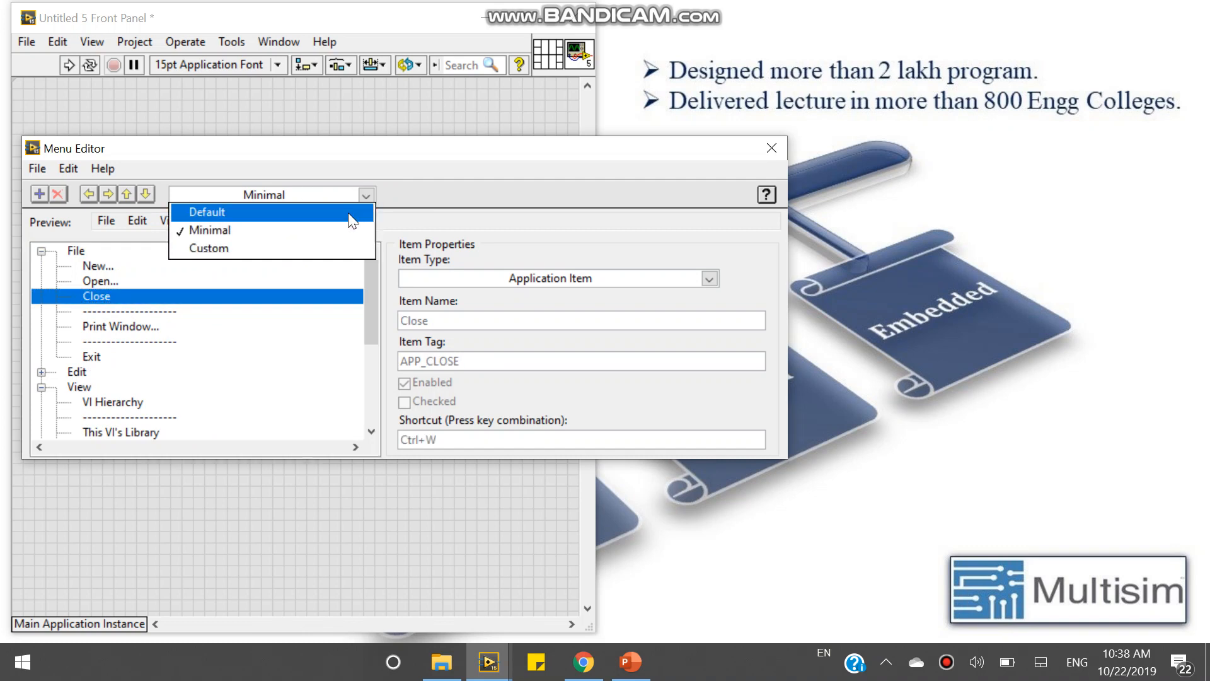
# Choose the Custom menu type and add a blank item with a nested blank sub-item
pyautogui.click(209, 248)
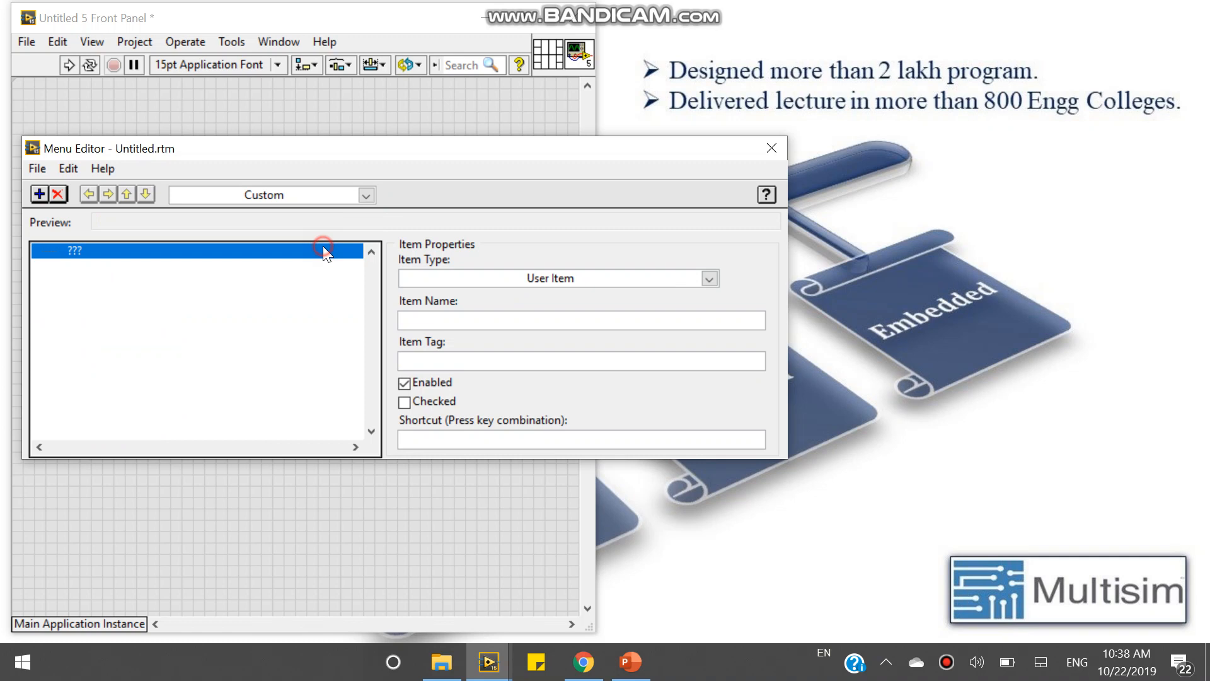
pyautogui.moveTo(73, 258)
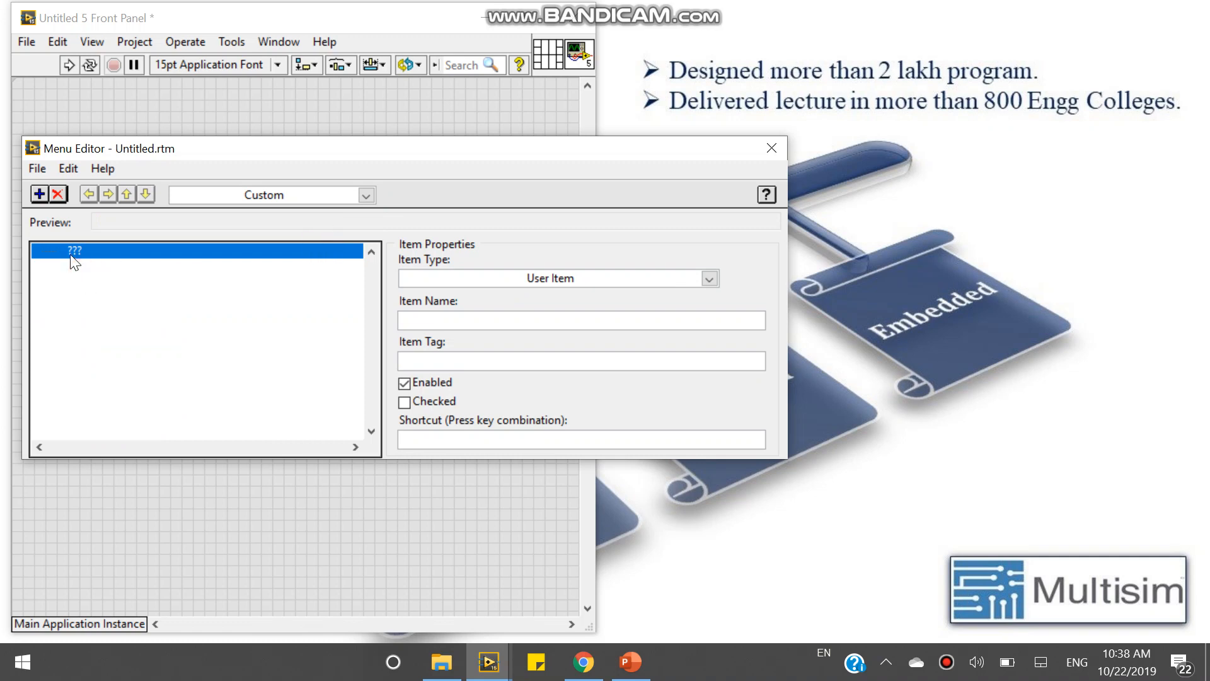
pyautogui.click(38, 194)
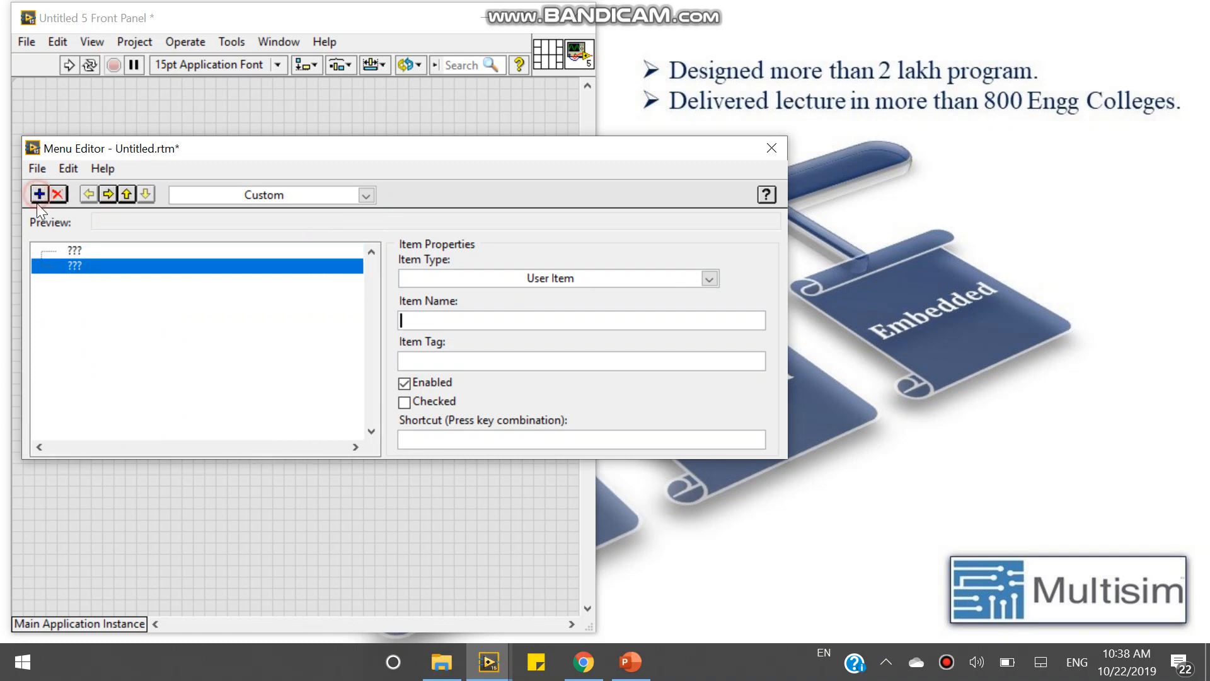
pyautogui.click(38, 194)
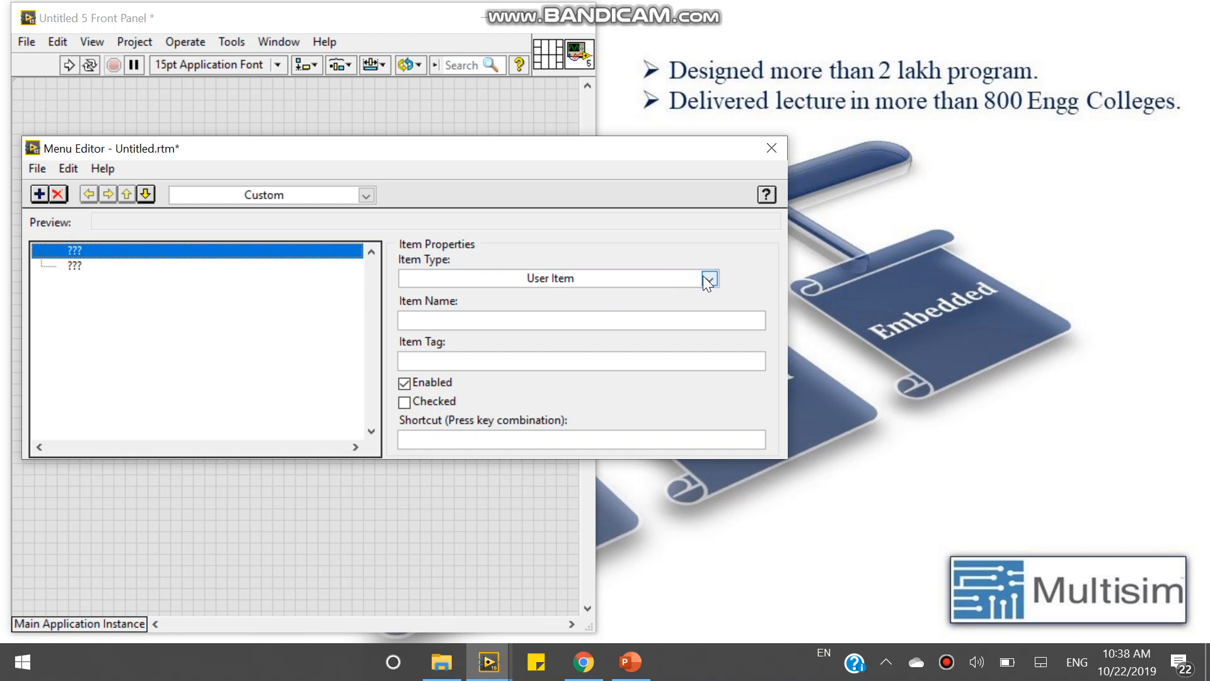
pyautogui.click(707, 278)
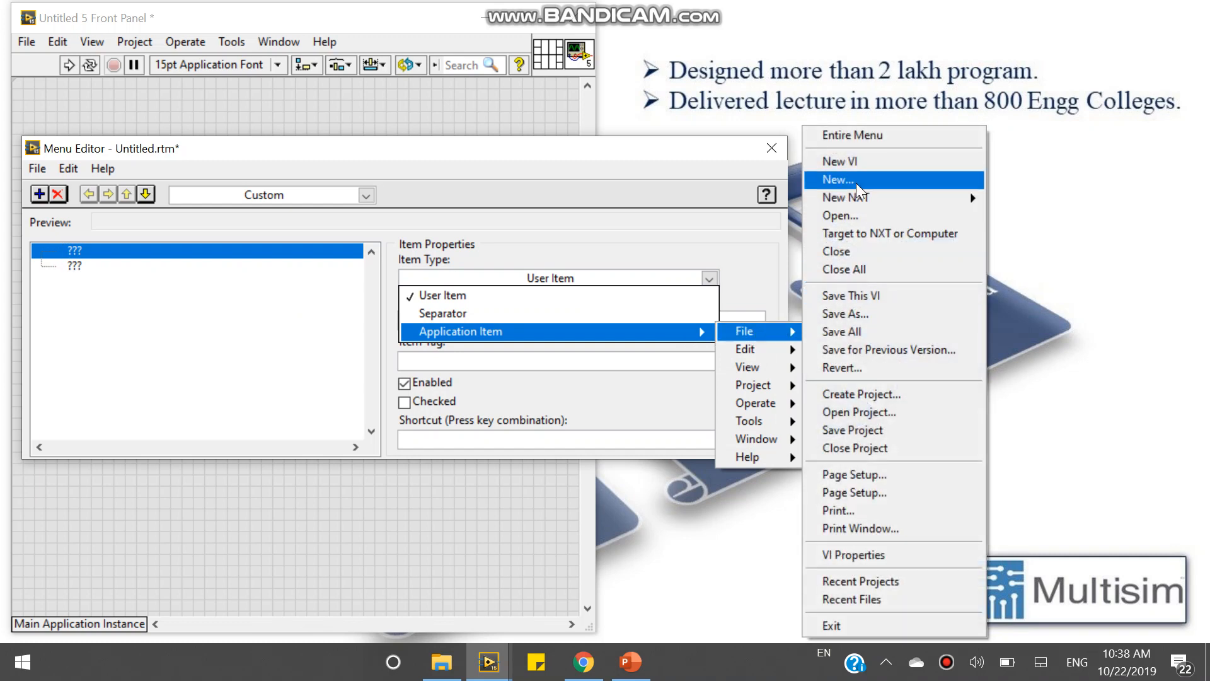
# Make the top item New VI, then add File > Save As... and File > Exit items
pyautogui.click(840, 161)
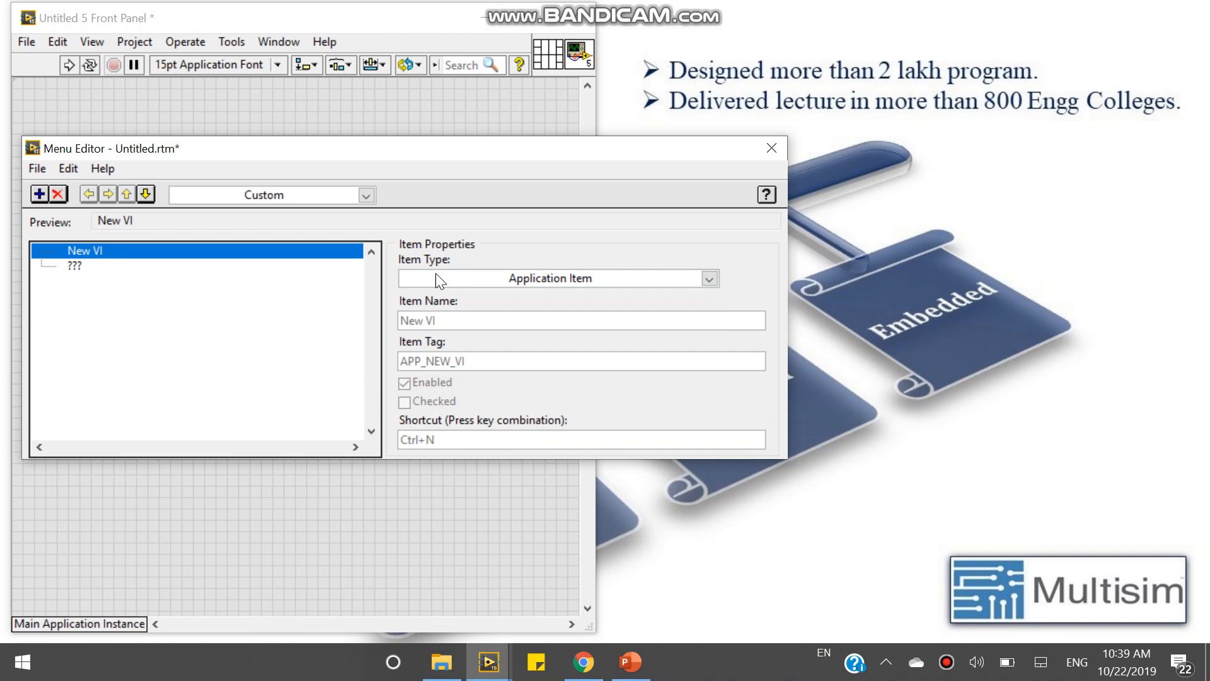
pyautogui.click(75, 264)
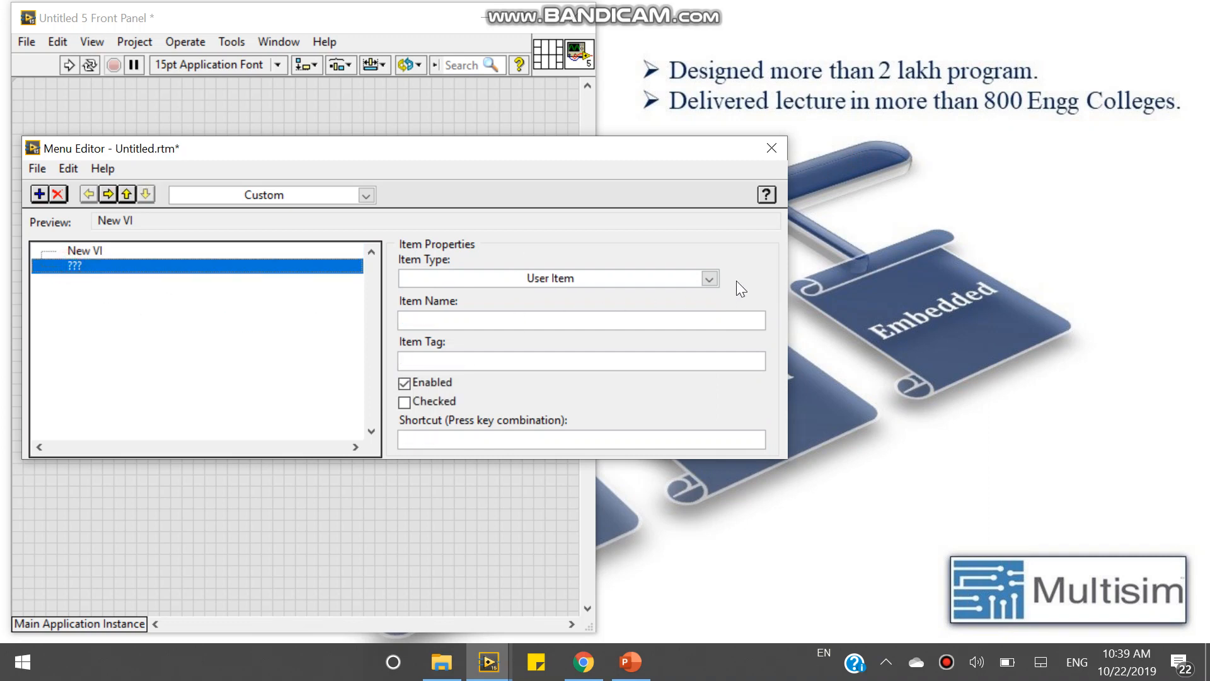
pyautogui.click(707, 278)
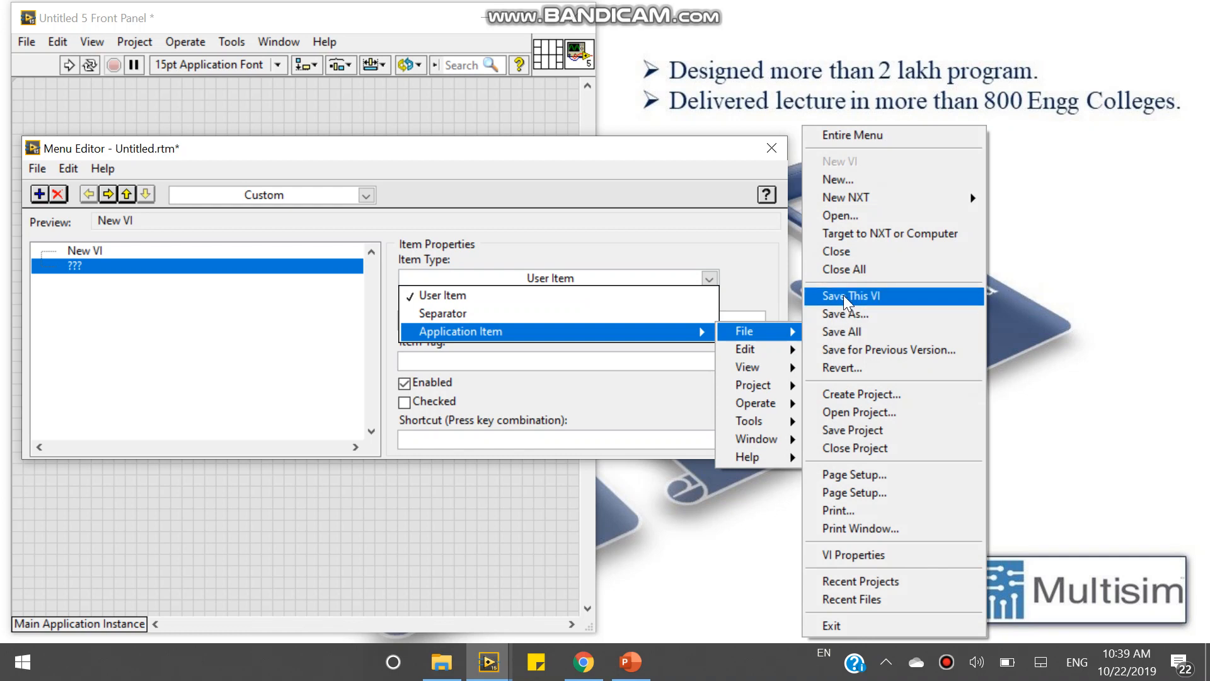
pyautogui.click(845, 313)
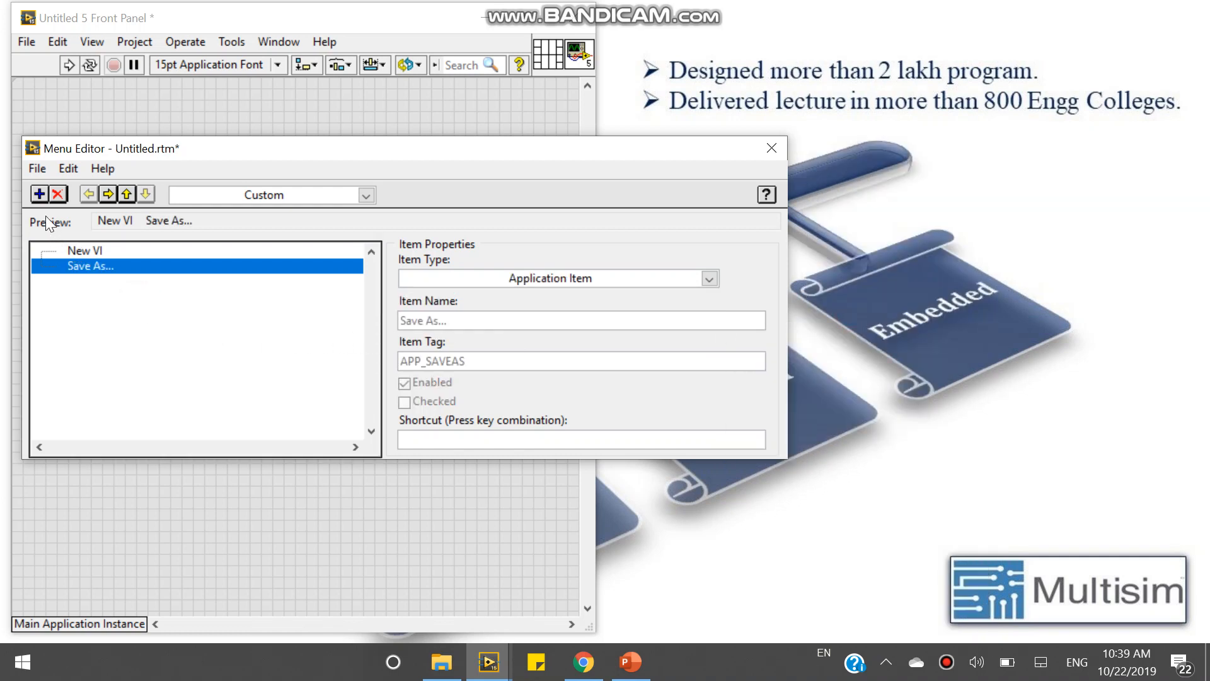
pyautogui.click(708, 278)
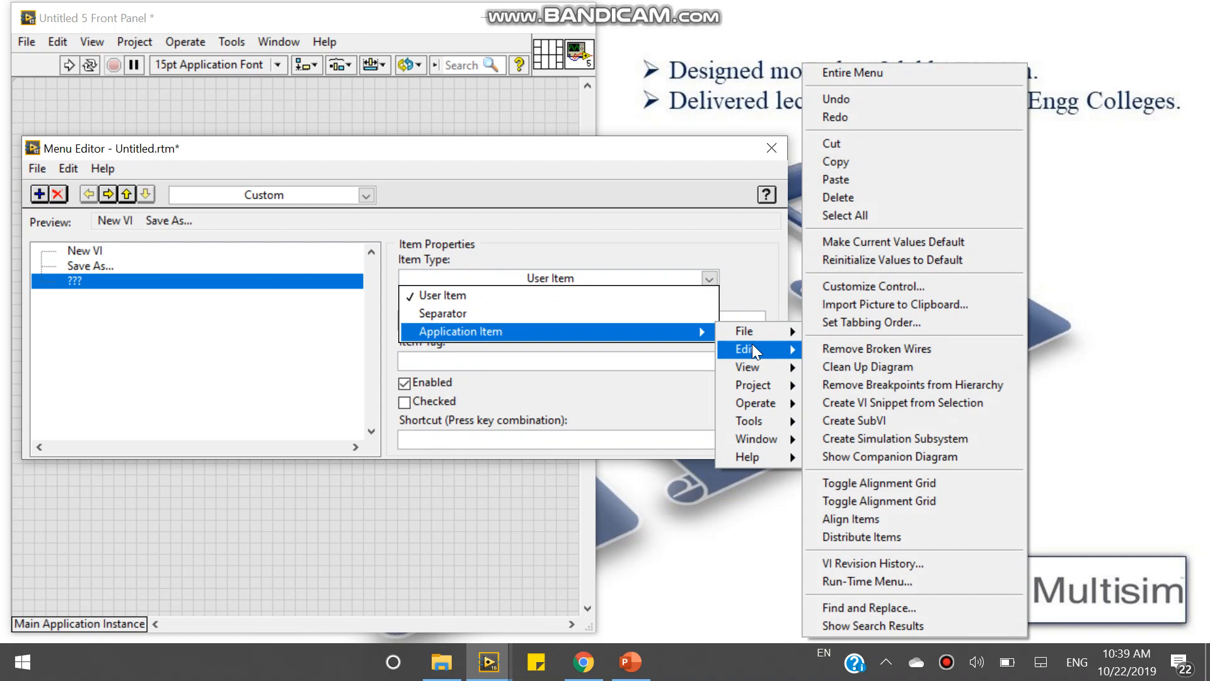
pyautogui.moveTo(780, 357)
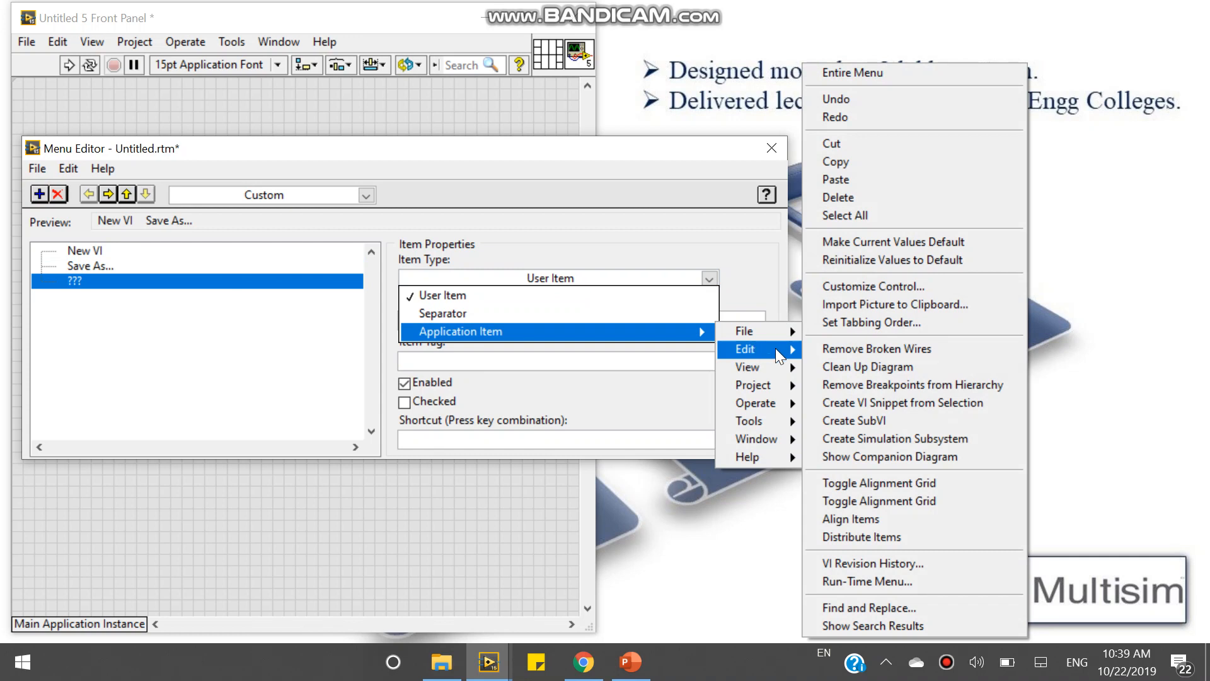
pyautogui.moveTo(833, 144)
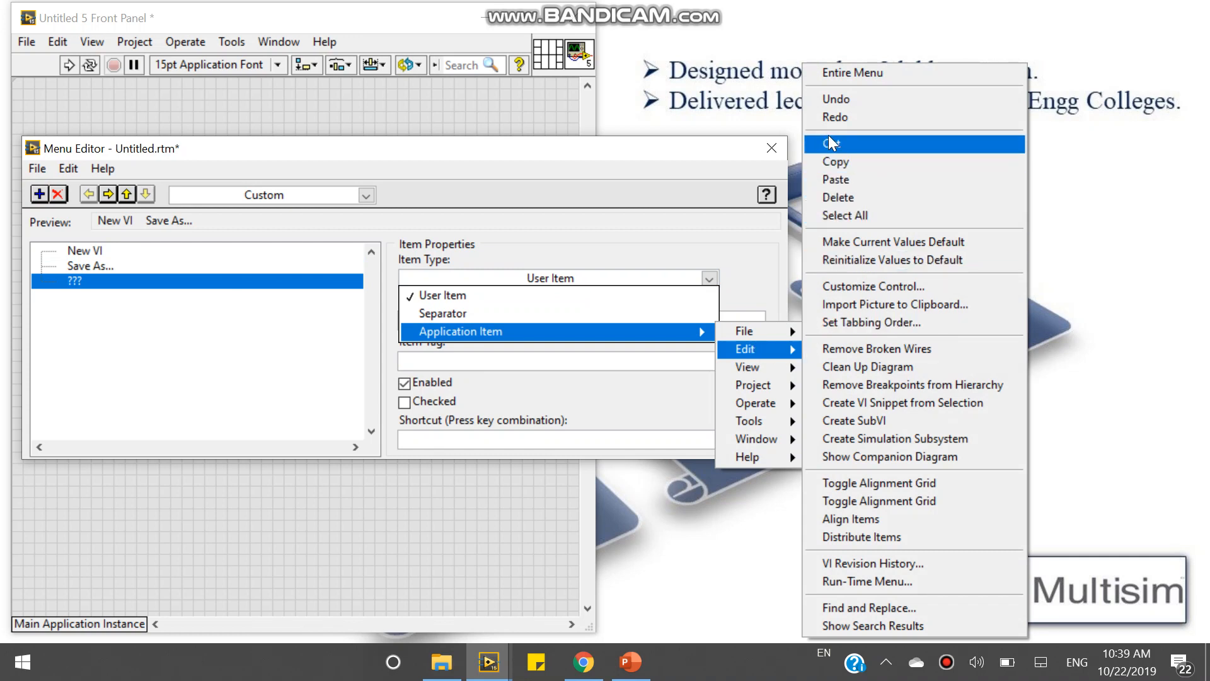
pyautogui.moveTo(744, 330)
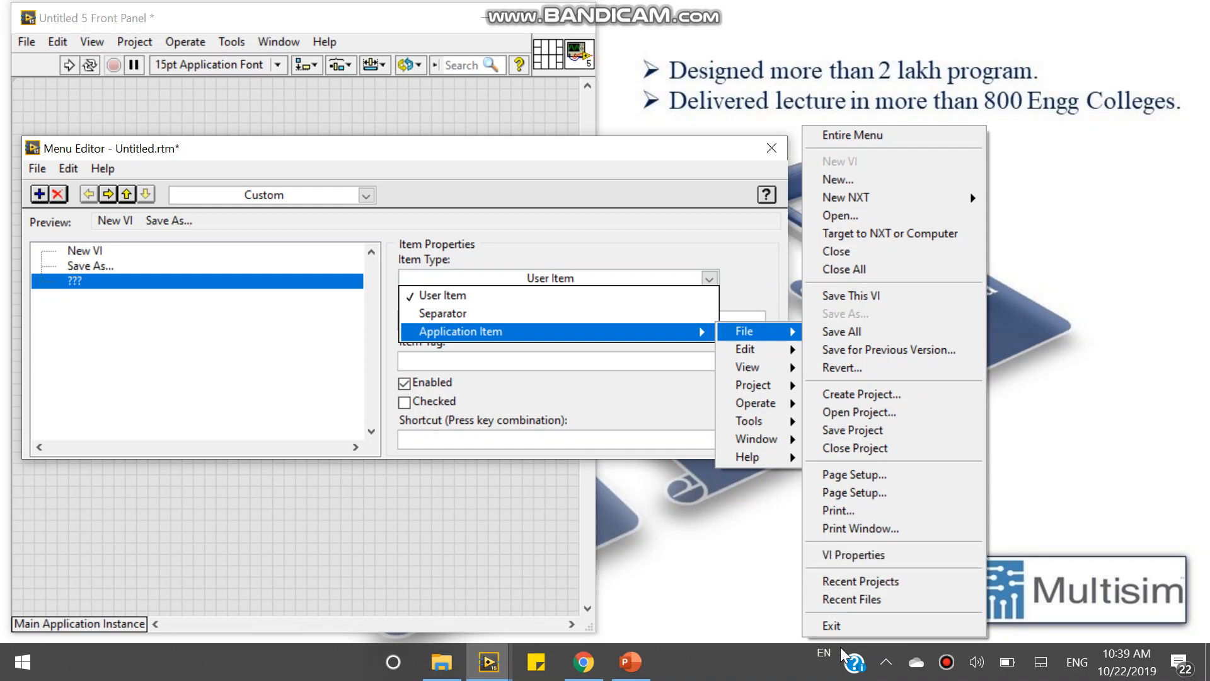
pyautogui.click(831, 626)
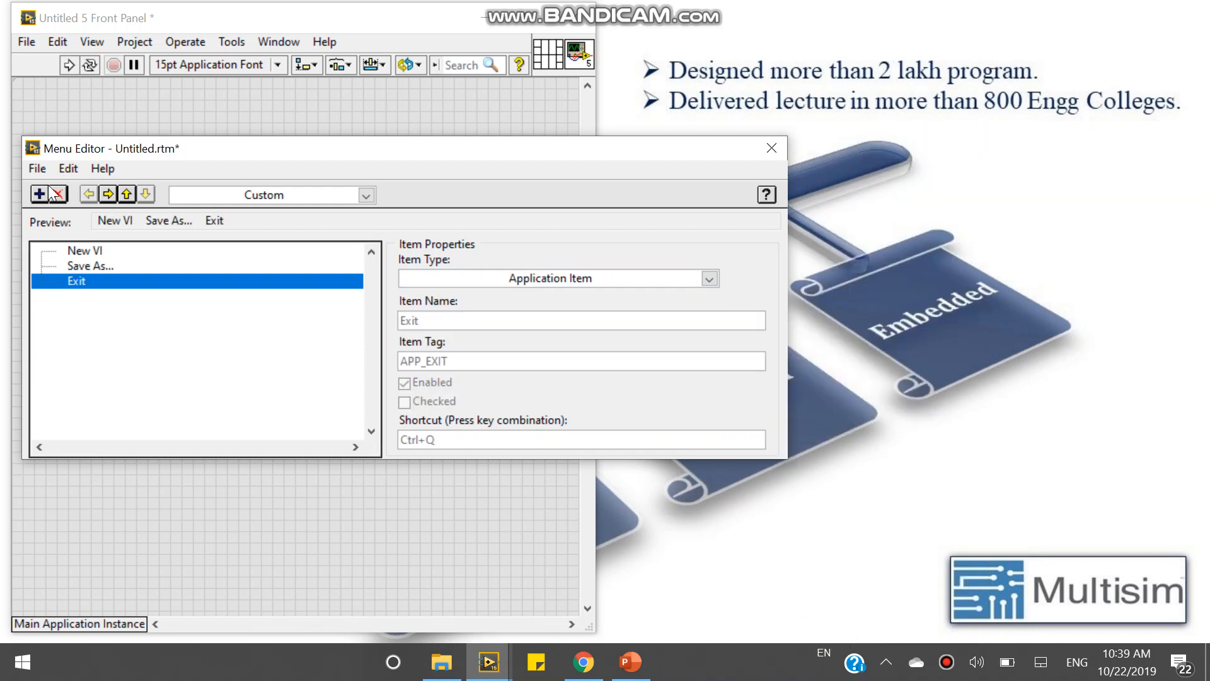
# Insert a separator after Exit, followed by a new blank user item
pyautogui.click(39, 193)
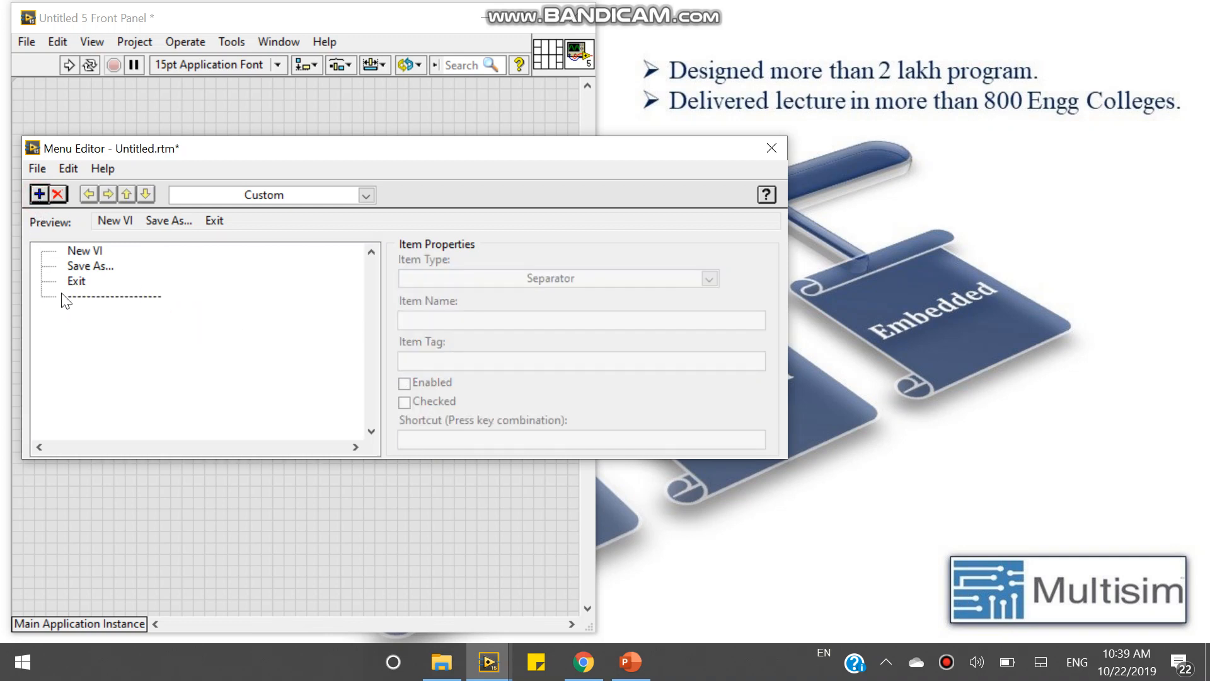
pyautogui.click(39, 193)
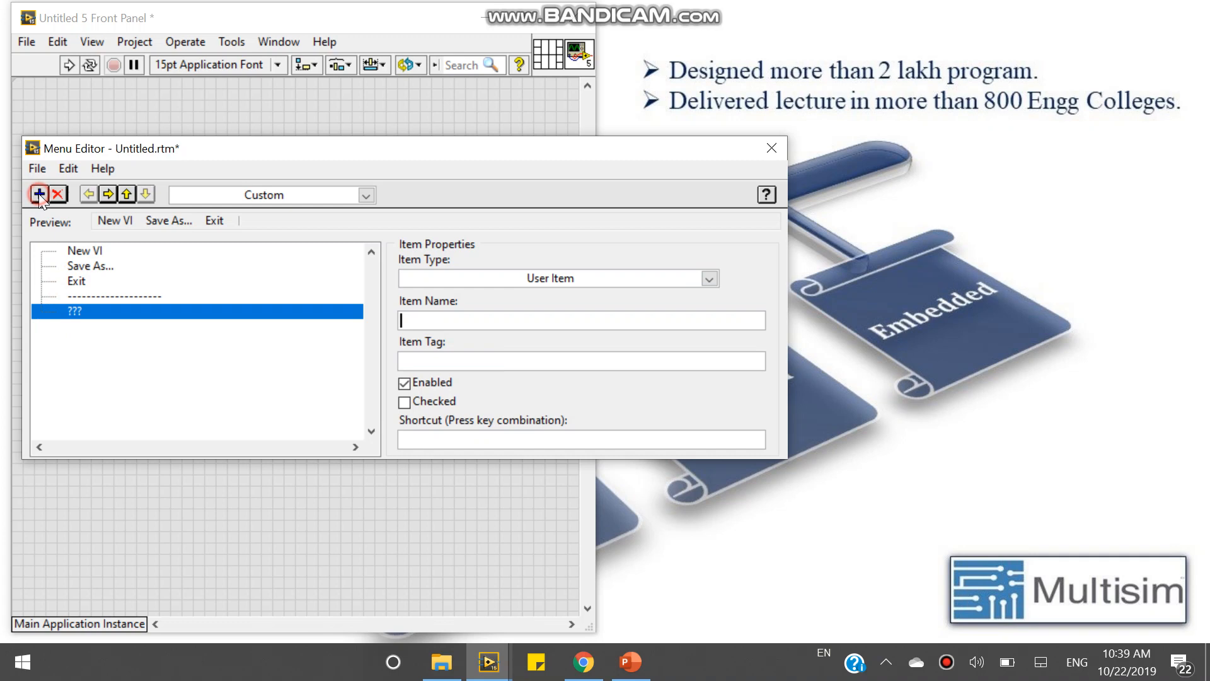
# Add Edit > Cut and Edit > Copy items below the separator, then change Cut to Paste
pyautogui.click(706, 278)
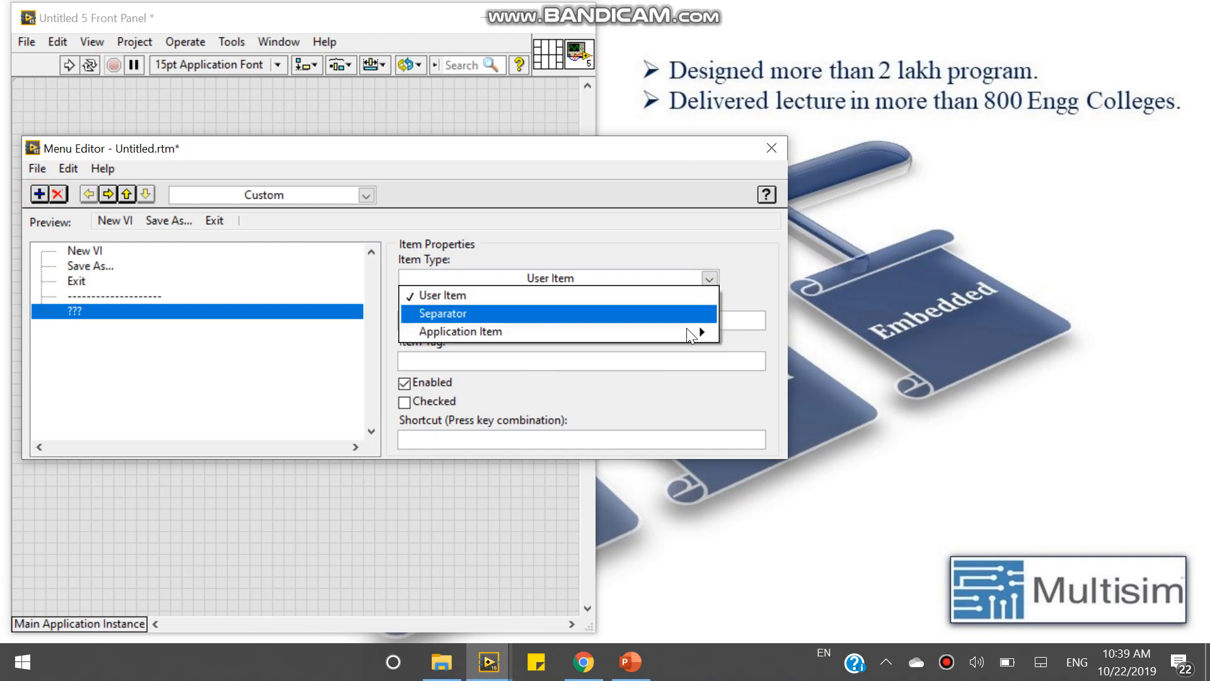
pyautogui.moveTo(459, 331)
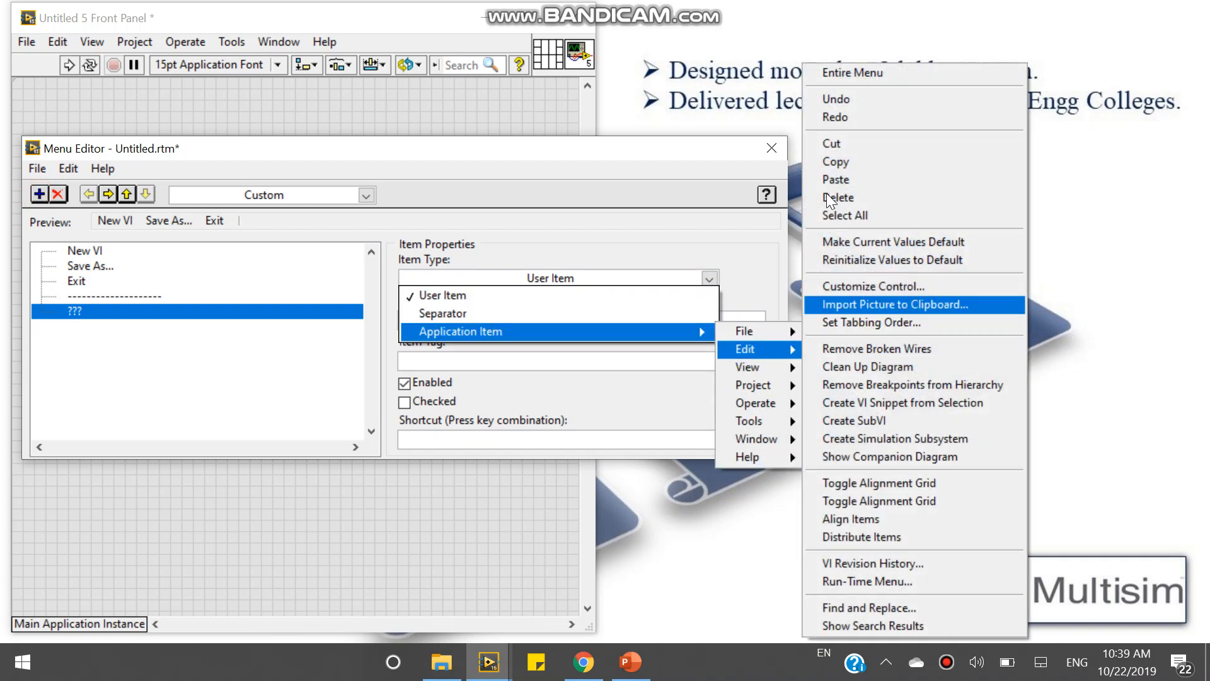
pyautogui.moveTo(835, 162)
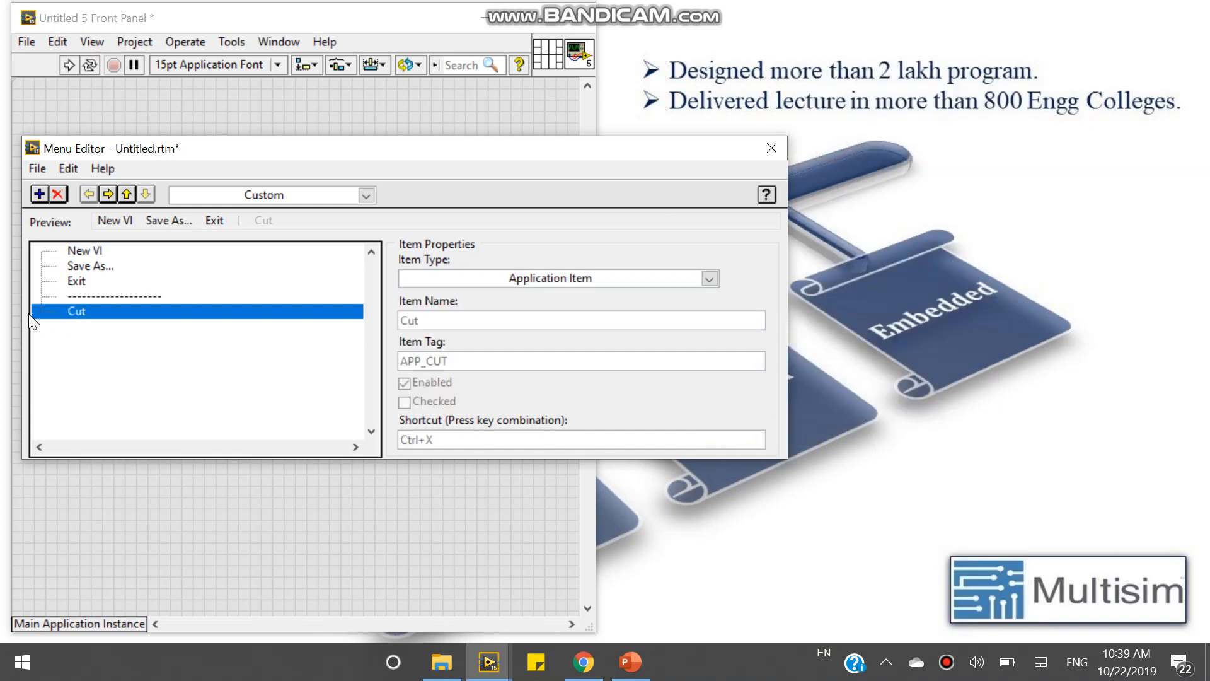
pyautogui.click(39, 194)
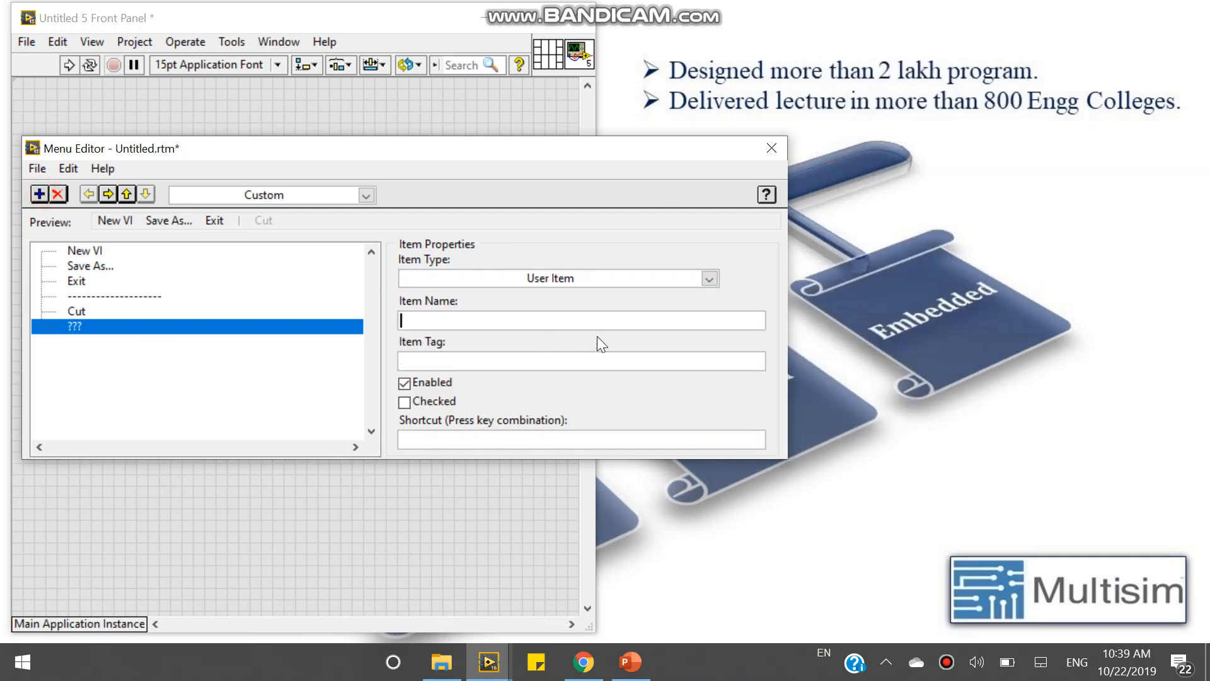
pyautogui.click(706, 278)
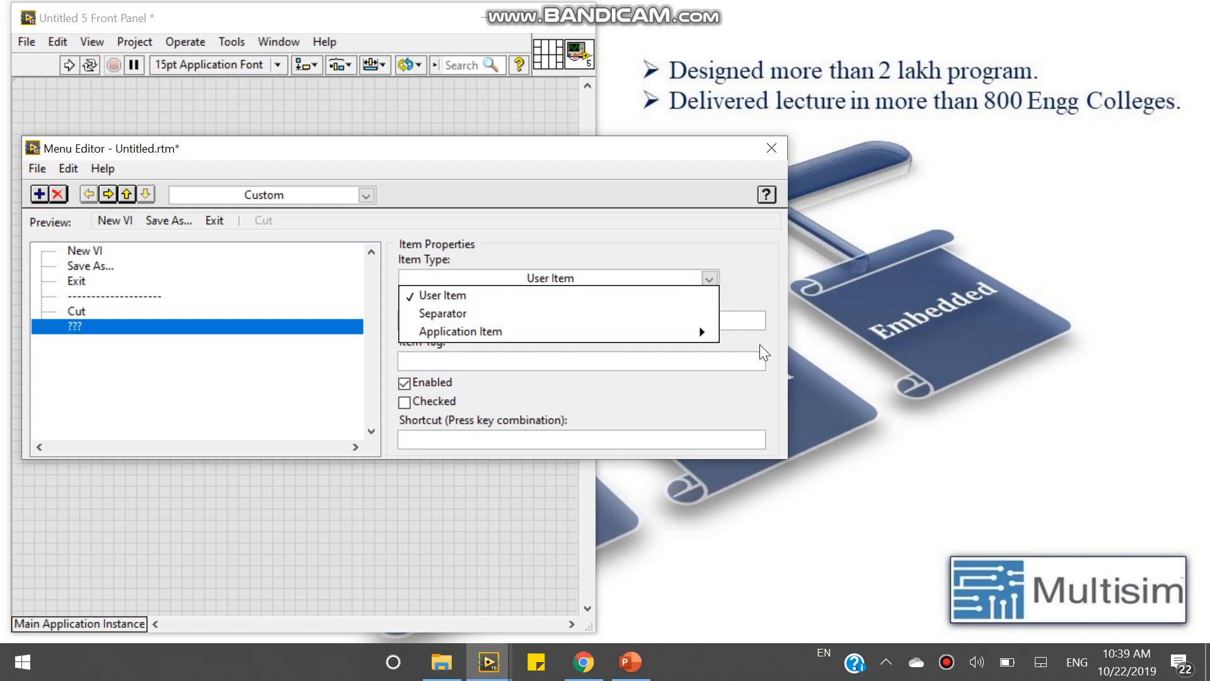
pyautogui.moveTo(459, 331)
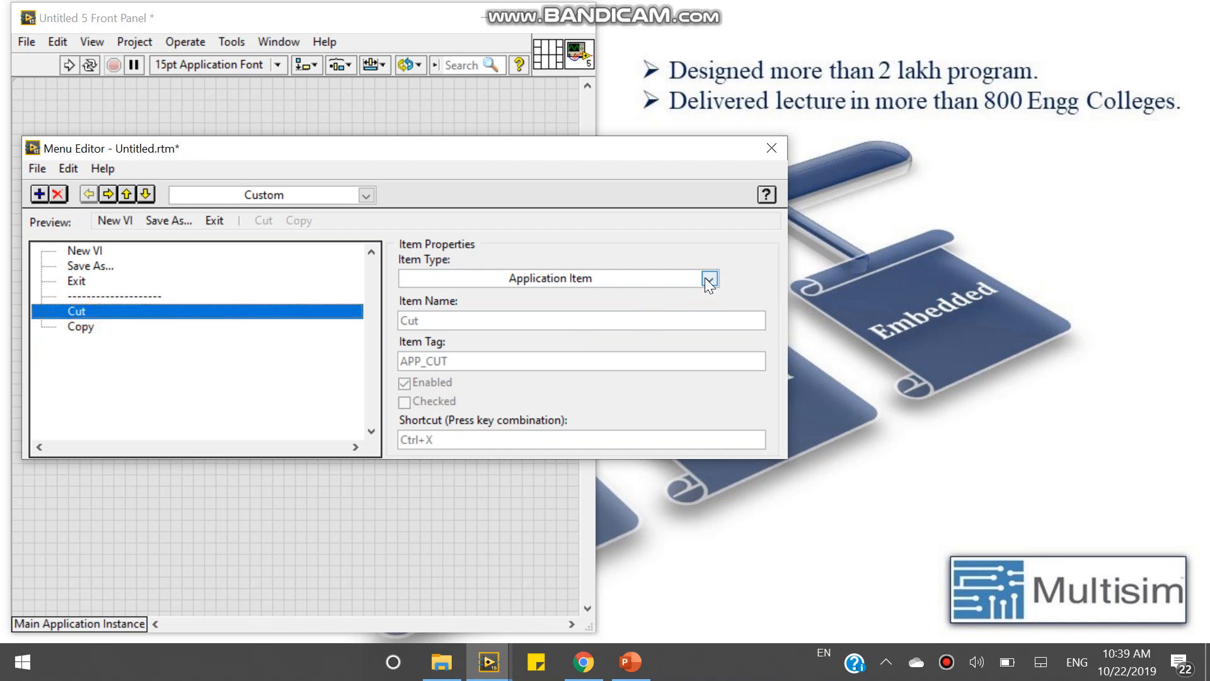
pyautogui.click(707, 278)
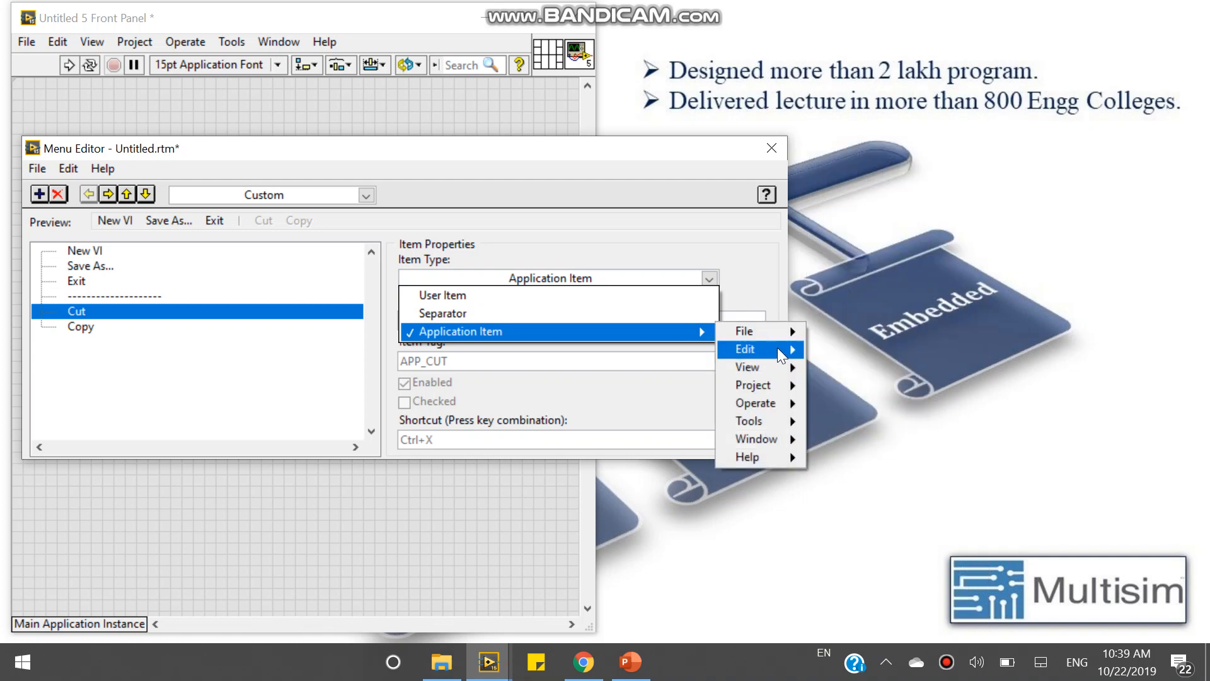
pyautogui.click(745, 349)
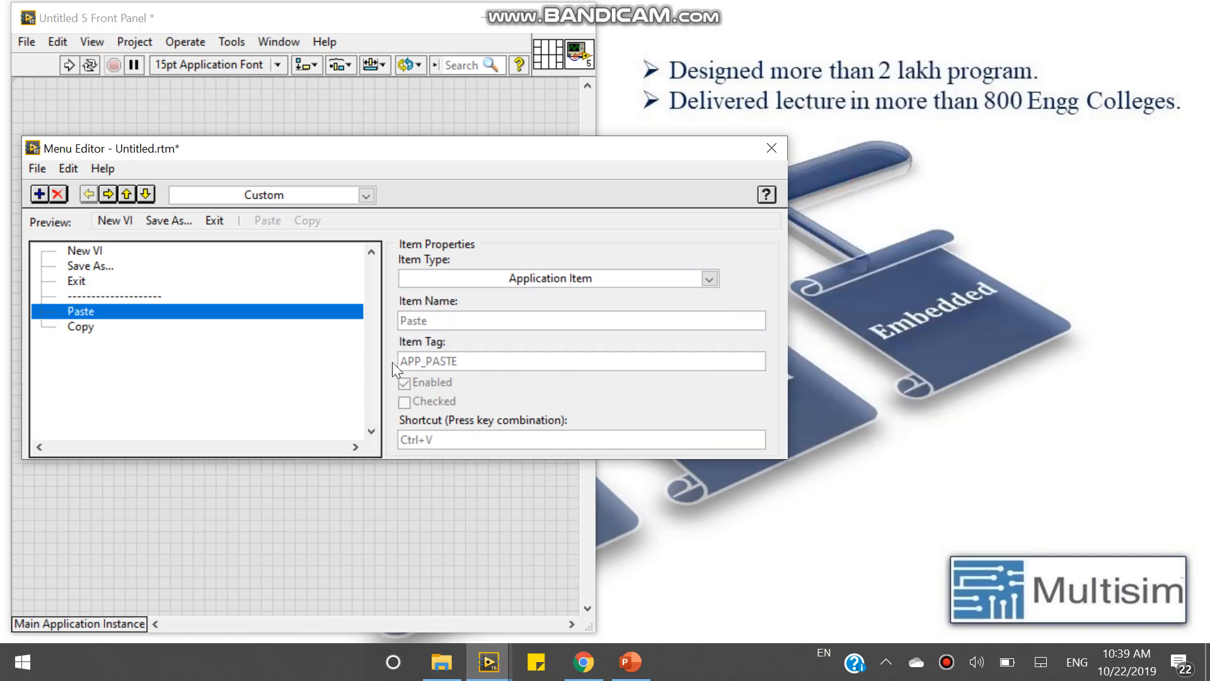
pyautogui.click(80, 326)
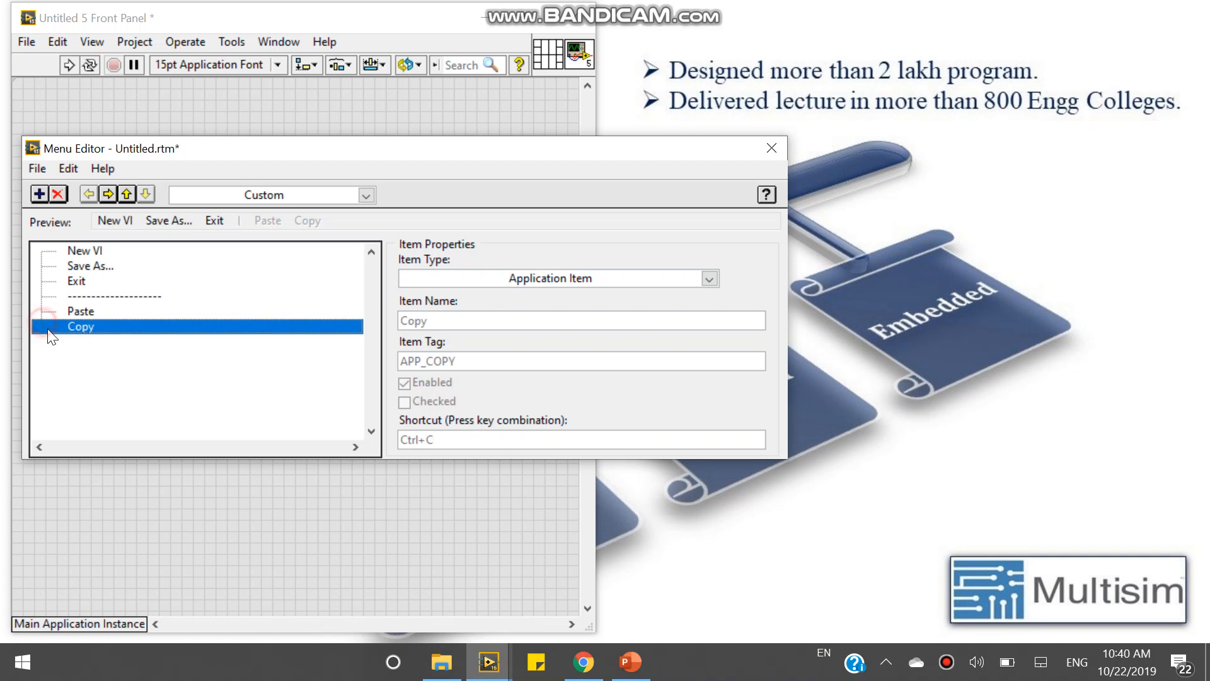
# Add a second separator after Copy and a Run application item below it
pyautogui.click(39, 194)
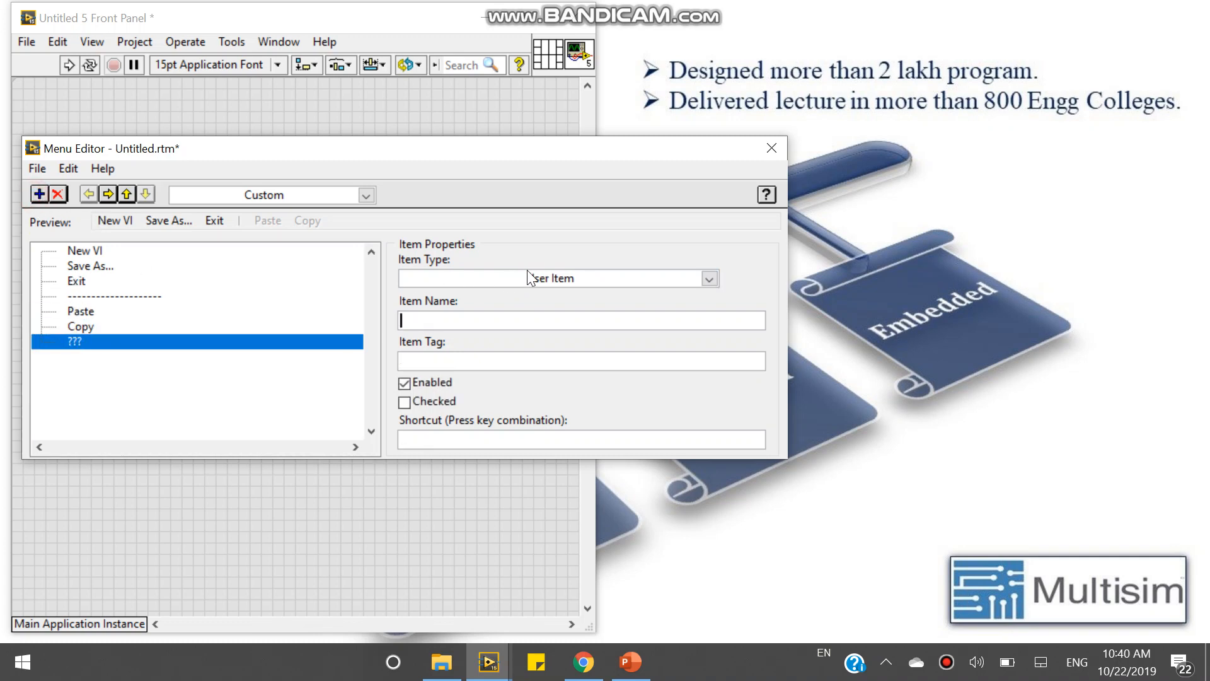
pyautogui.click(707, 278)
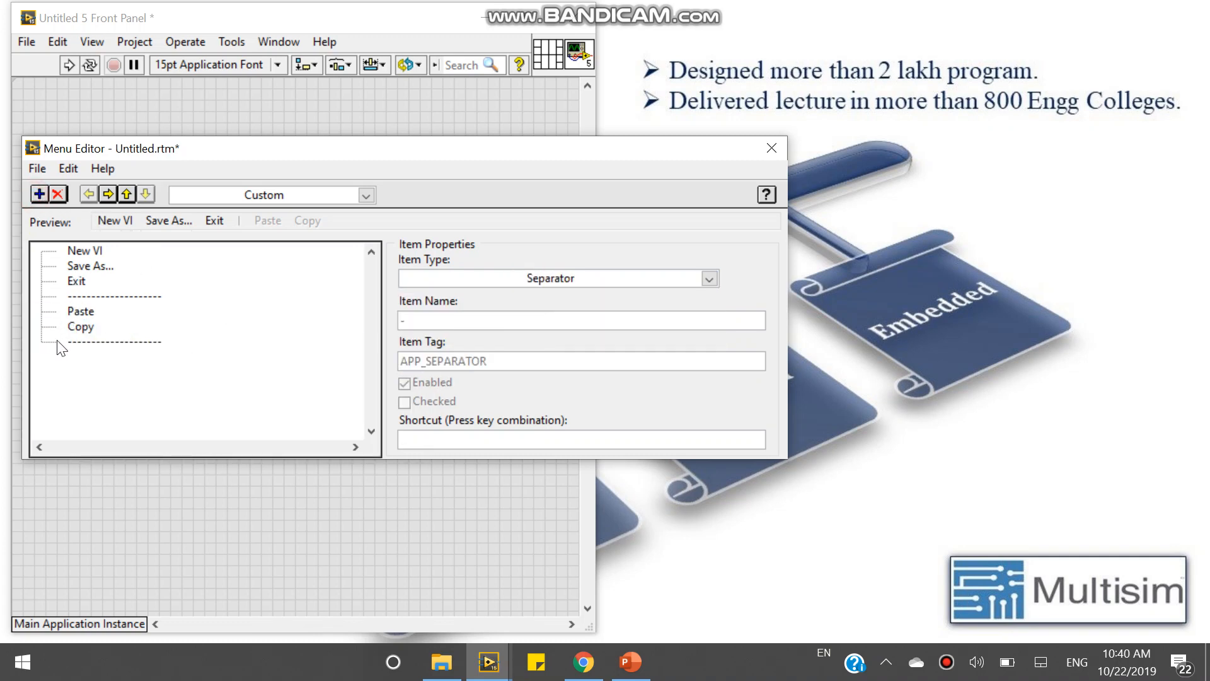
pyautogui.click(39, 194)
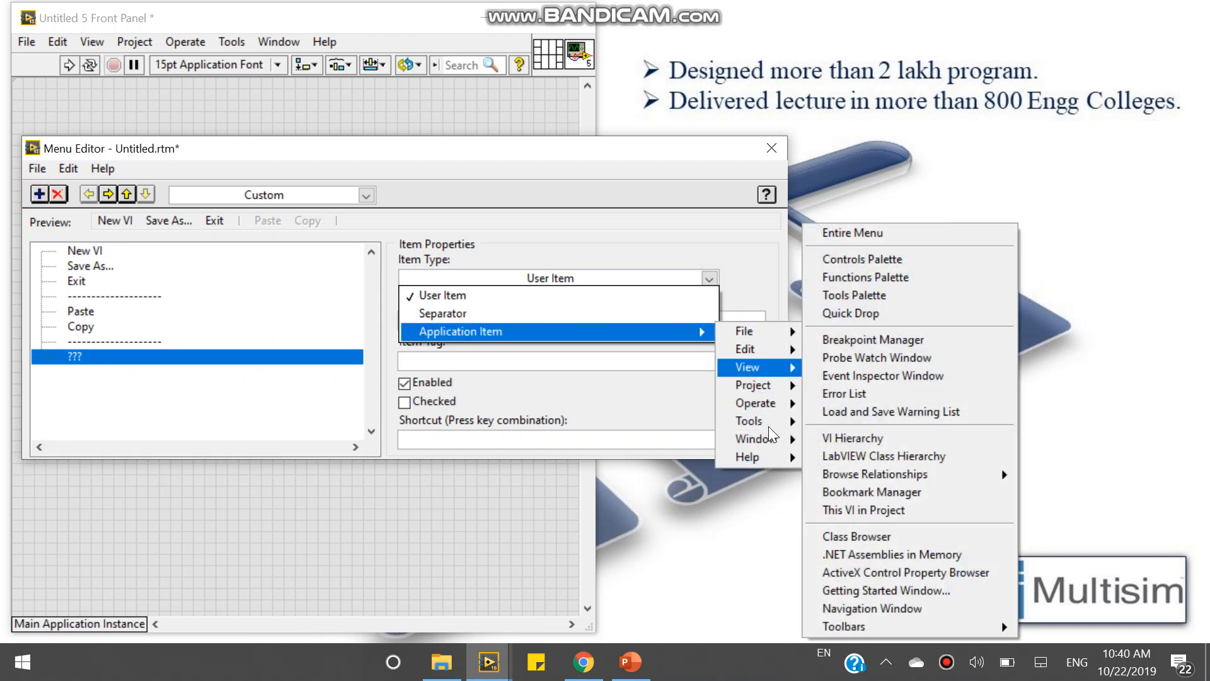
pyautogui.moveTo(755, 402)
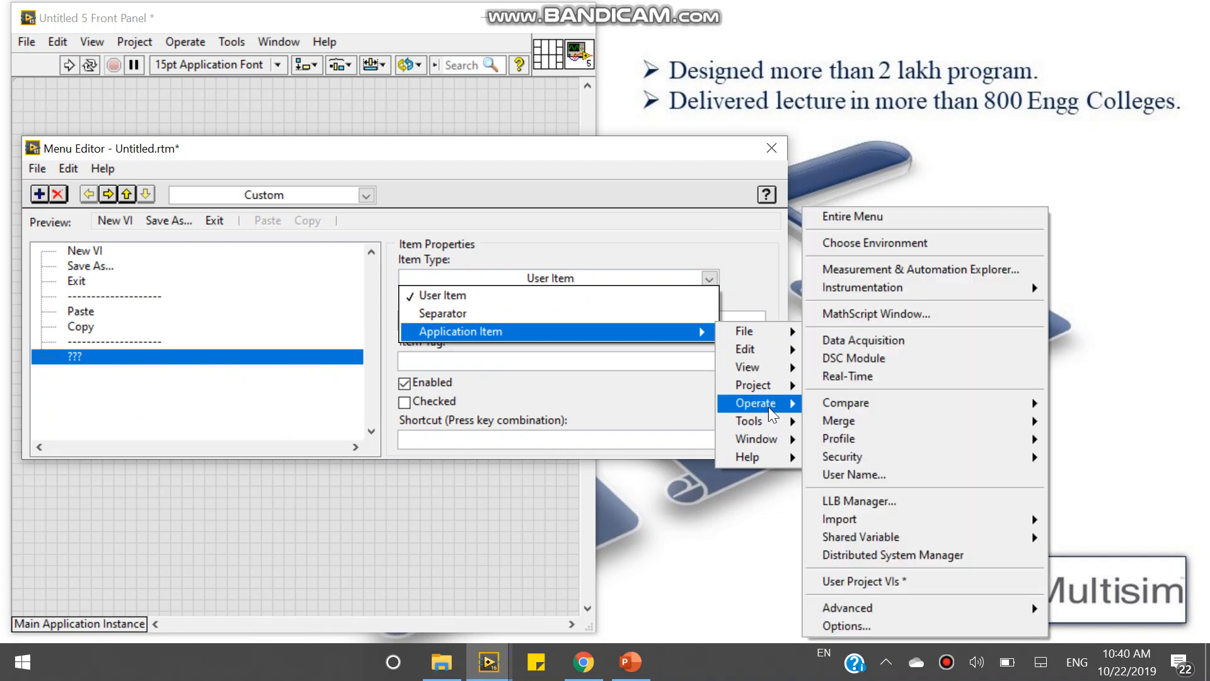
pyautogui.click(836, 375)
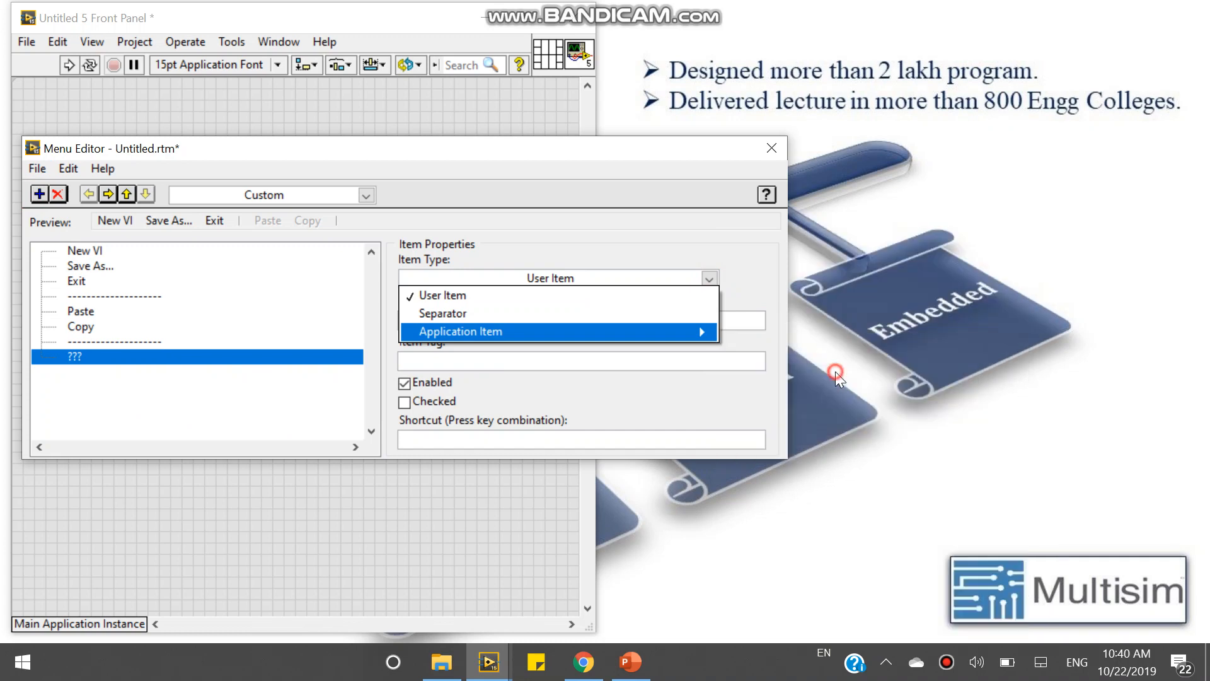
pyautogui.click(461, 331)
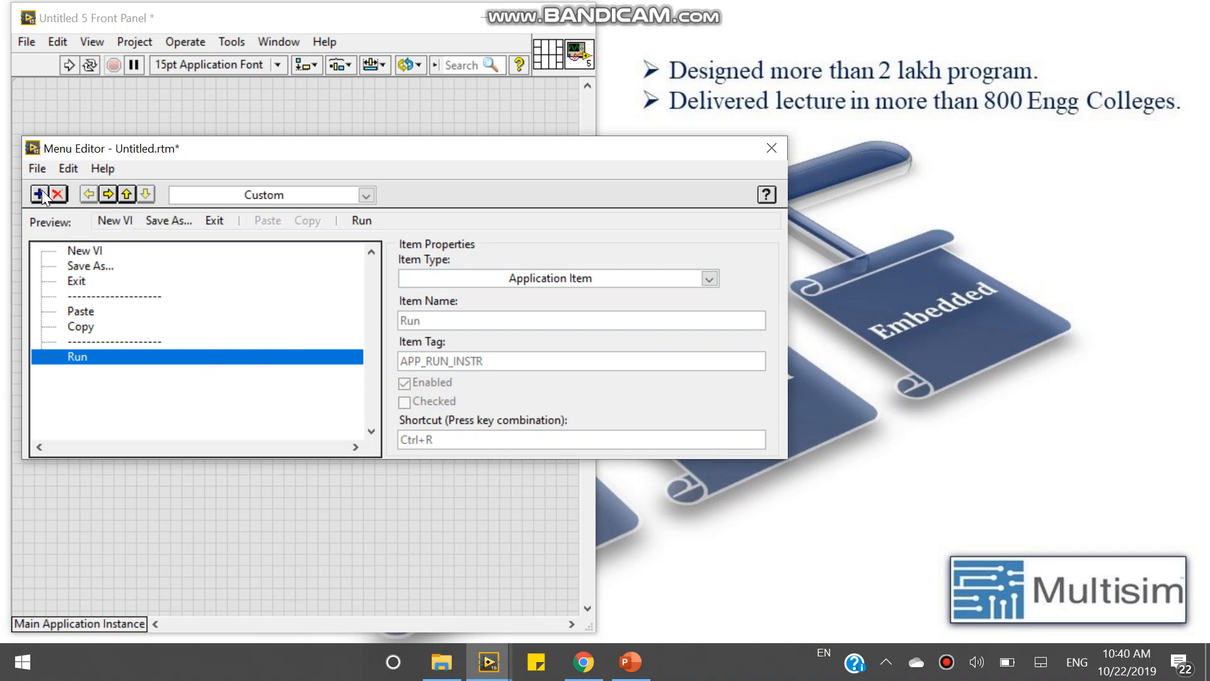
# Add the built-in Operate > Stop command as the final item after Run
pyautogui.click(42, 193)
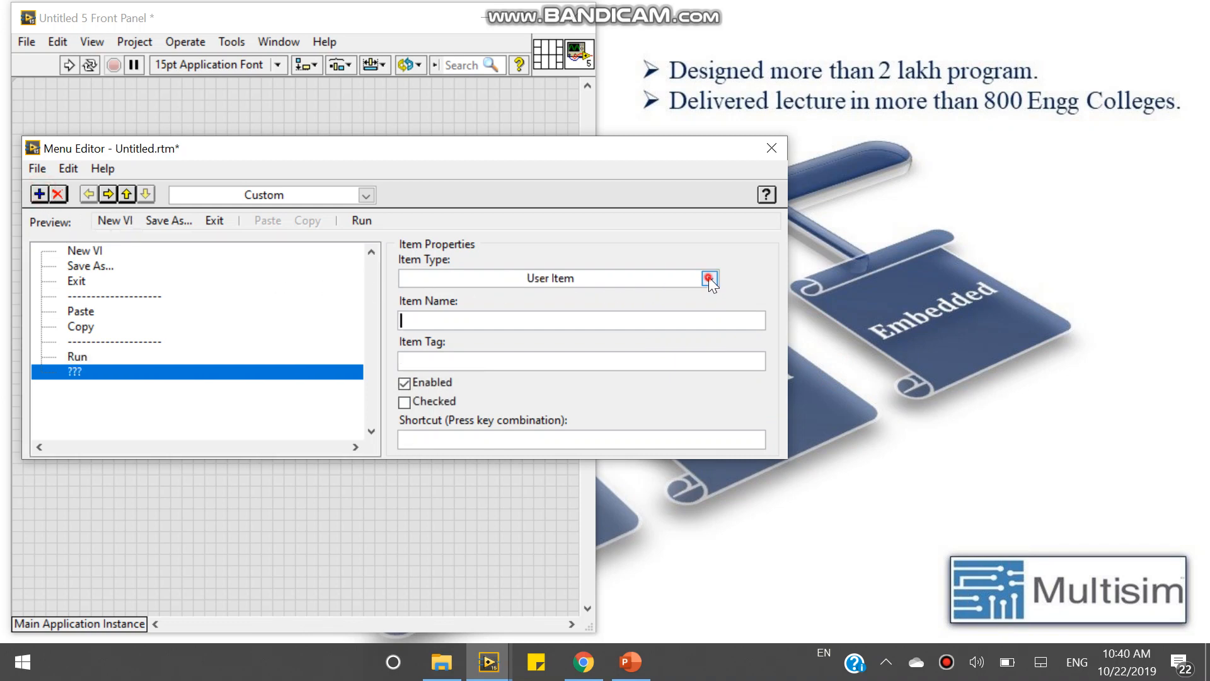
pyautogui.click(708, 278)
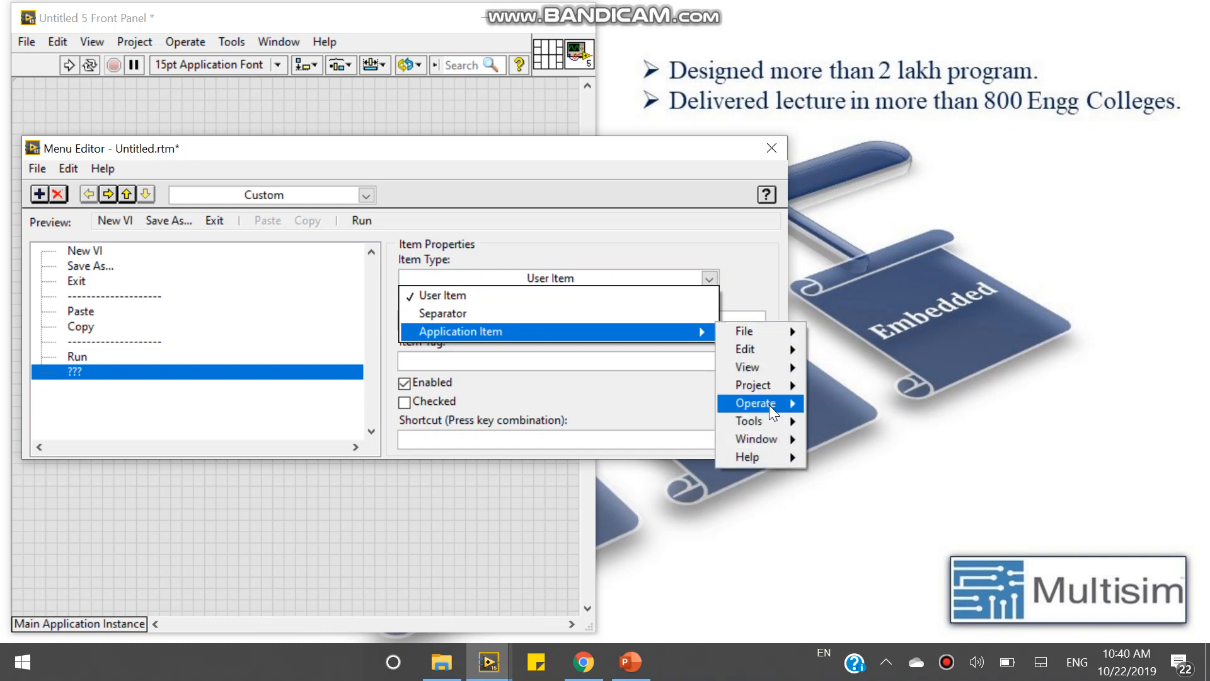
pyautogui.click(757, 402)
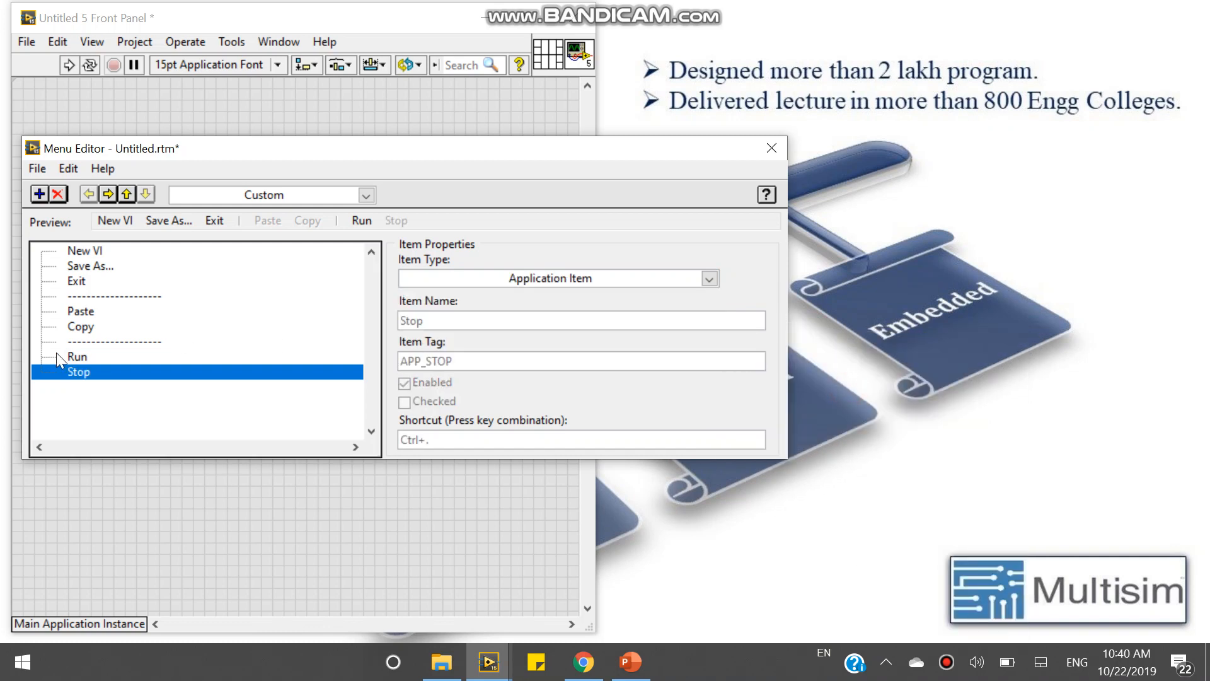
pyautogui.click(37, 168)
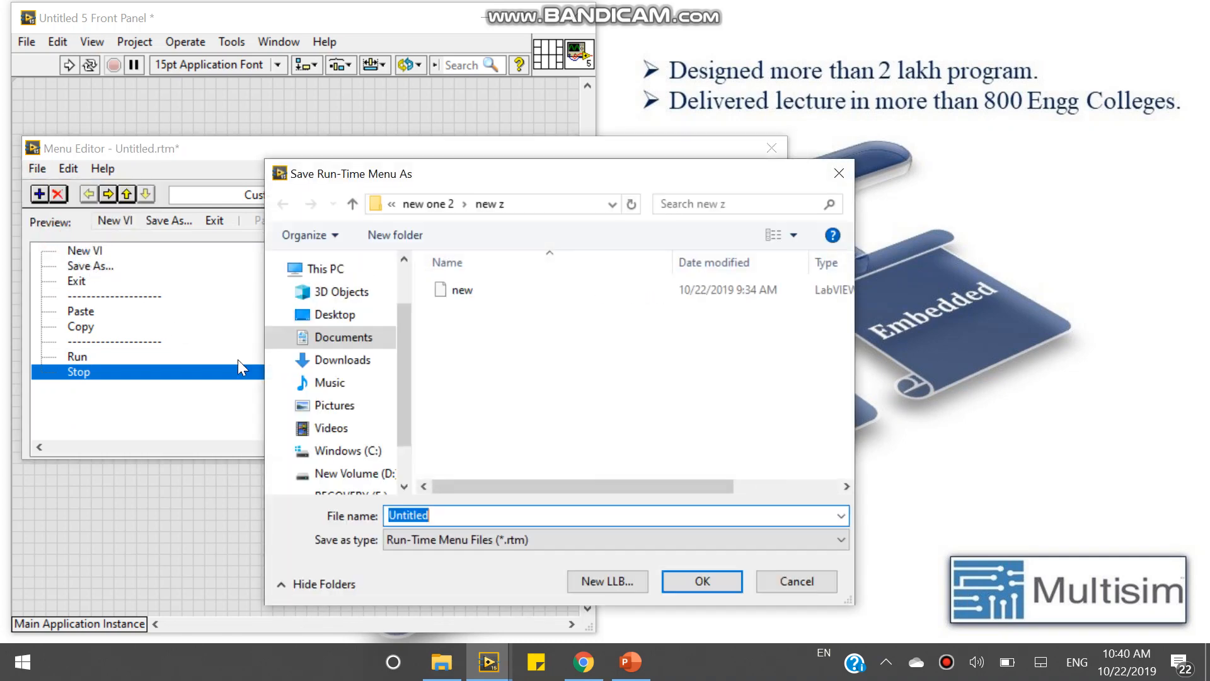
# Enter the file name 'my run' and confirm to save the menu as my run.rtm
pyautogui.scroll(3)
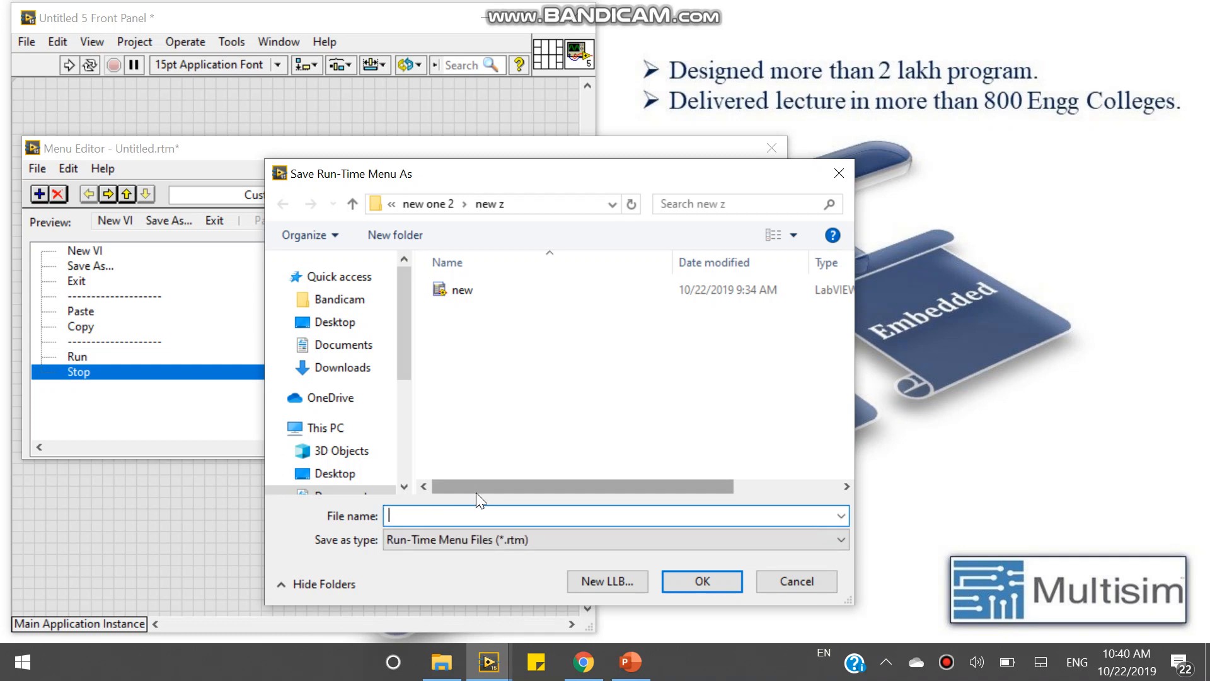
pyautogui.write('my ru')
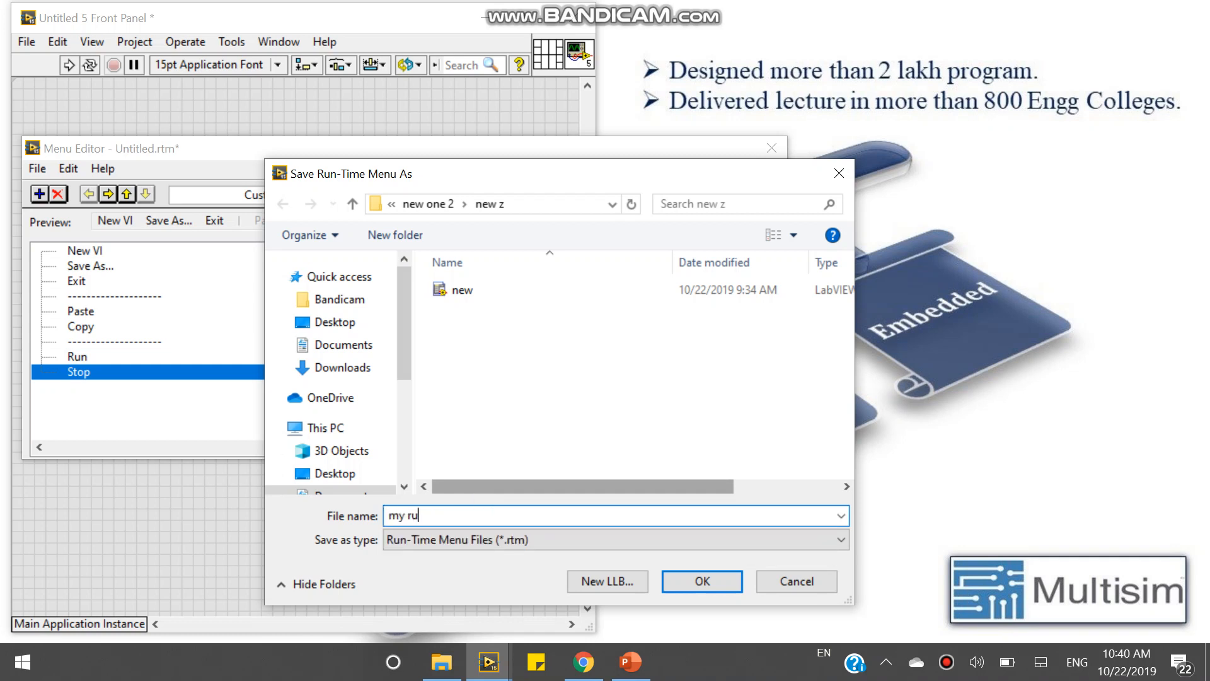
pyautogui.write('n')
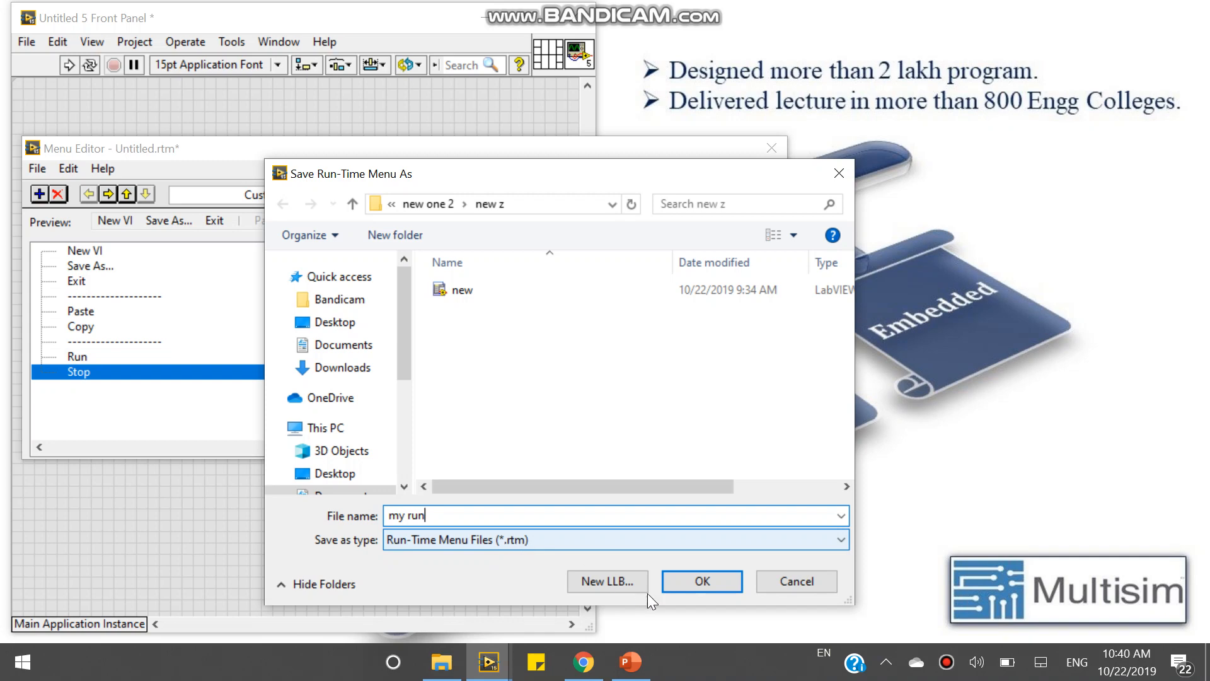
pyautogui.click(701, 580)
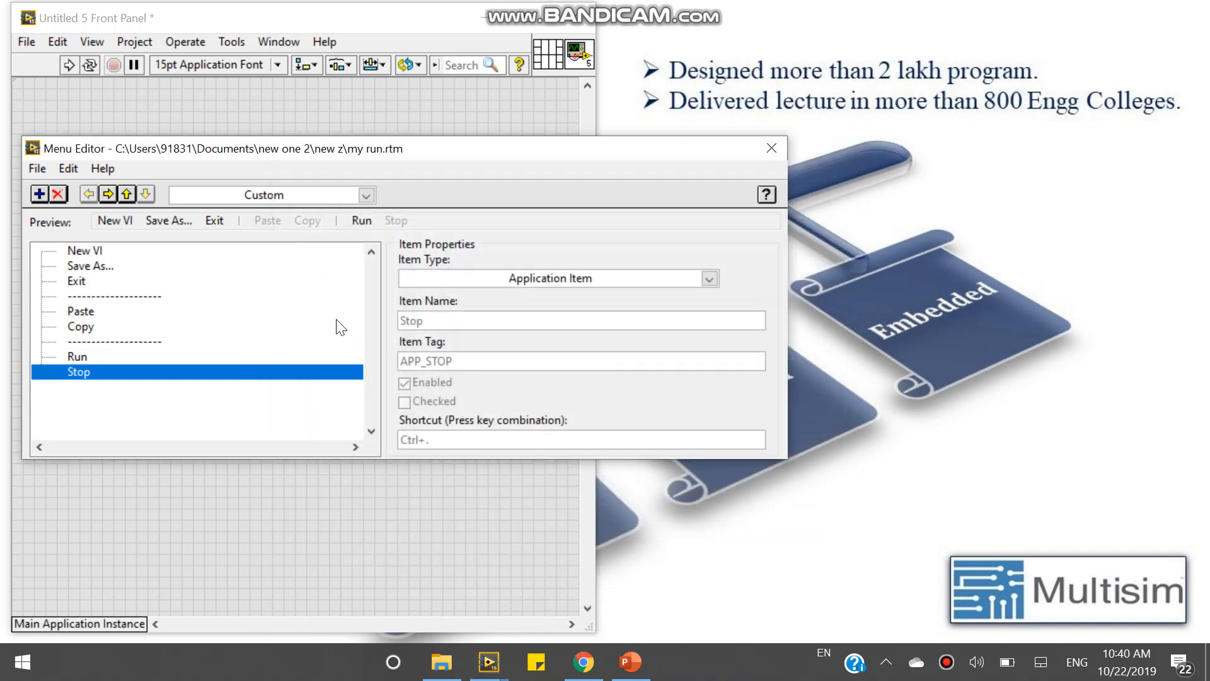
# Close the Menu Editor, run the VI to see the custom menu bar, then abort it
pyautogui.click(37, 168)
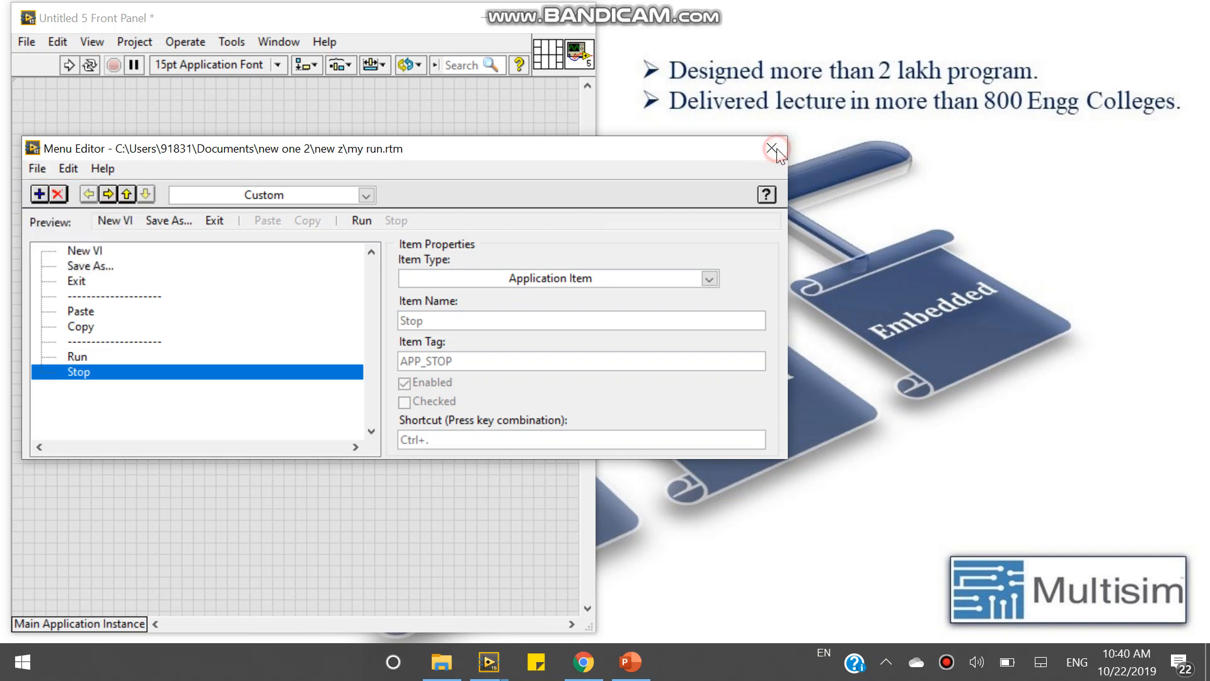
pyautogui.click(774, 148)
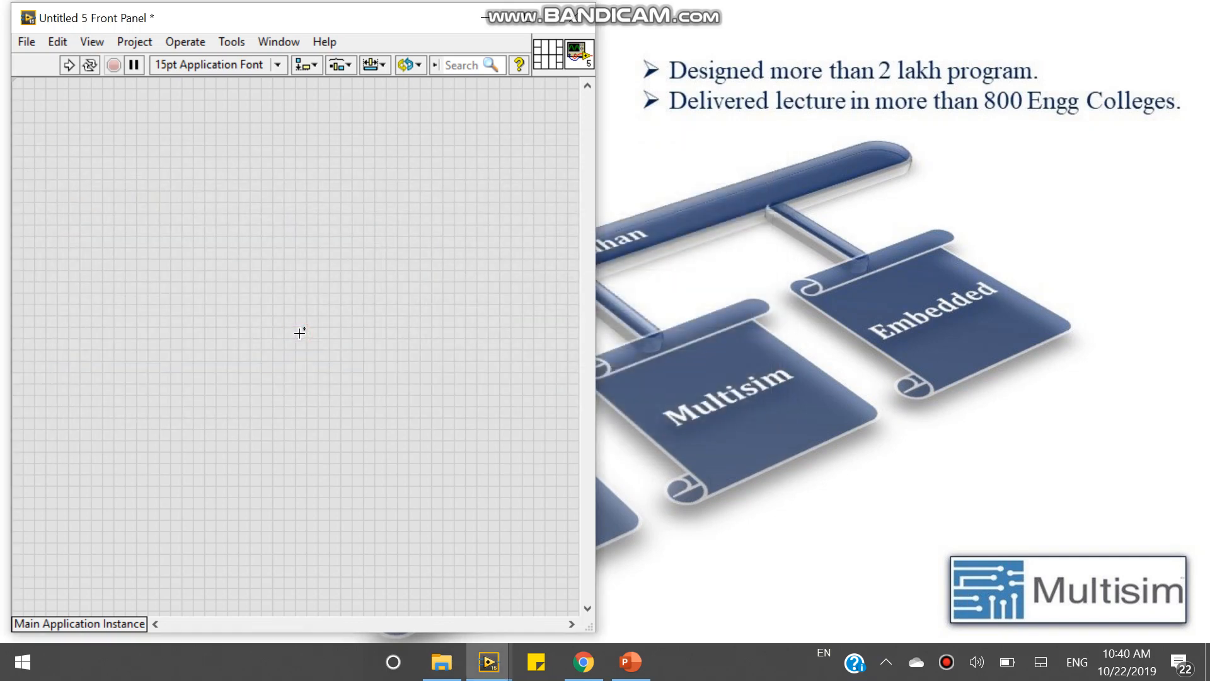
pyautogui.moveTo(222, 199)
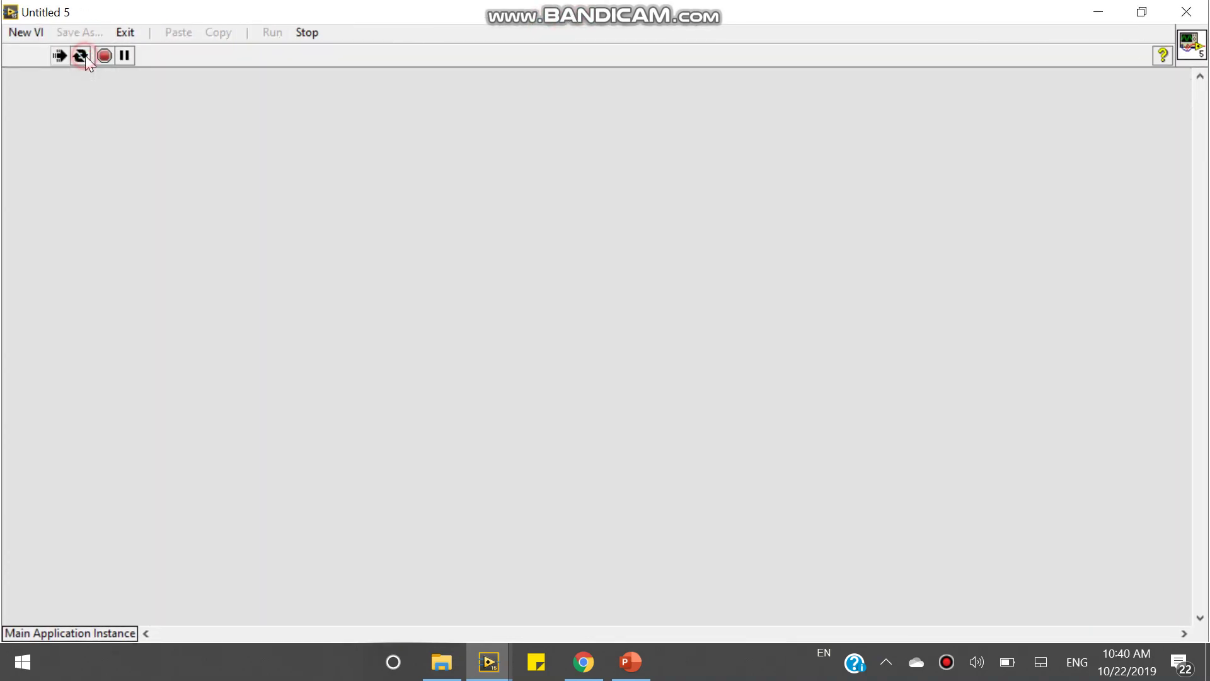
pyautogui.moveTo(241, 89)
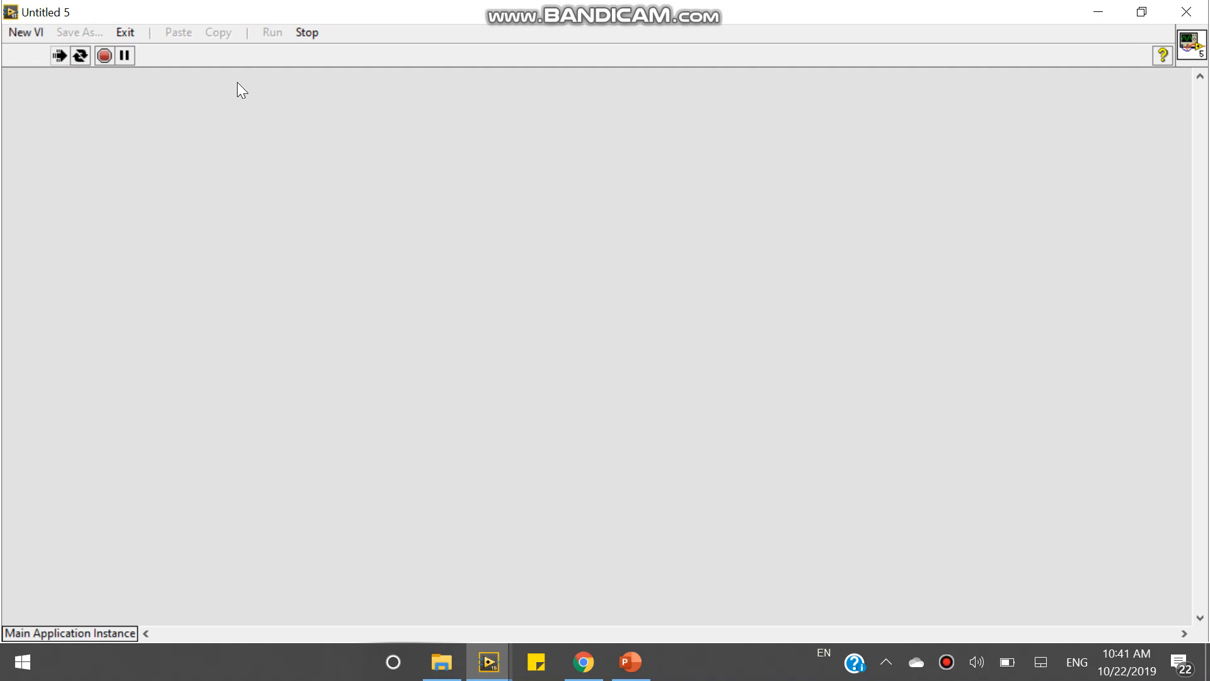
pyautogui.moveTo(416, 49)
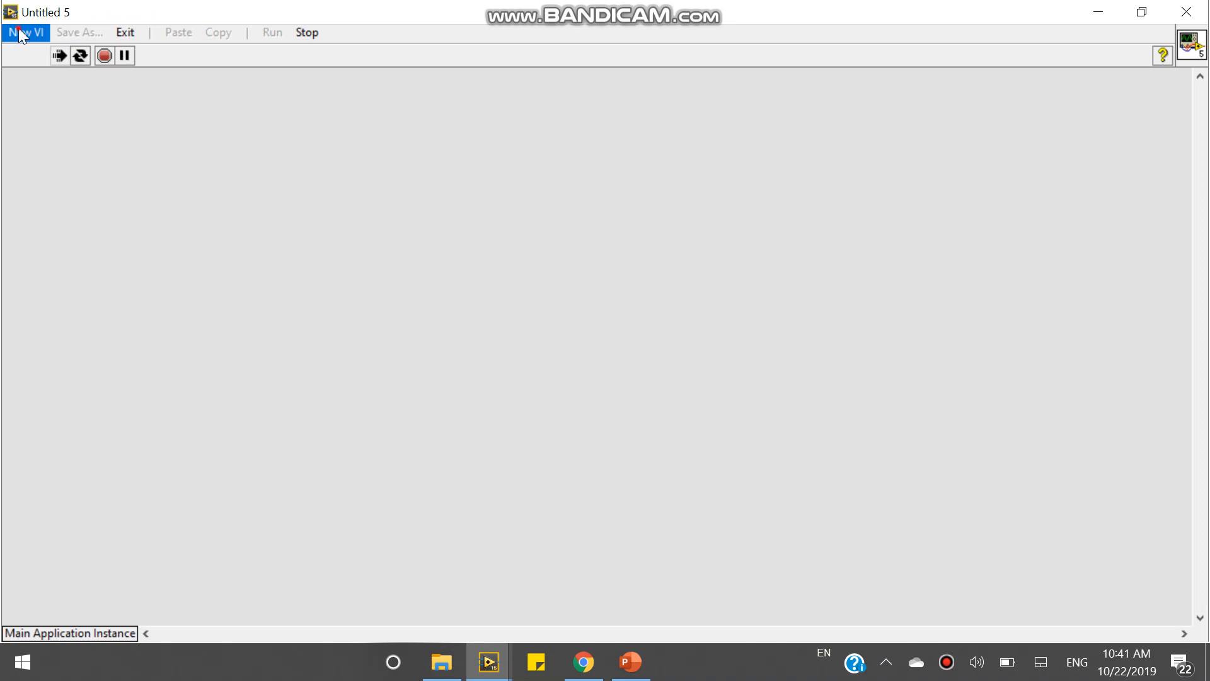
pyautogui.moveTo(805, 108)
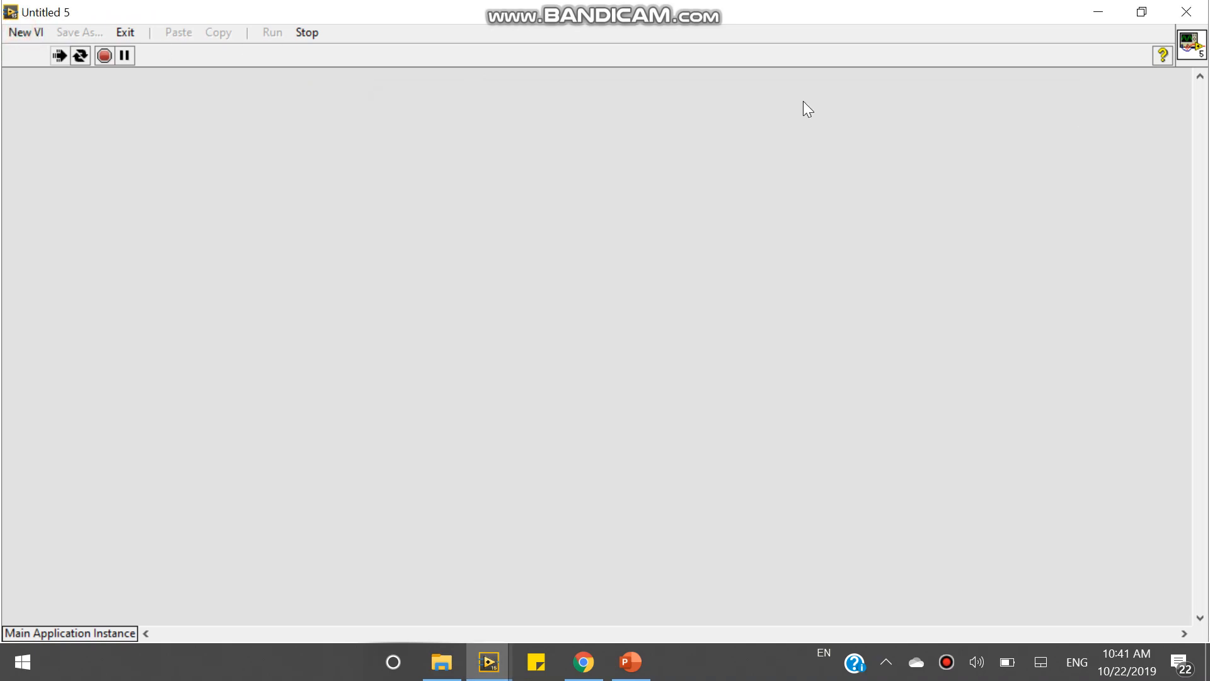
pyautogui.click(25, 32)
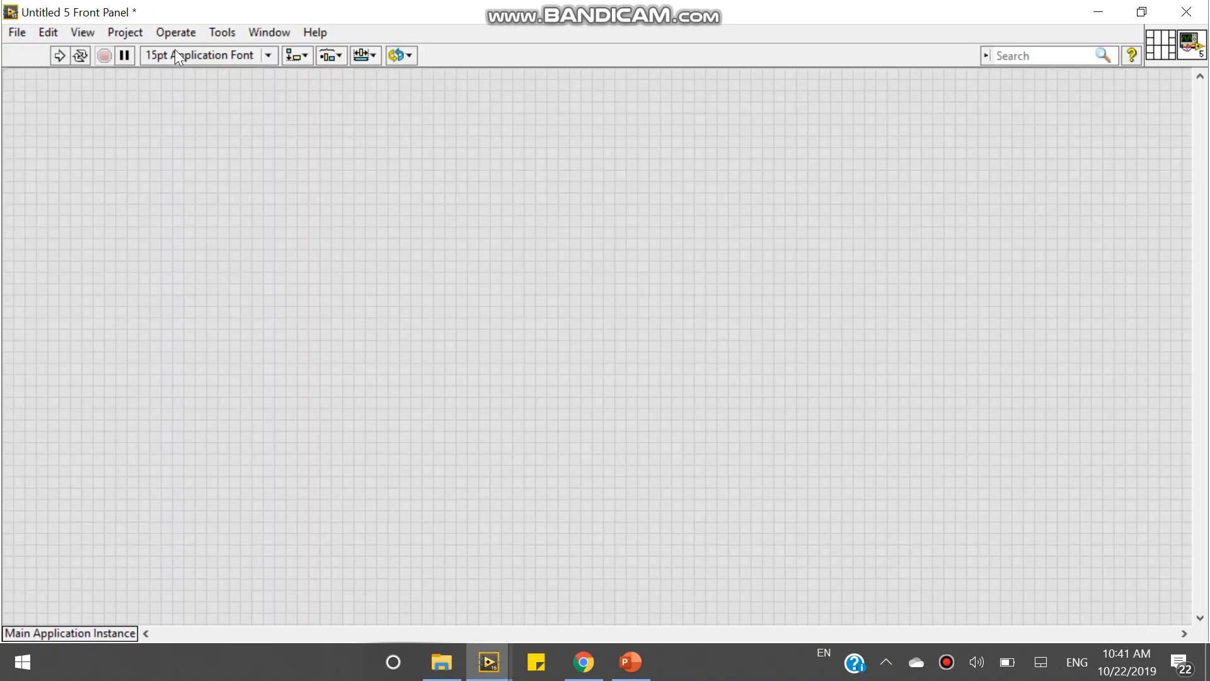
# Place a While Loop with a stop button on its condition, then run and abort the VI
pyautogui.rightClick(201, 245)
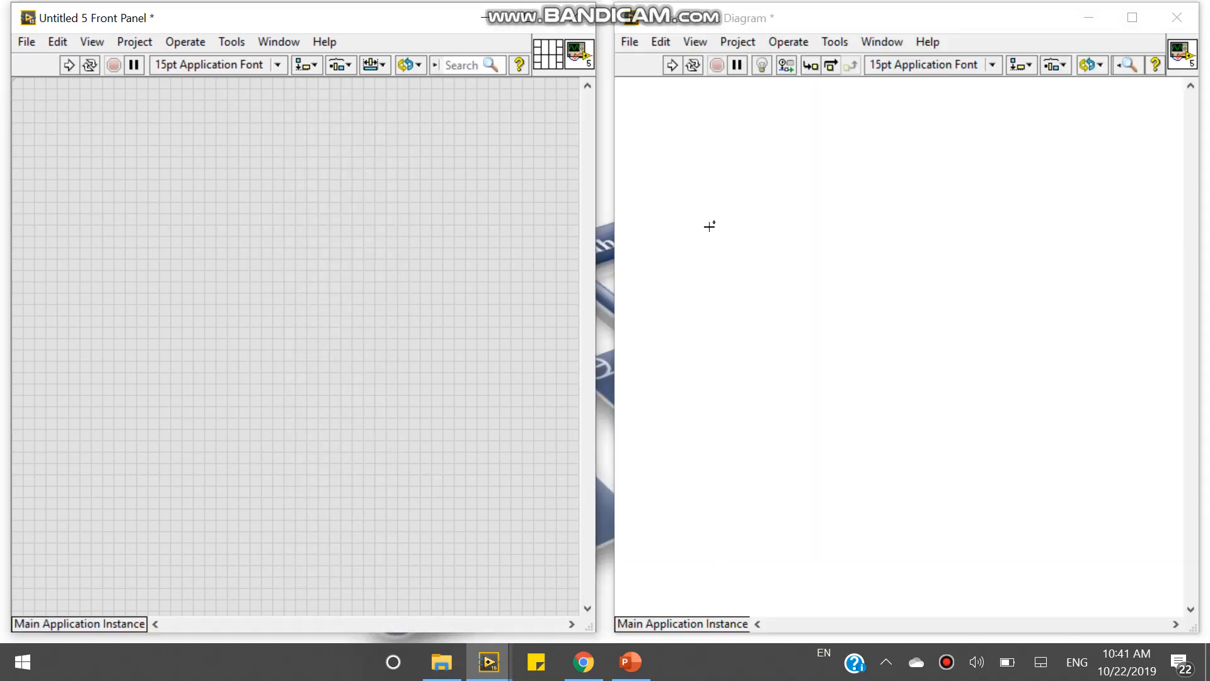
pyautogui.rightClick(708, 227)
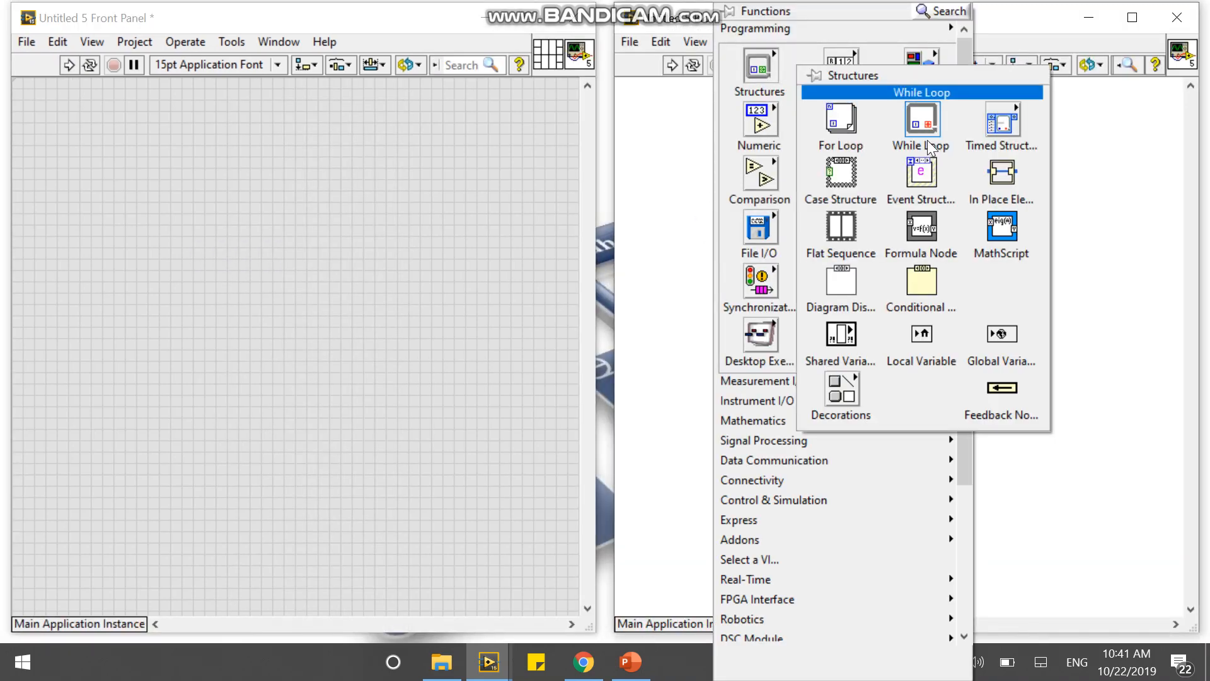
pyautogui.click(921, 119)
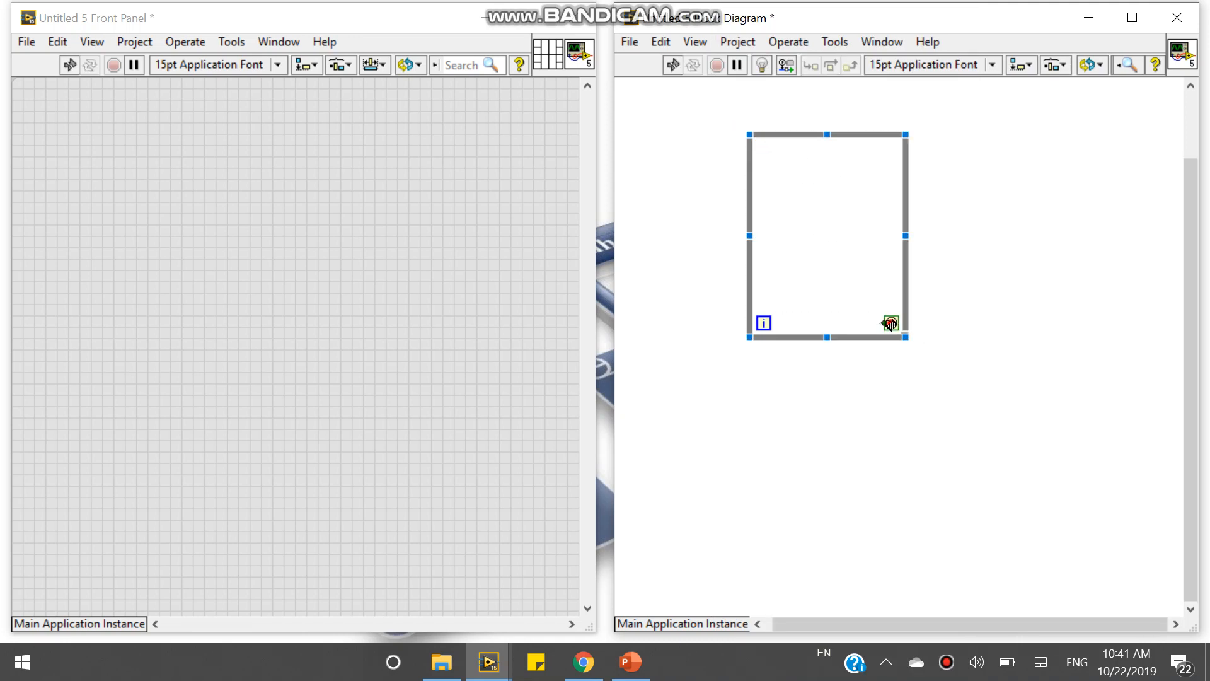
pyautogui.rightClick(890, 323)
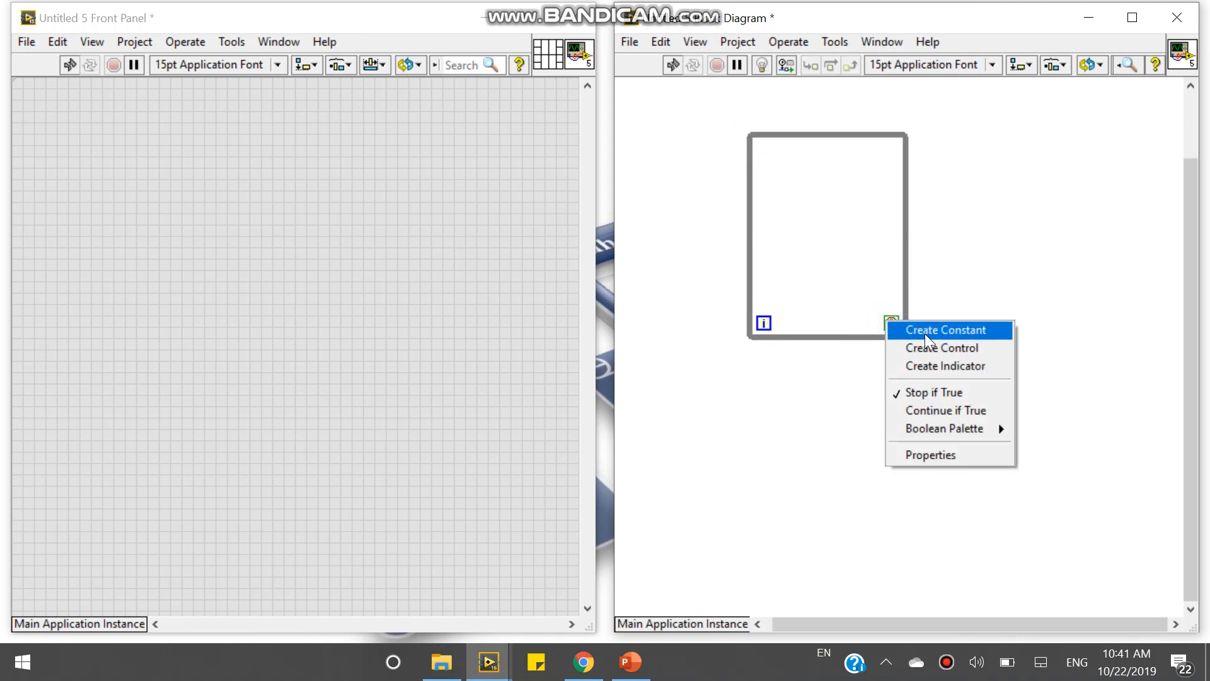
pyautogui.click(939, 348)
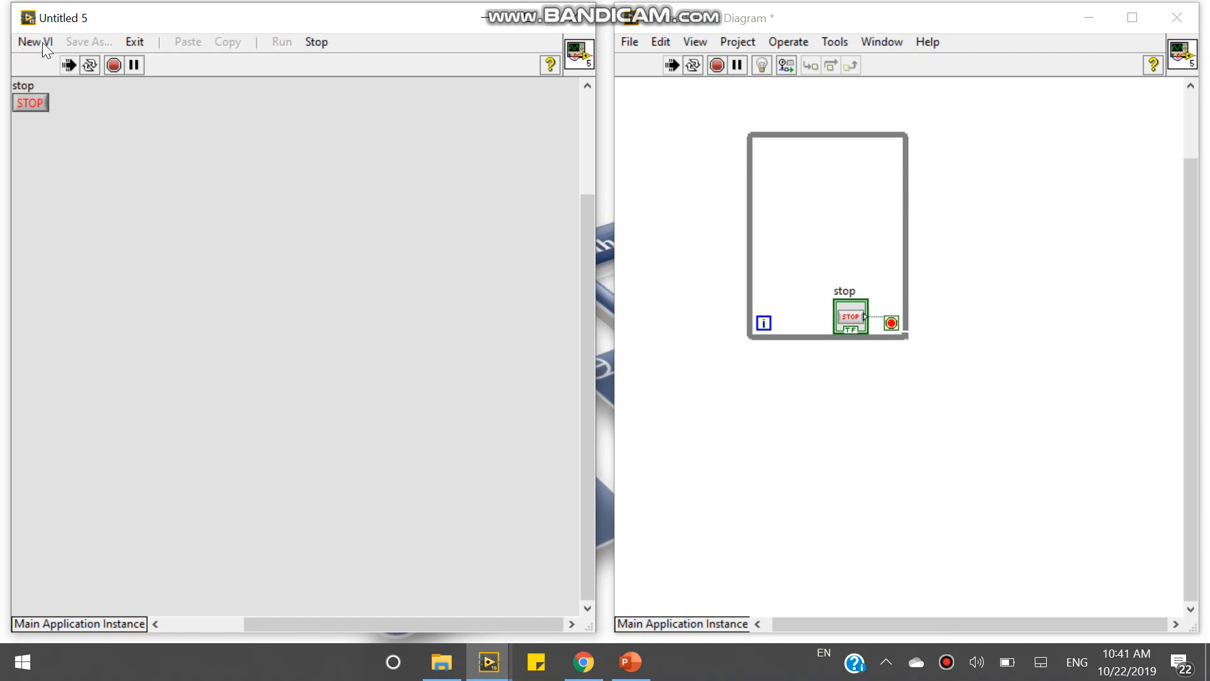
pyautogui.click(29, 42)
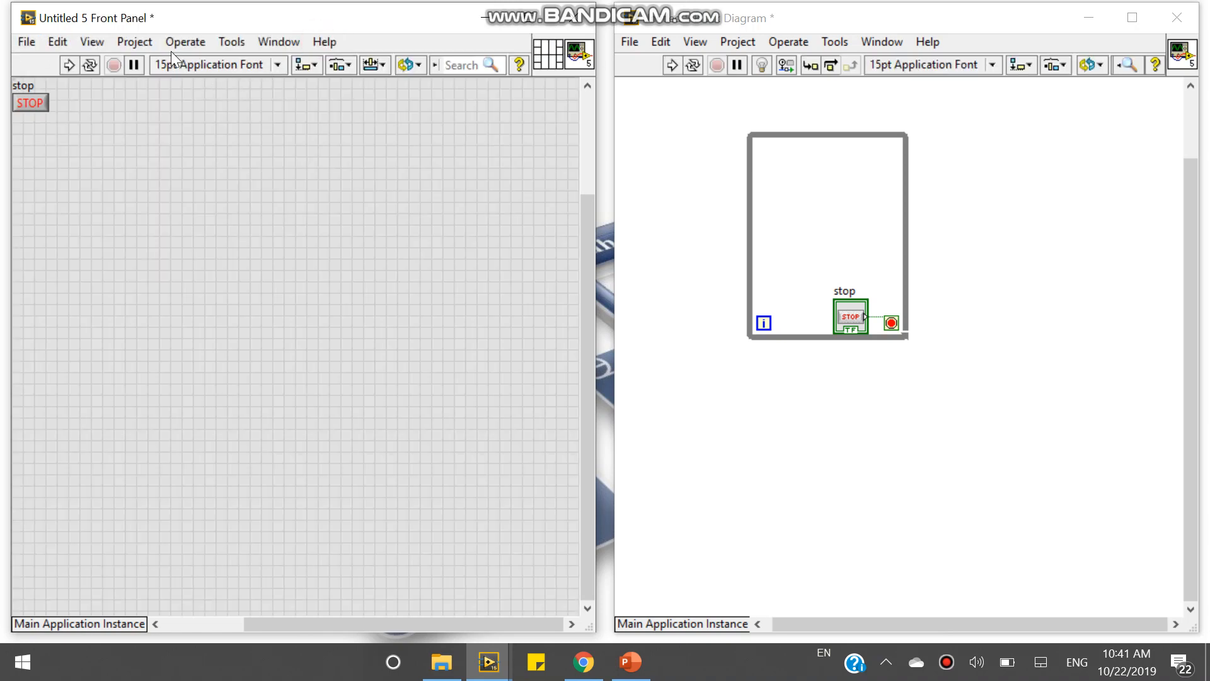
pyautogui.moveTo(270, 251)
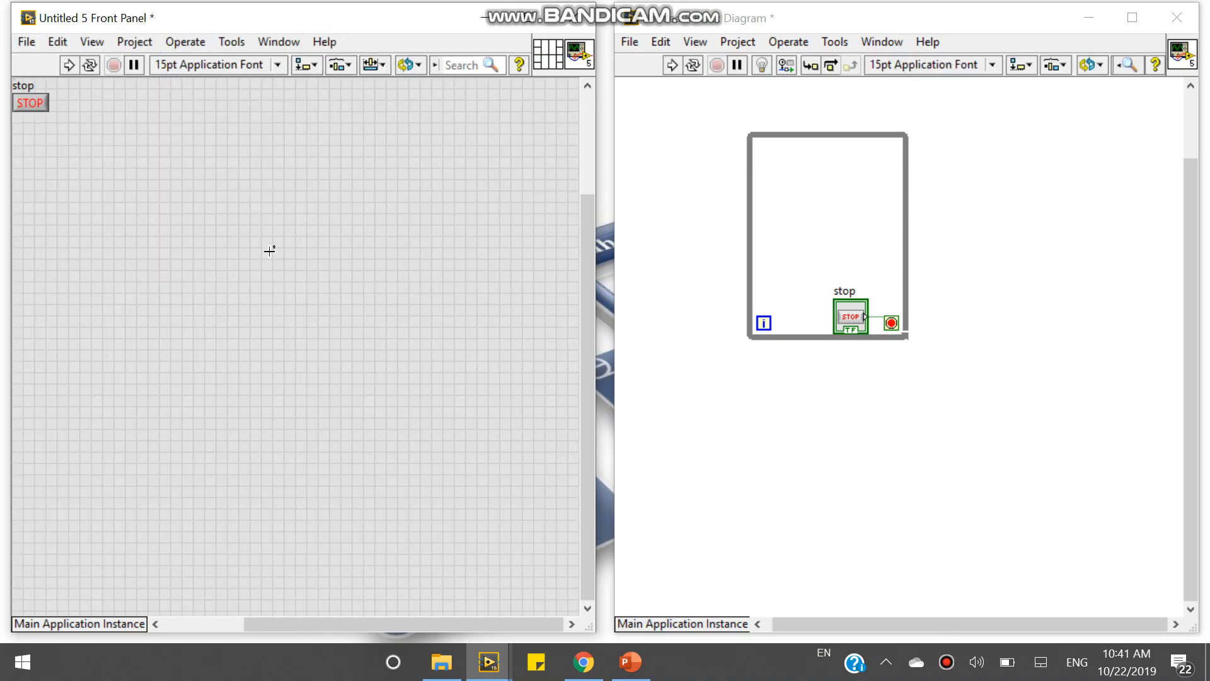
pyautogui.moveTo(302, 401)
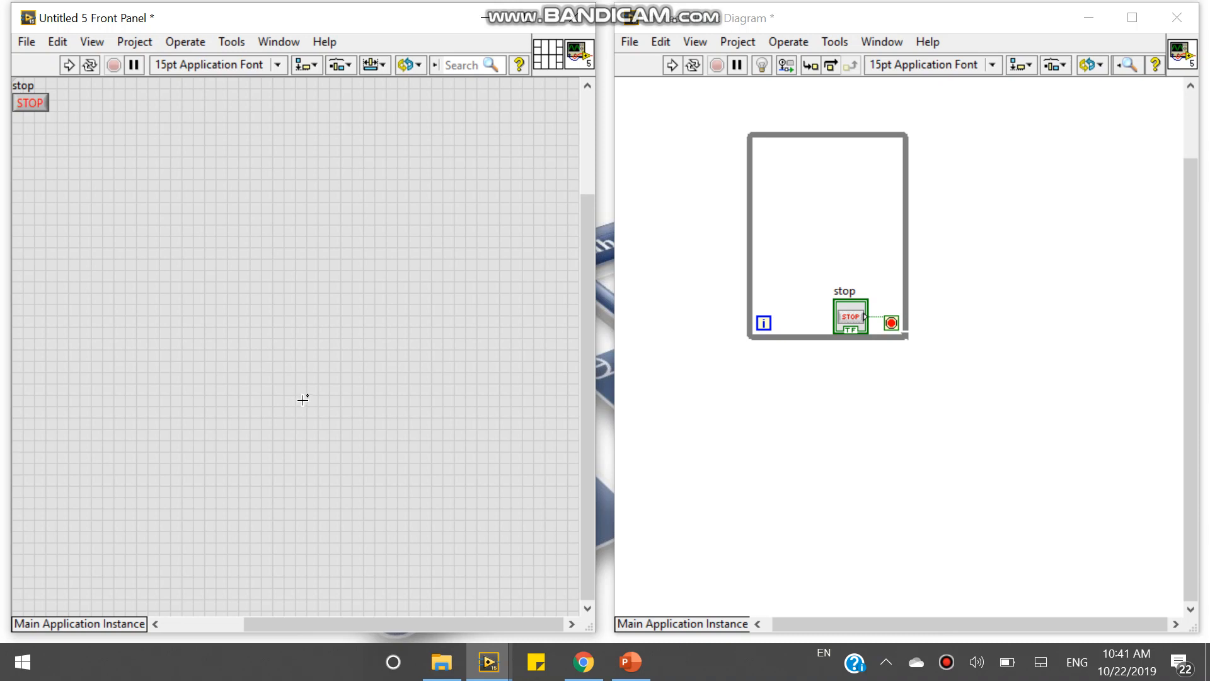
pyautogui.moveTo(604, 506)
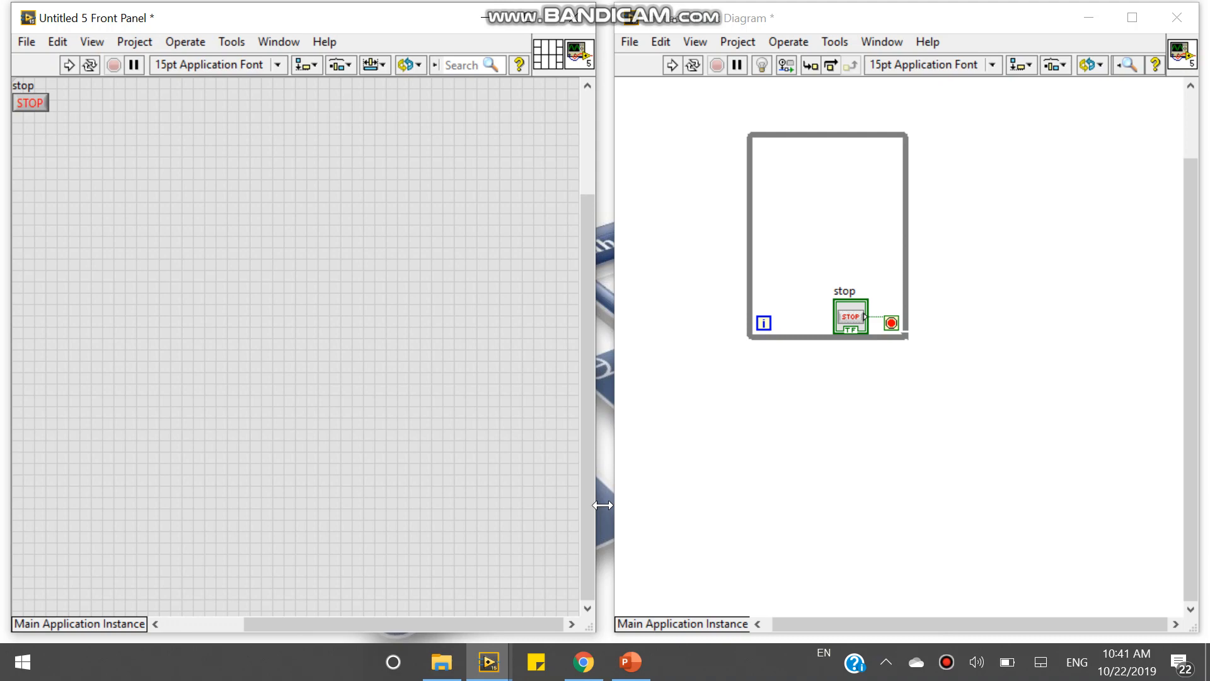